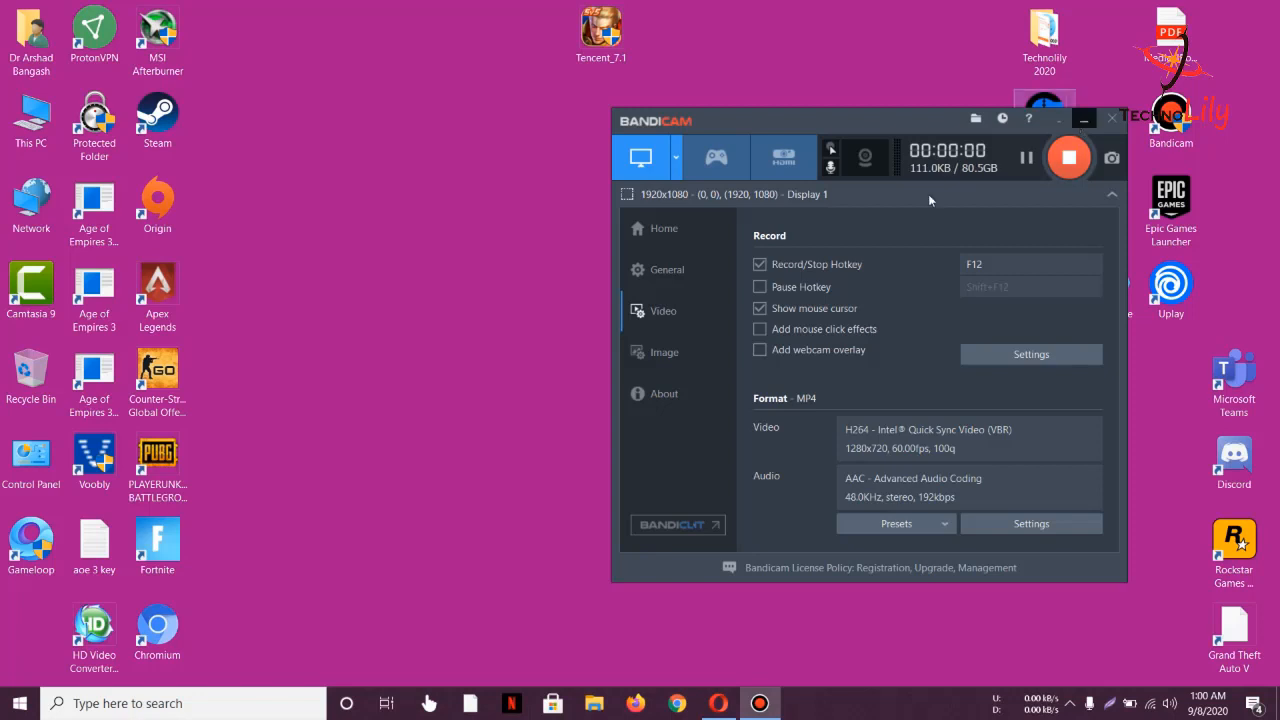
# - Bring up Control Panel's installed programs list and select Gameloop (Tencent Technology) for removal
pyautogui.click(1084, 120)
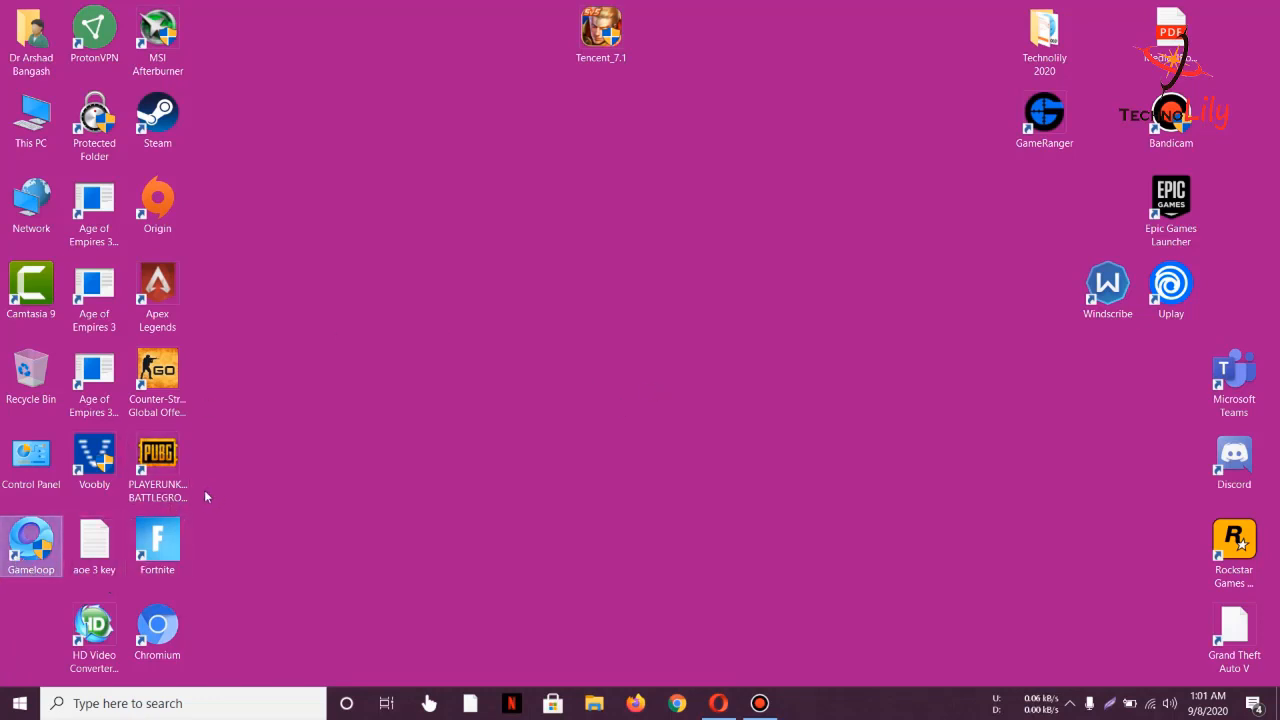
pyautogui.moveTo(386, 516)
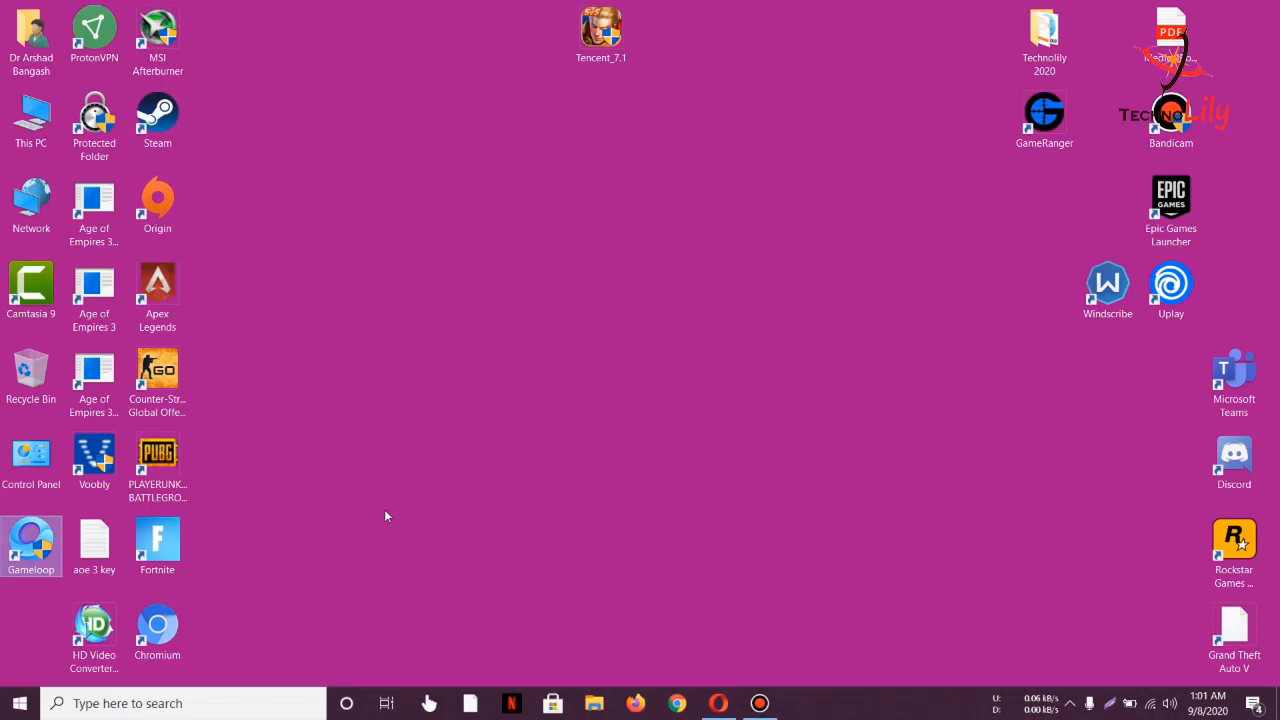
pyautogui.moveTo(408, 498)
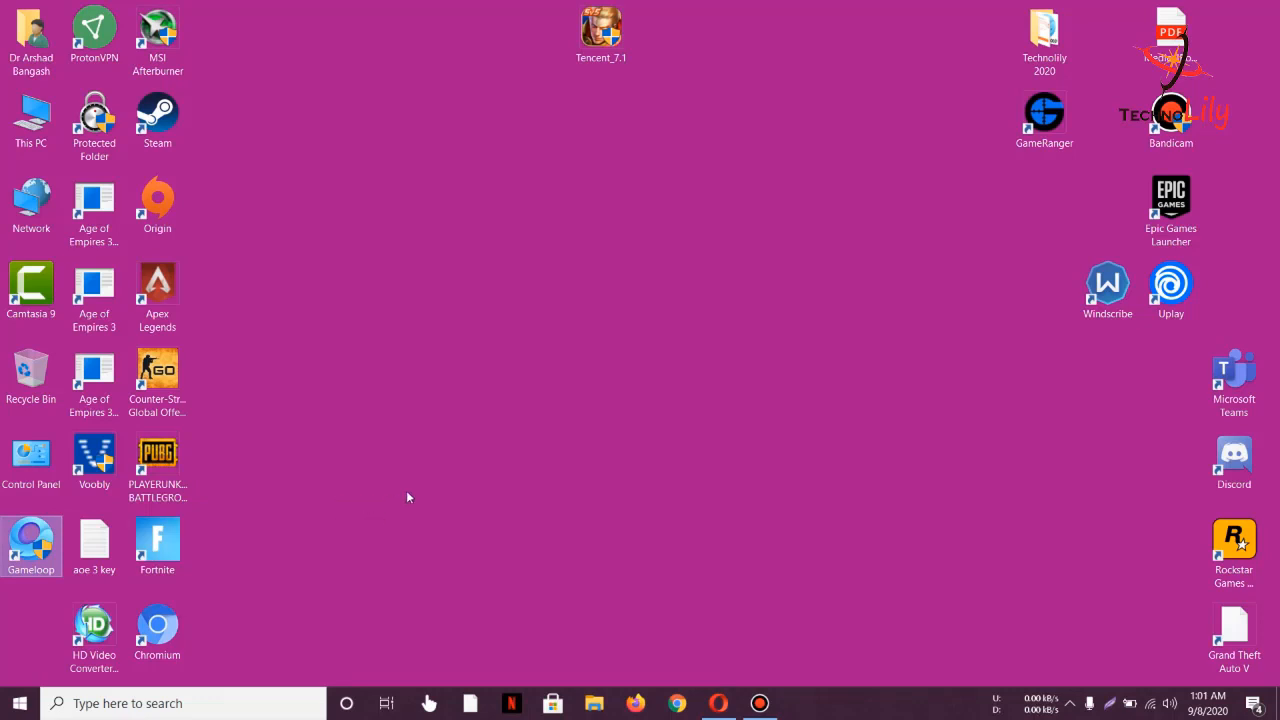
pyautogui.moveTo(242, 486)
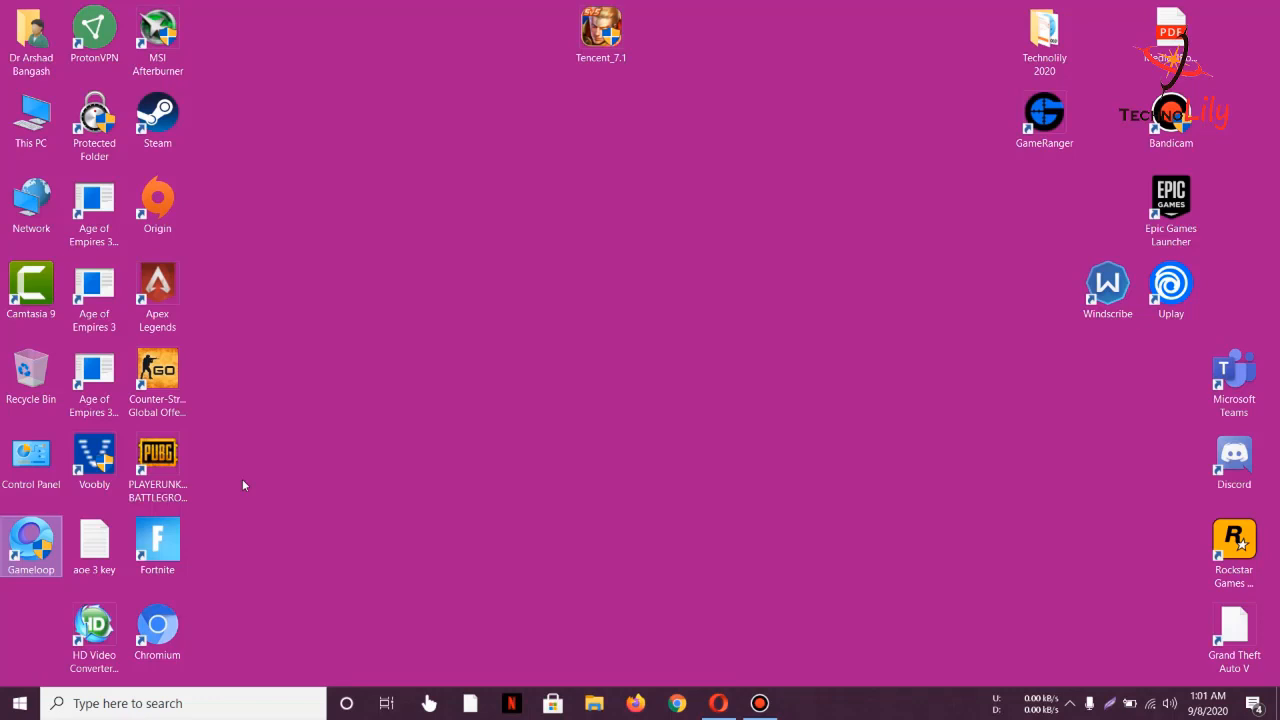
pyautogui.click(32, 458)
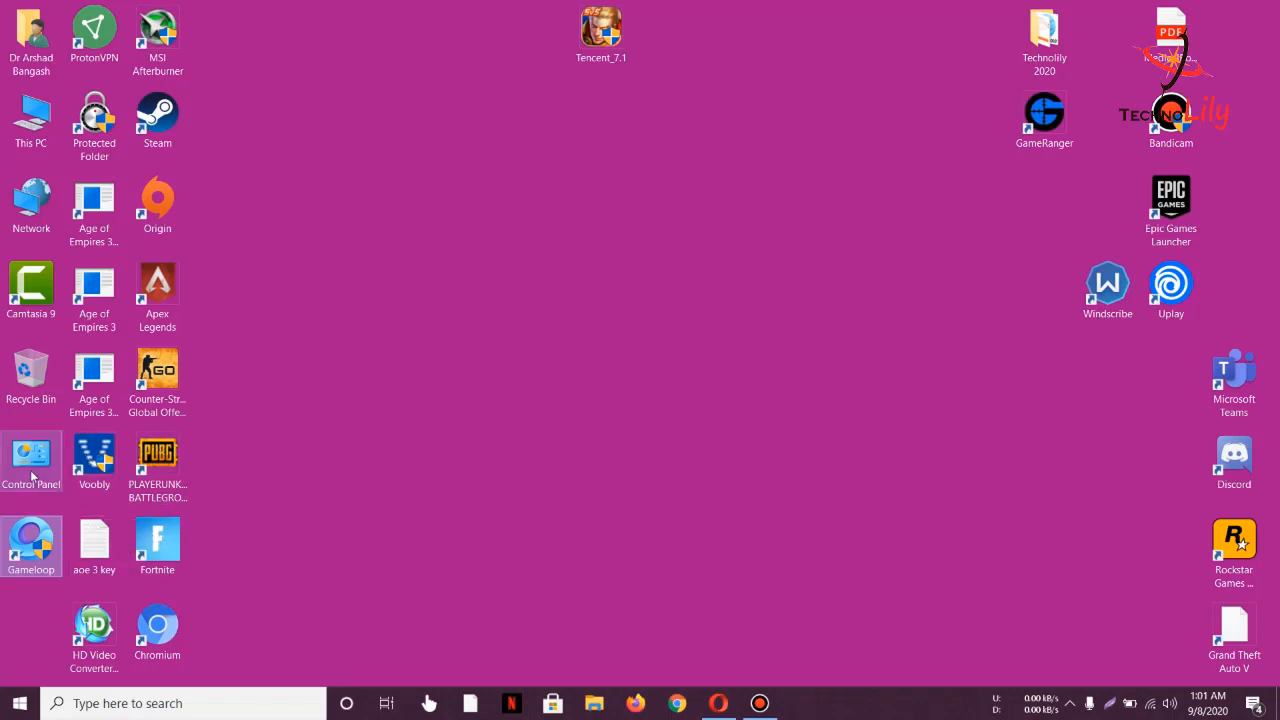
pyautogui.doubleClick(32, 456)
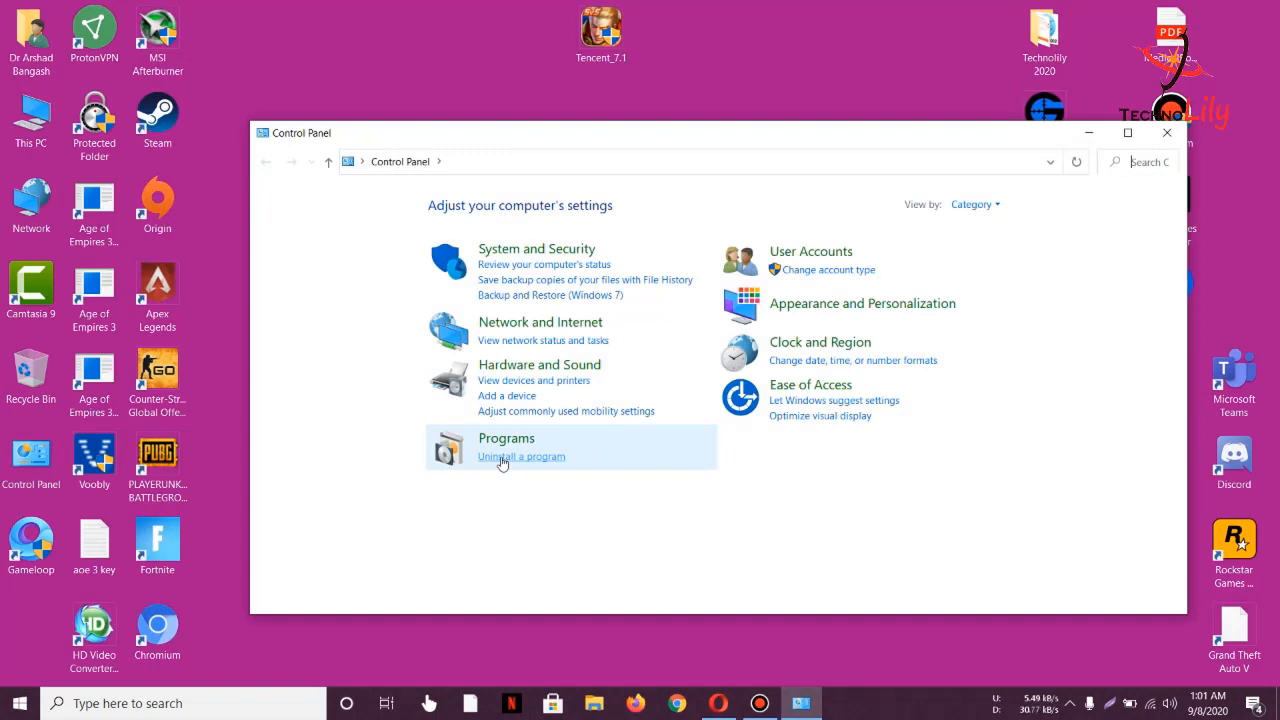
pyautogui.click(520, 456)
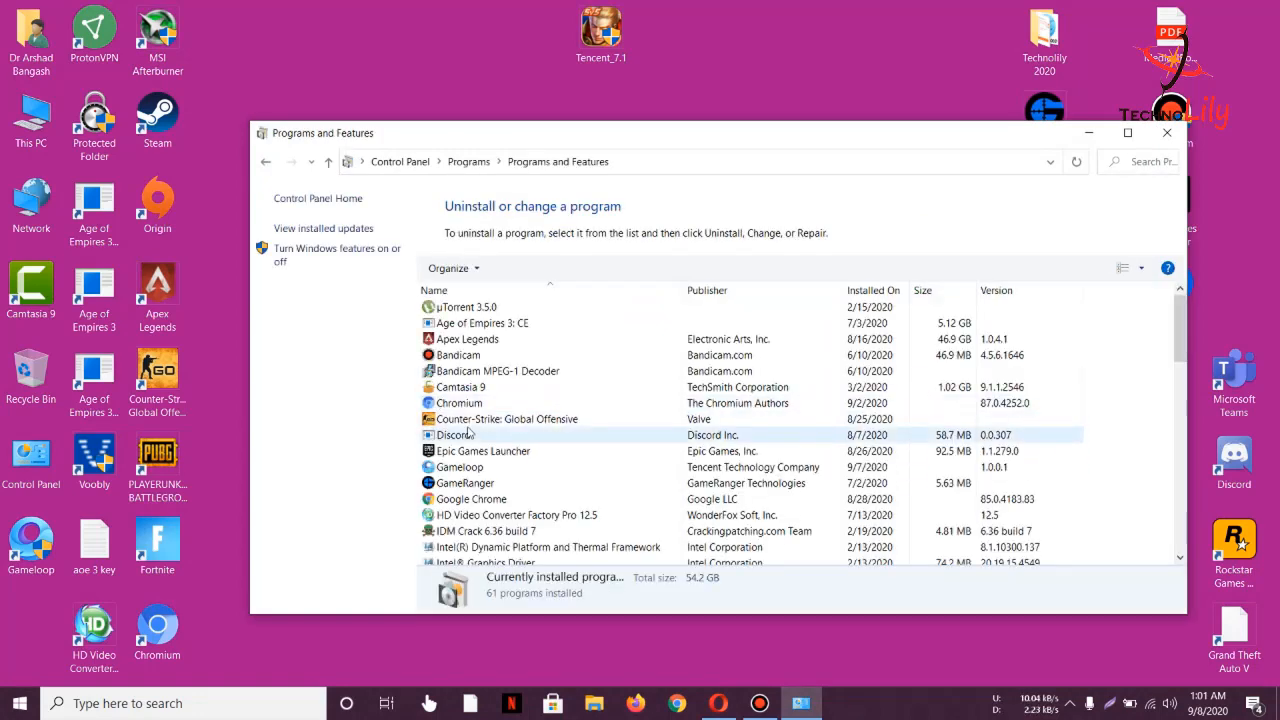
pyautogui.scroll(-3)
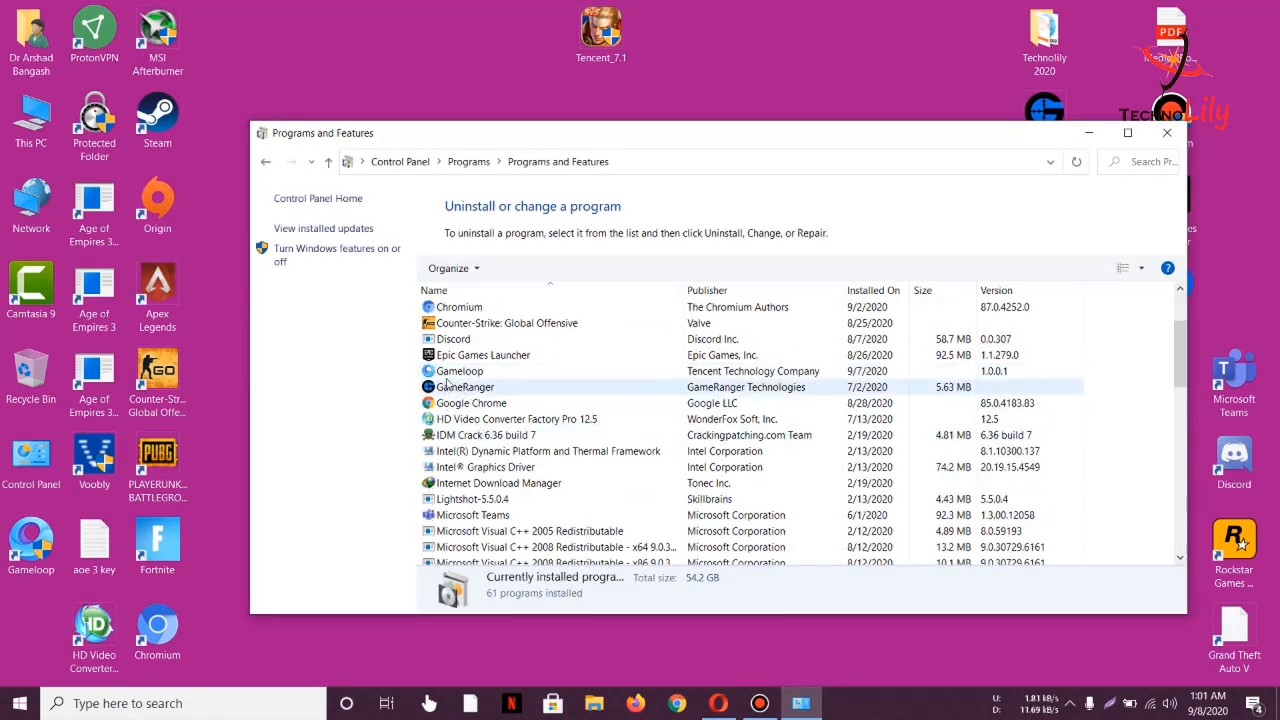
pyautogui.click(460, 370)
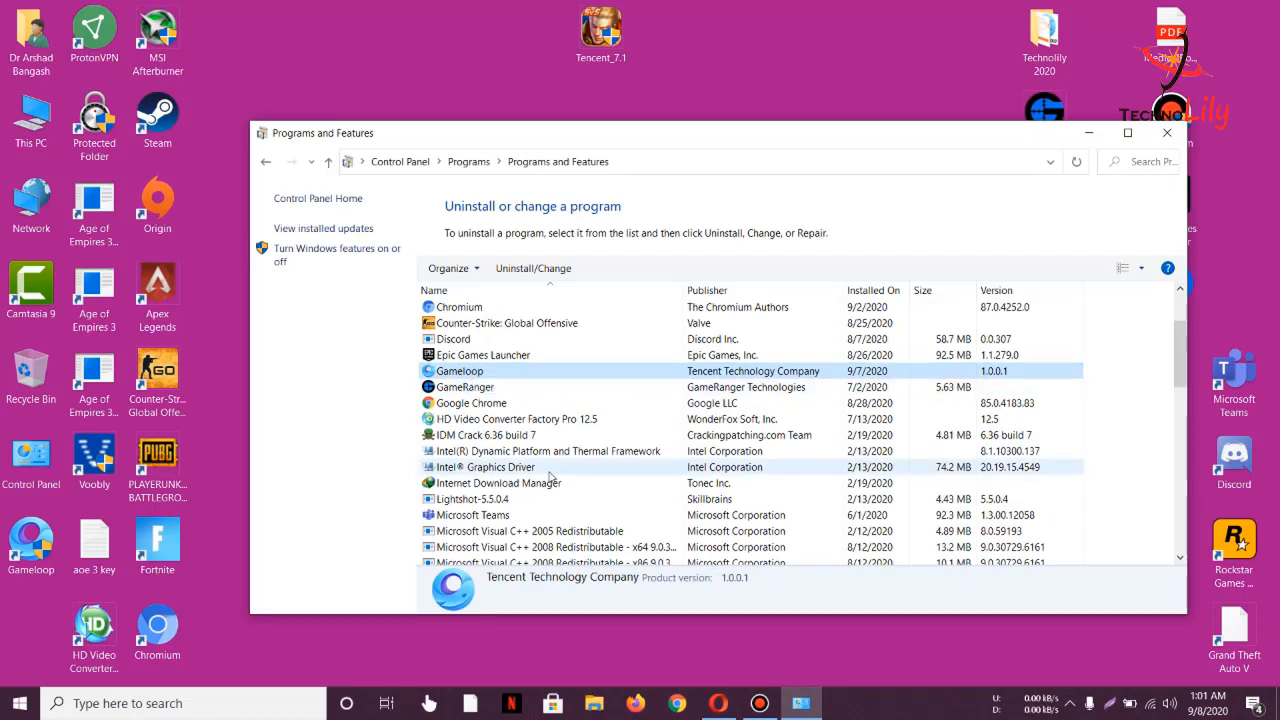
# - Run the Gameloop uninstaller to completion, choosing Uninstall over repair and closing it when done
pyautogui.click(532, 268)
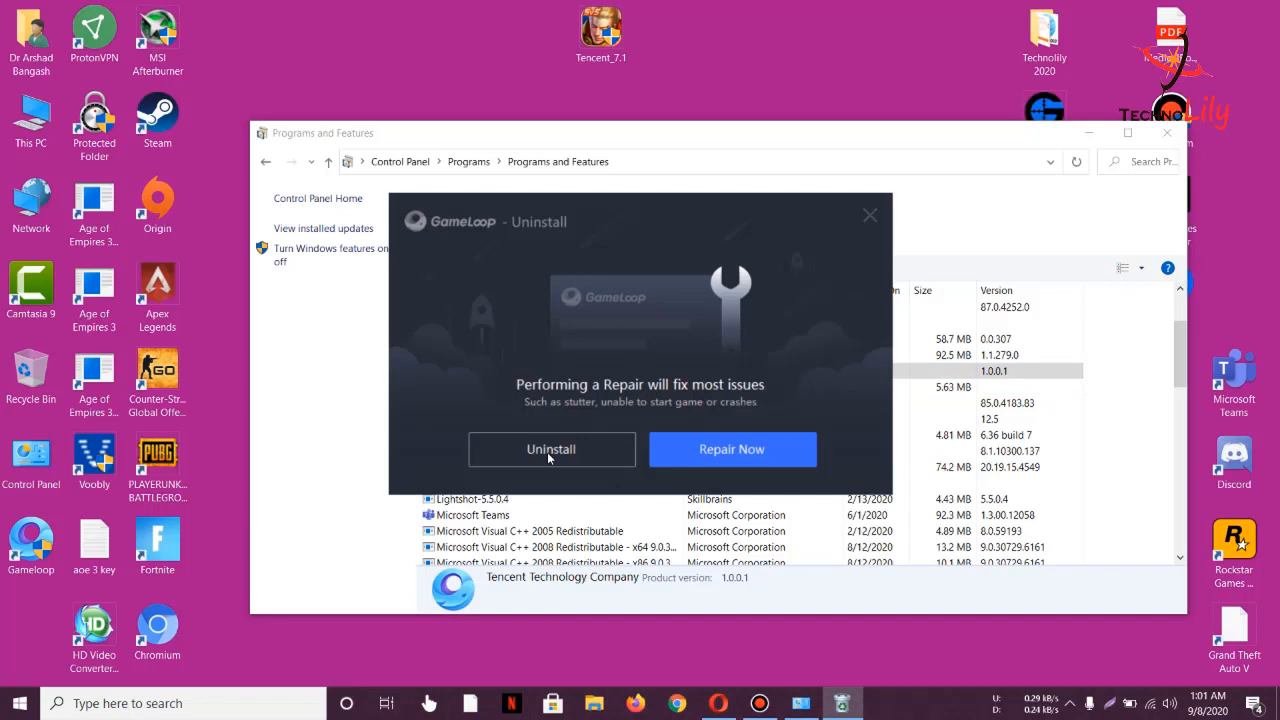
pyautogui.click(552, 448)
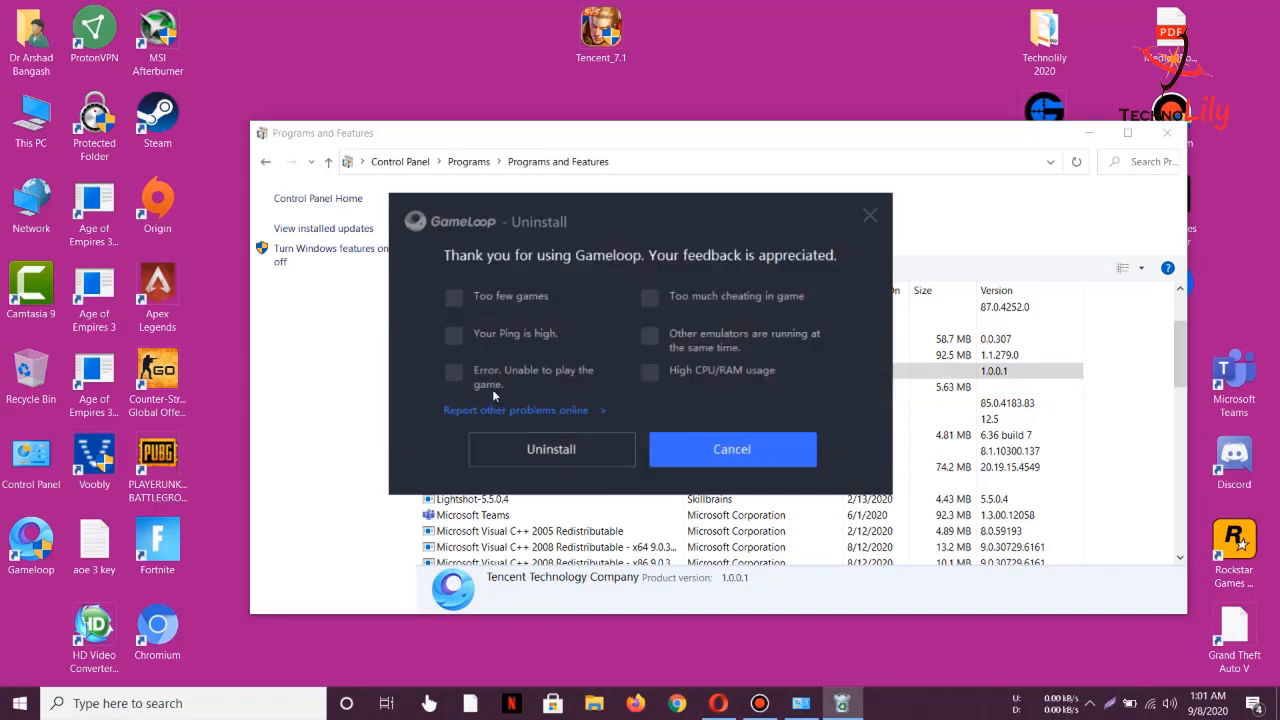
pyautogui.click(552, 448)
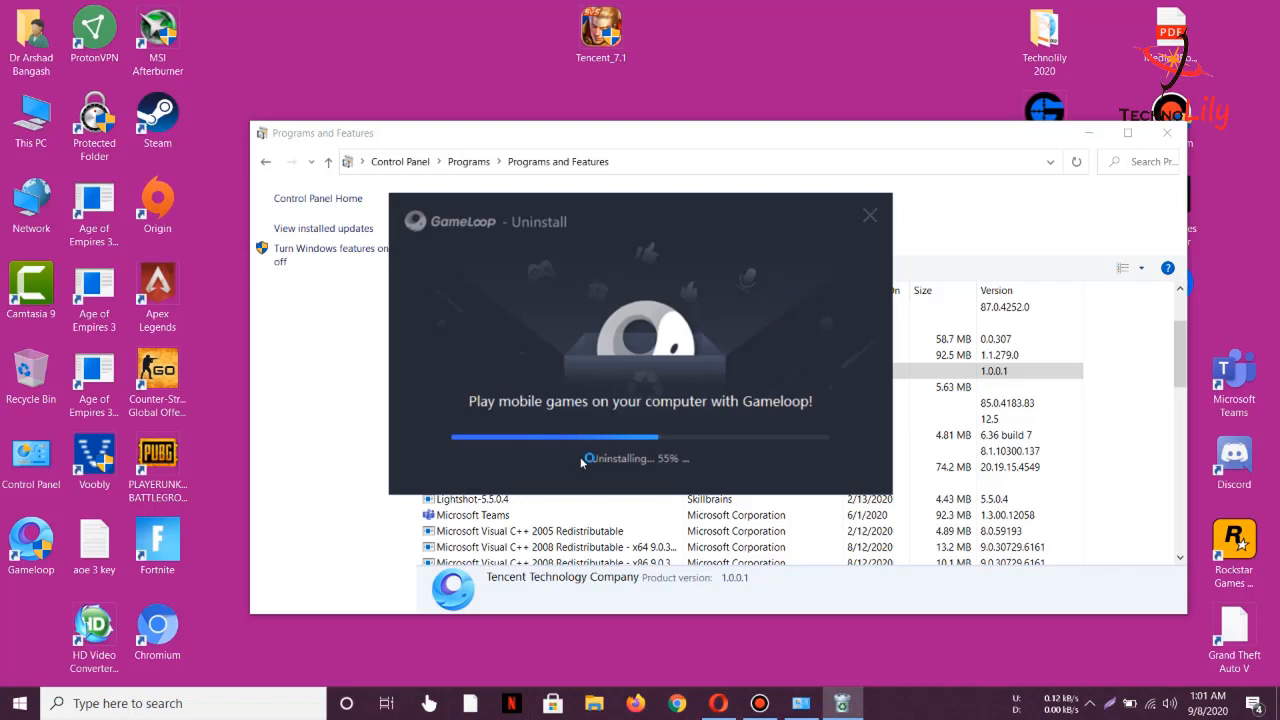
pyautogui.moveTo(614, 476)
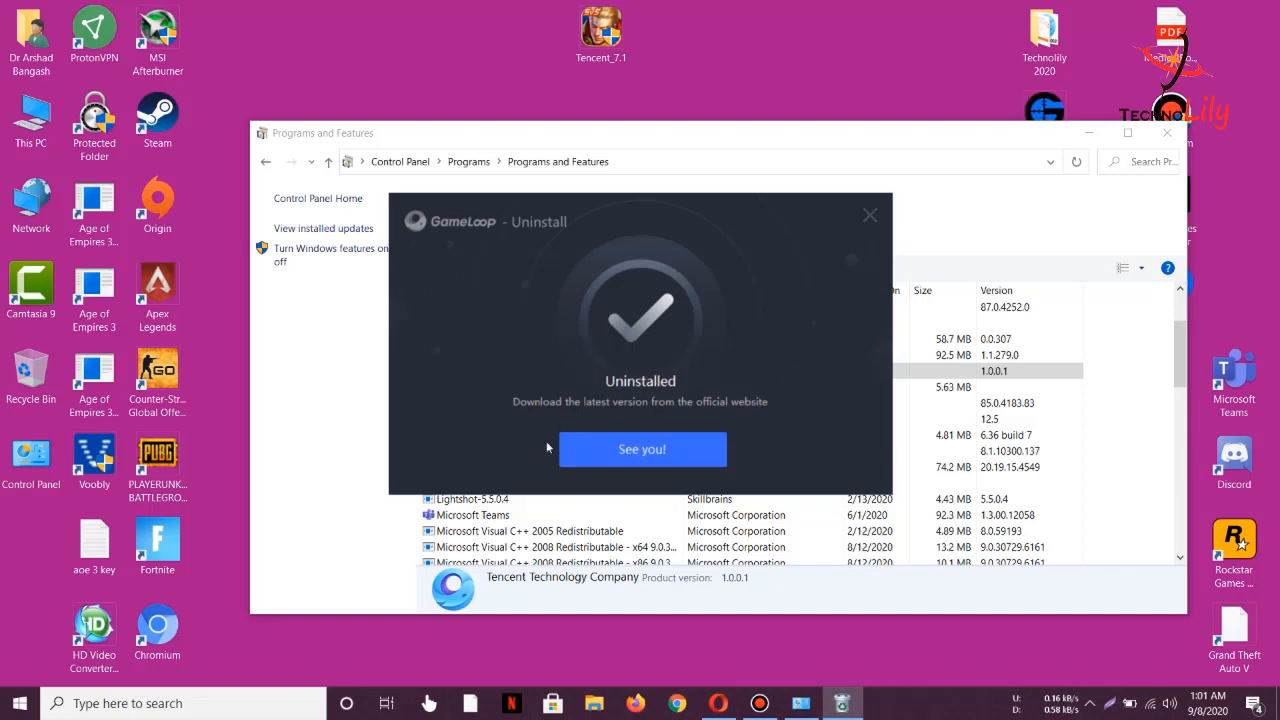
pyautogui.click(640, 448)
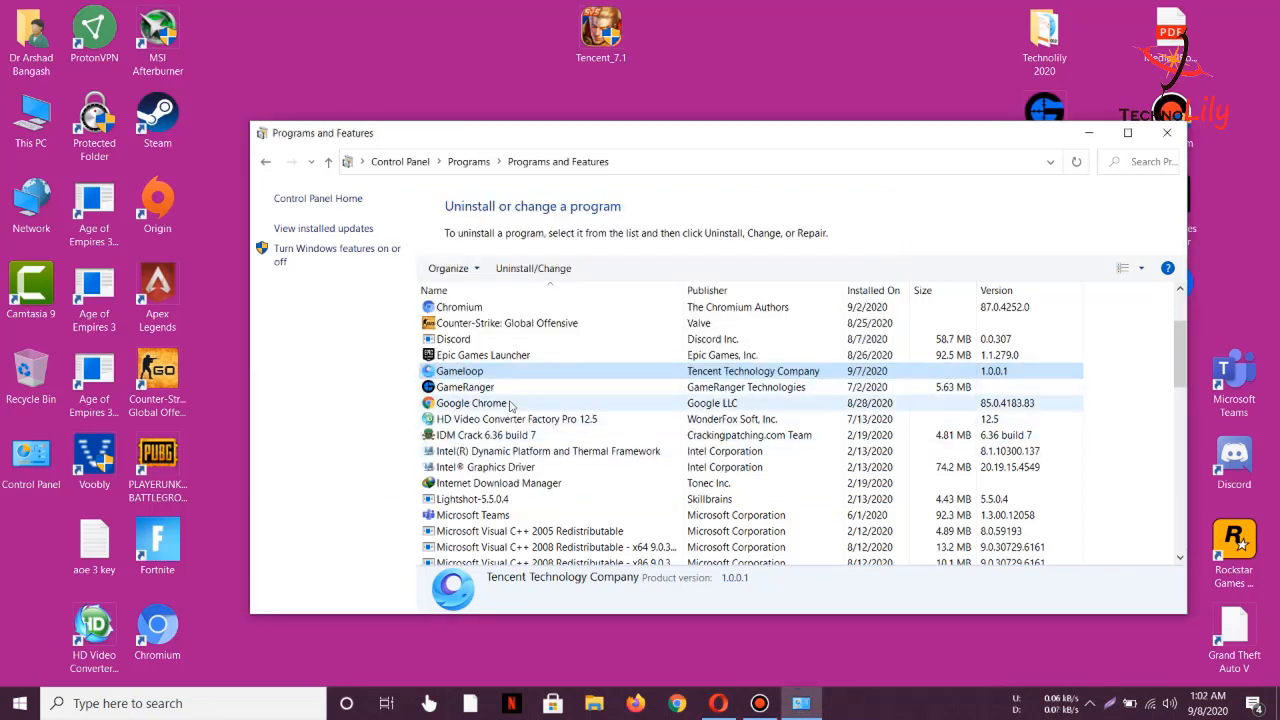
# - Leave Control Panel and browse This PC to the C:\Temp folder
pyautogui.click(460, 370)
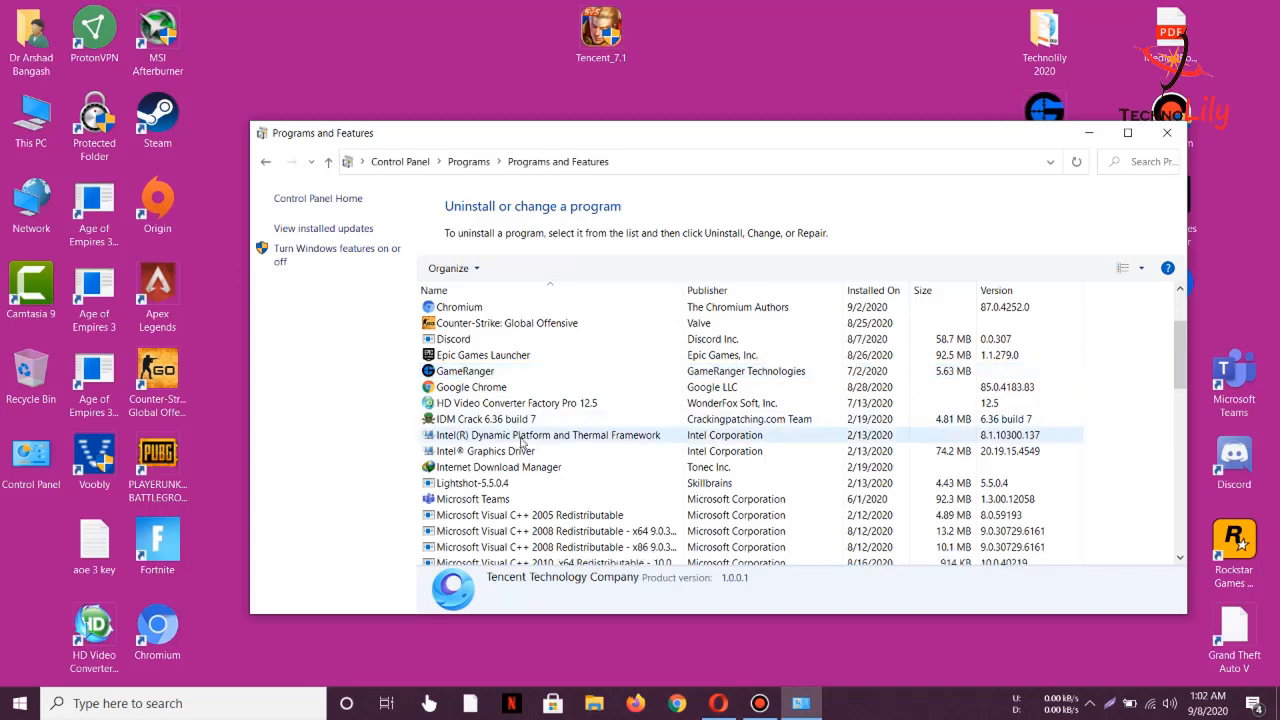
pyautogui.click(1166, 132)
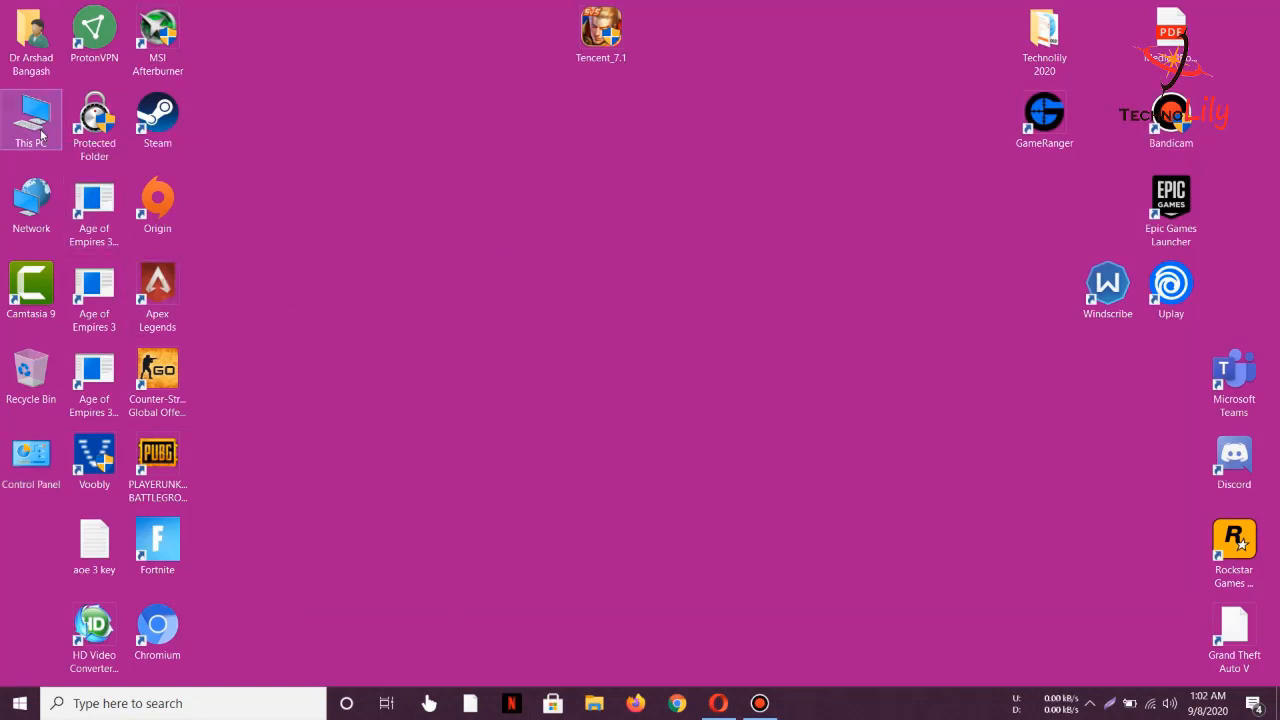
pyautogui.doubleClick(30, 114)
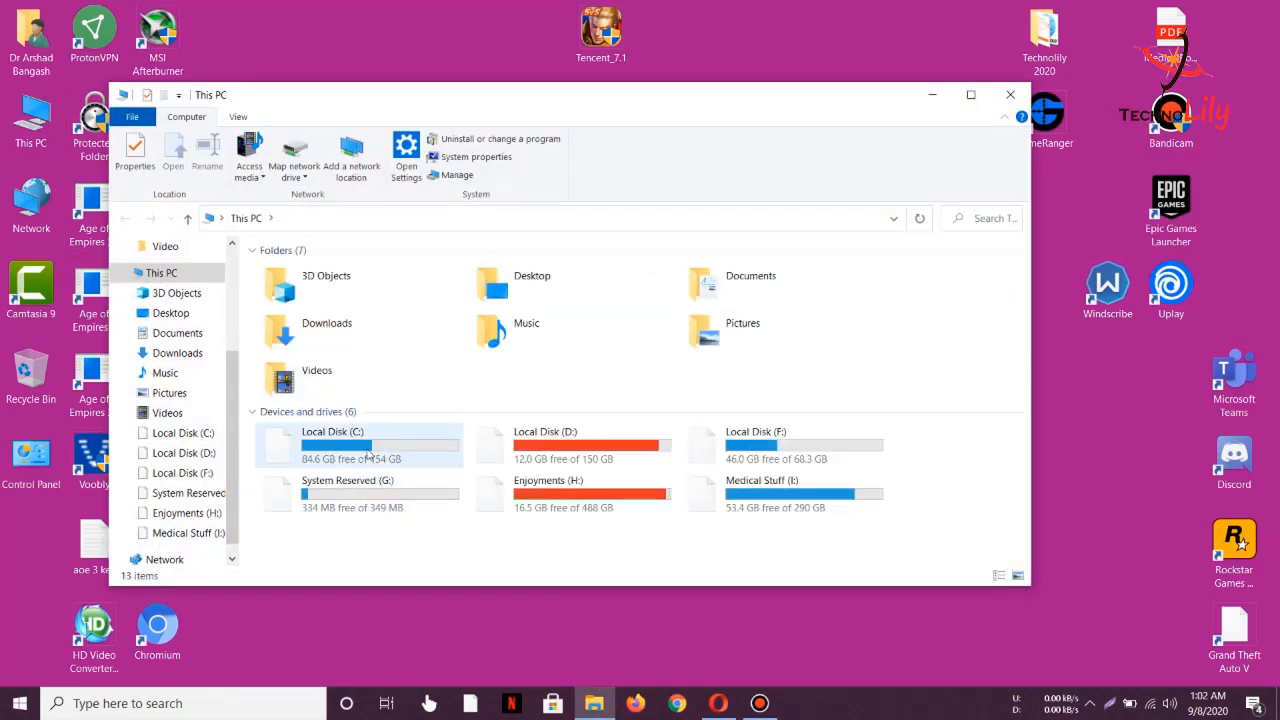
pyautogui.doubleClick(336, 444)
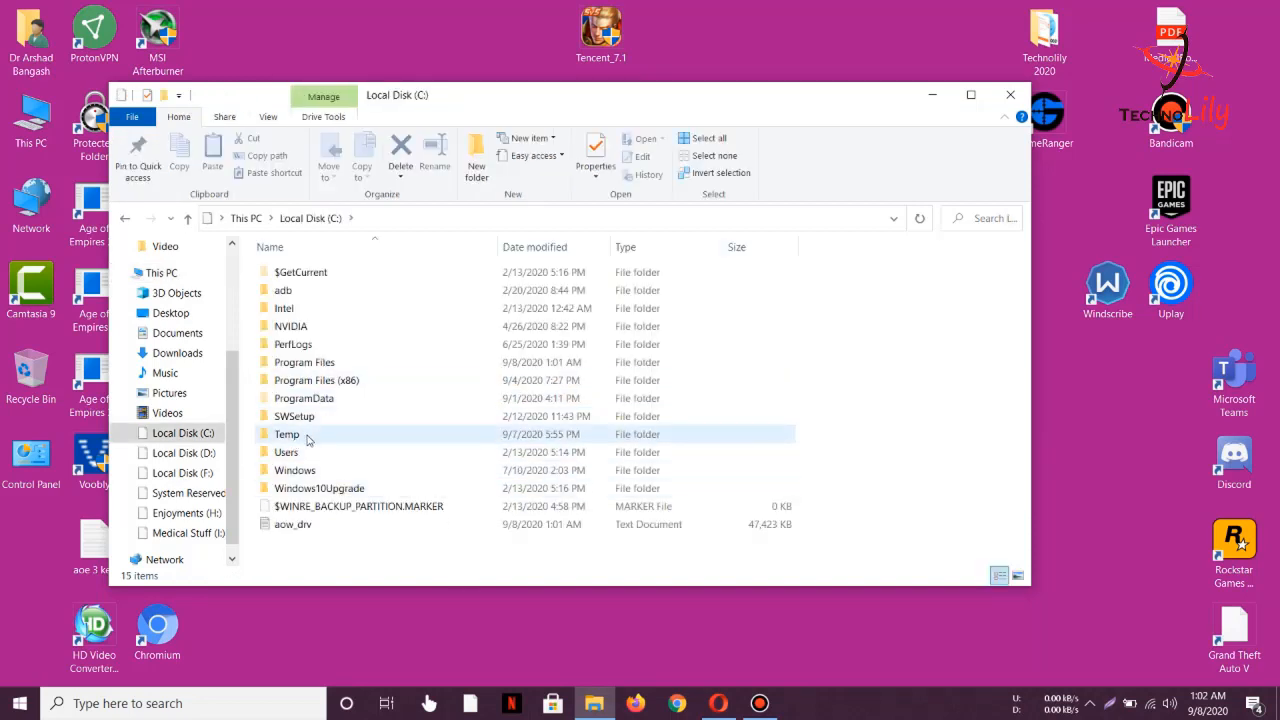
pyautogui.doubleClick(288, 434)
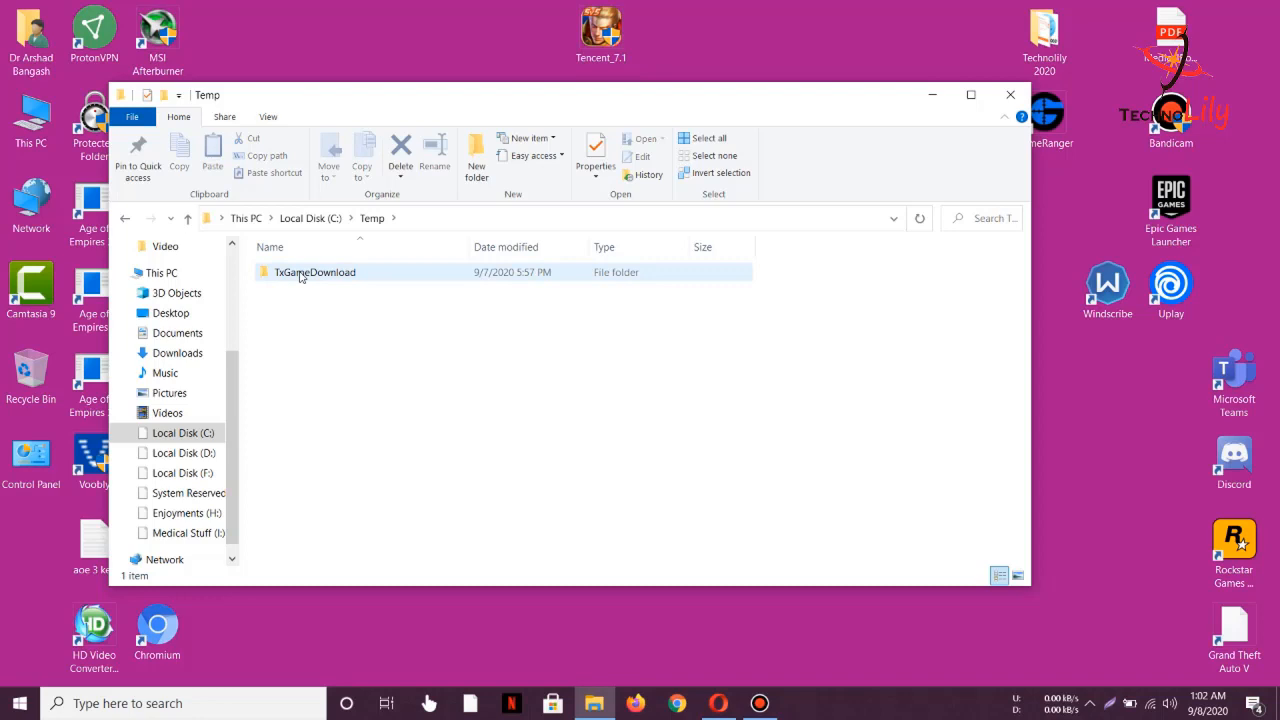
# - Delete the leftover TxGameDownload folder so Temp is empty, then return to drive C
pyautogui.click(316, 272)
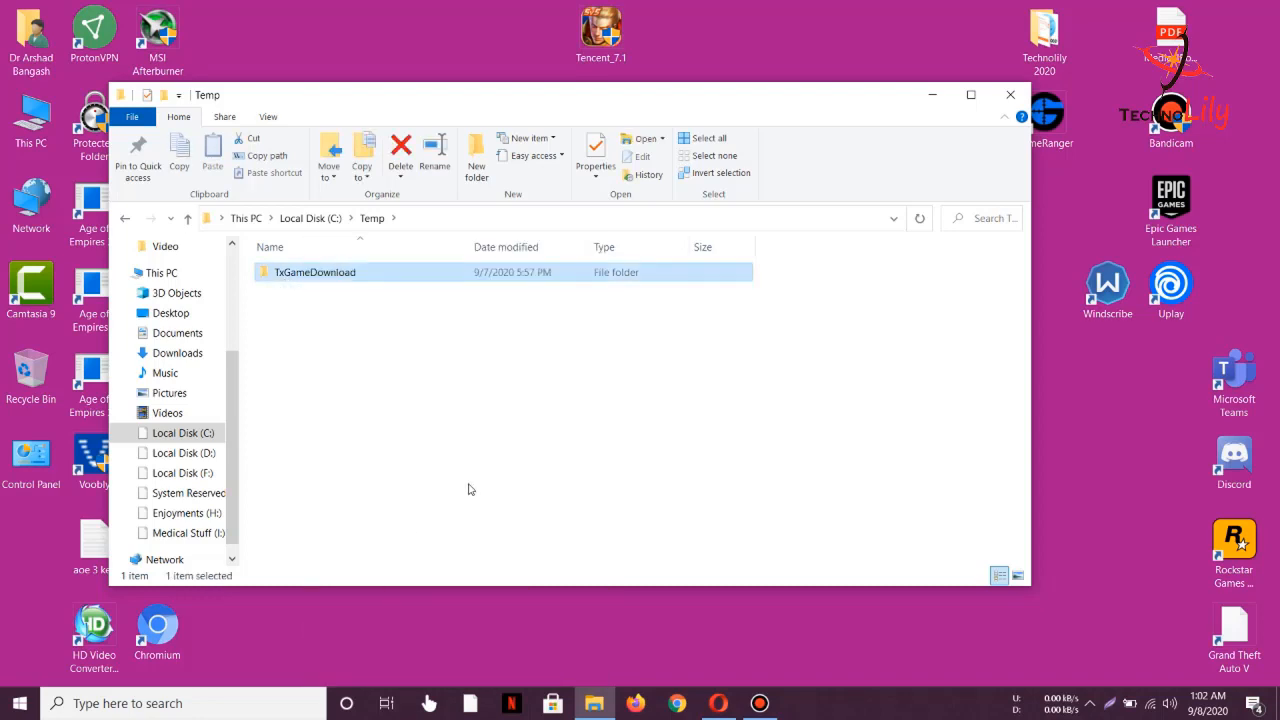
pyautogui.click(400, 156)
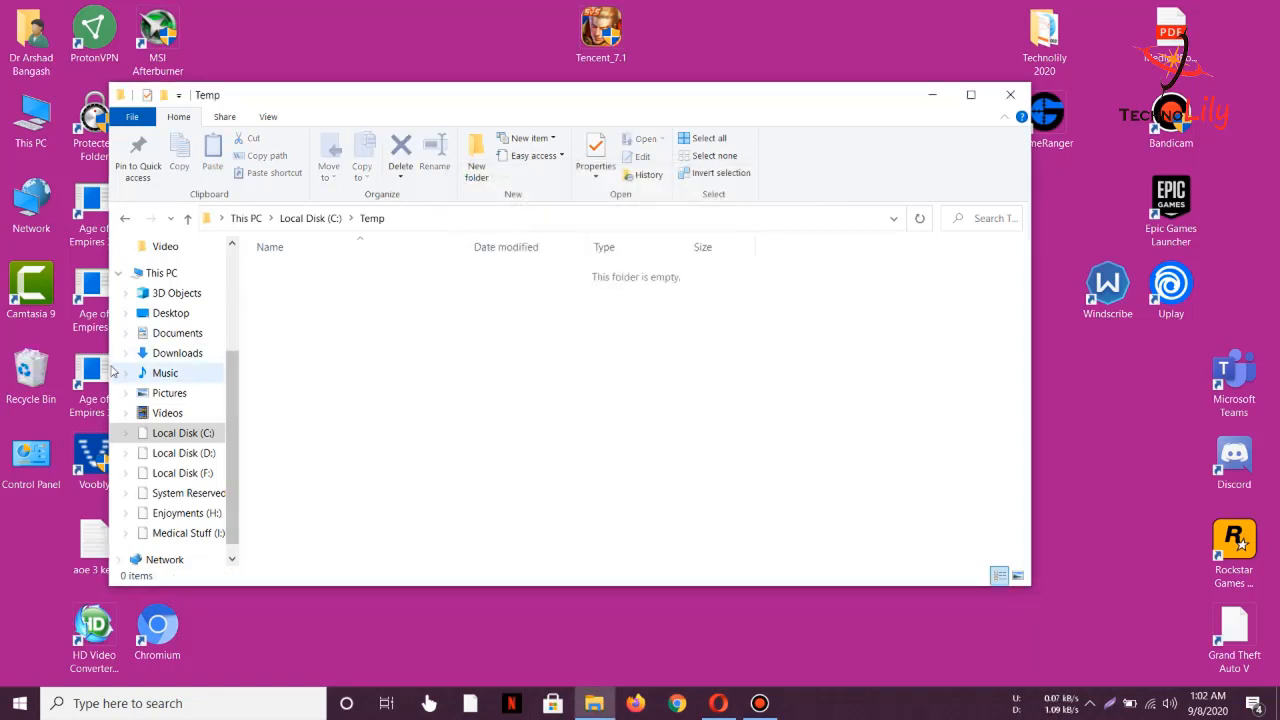
pyautogui.rightClick(30, 376)
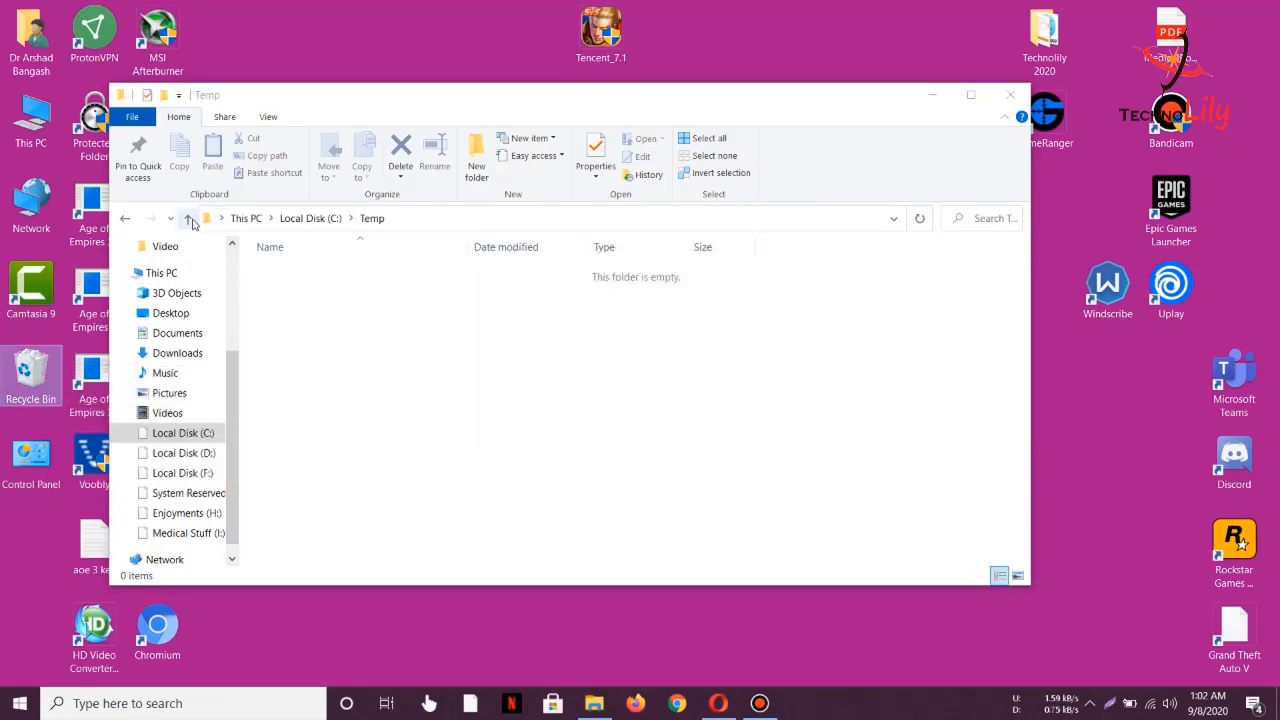
pyautogui.click(188, 218)
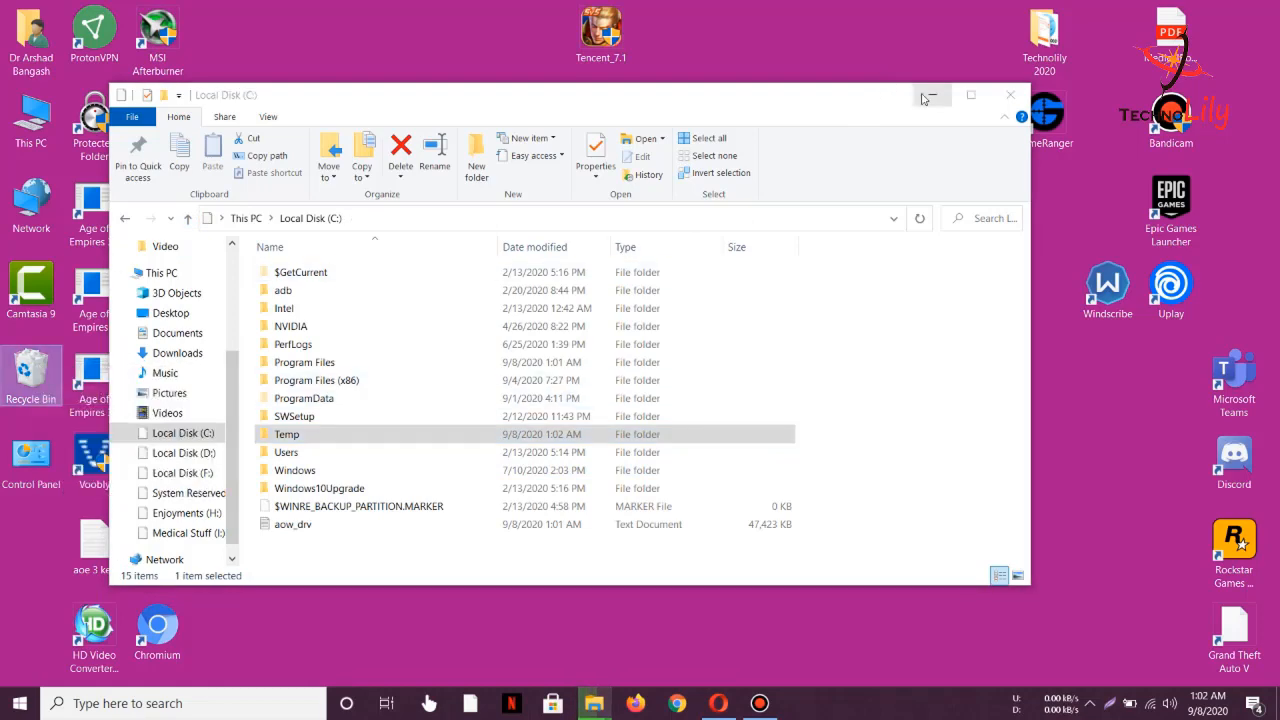
# - Delete the Tencent folder from C:\ProgramData and return to the C drive root
pyautogui.click(400, 156)
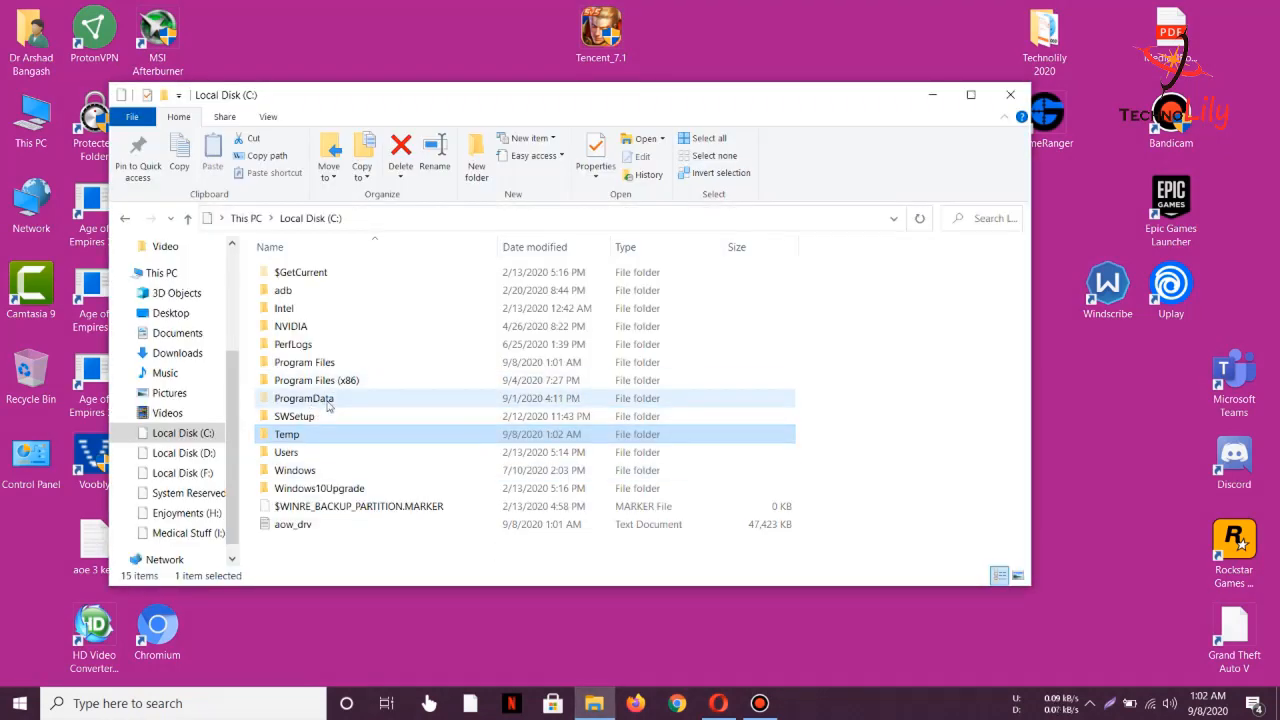
pyautogui.doubleClick(304, 398)
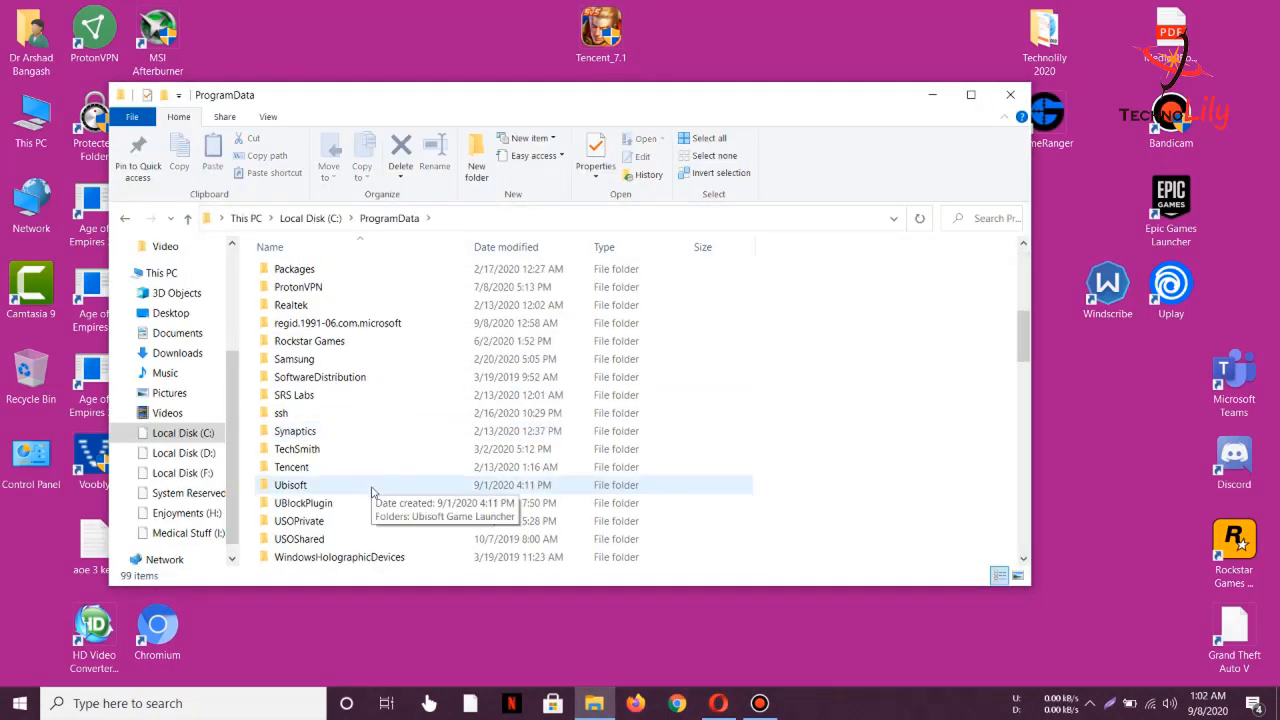
pyautogui.scroll(-3)
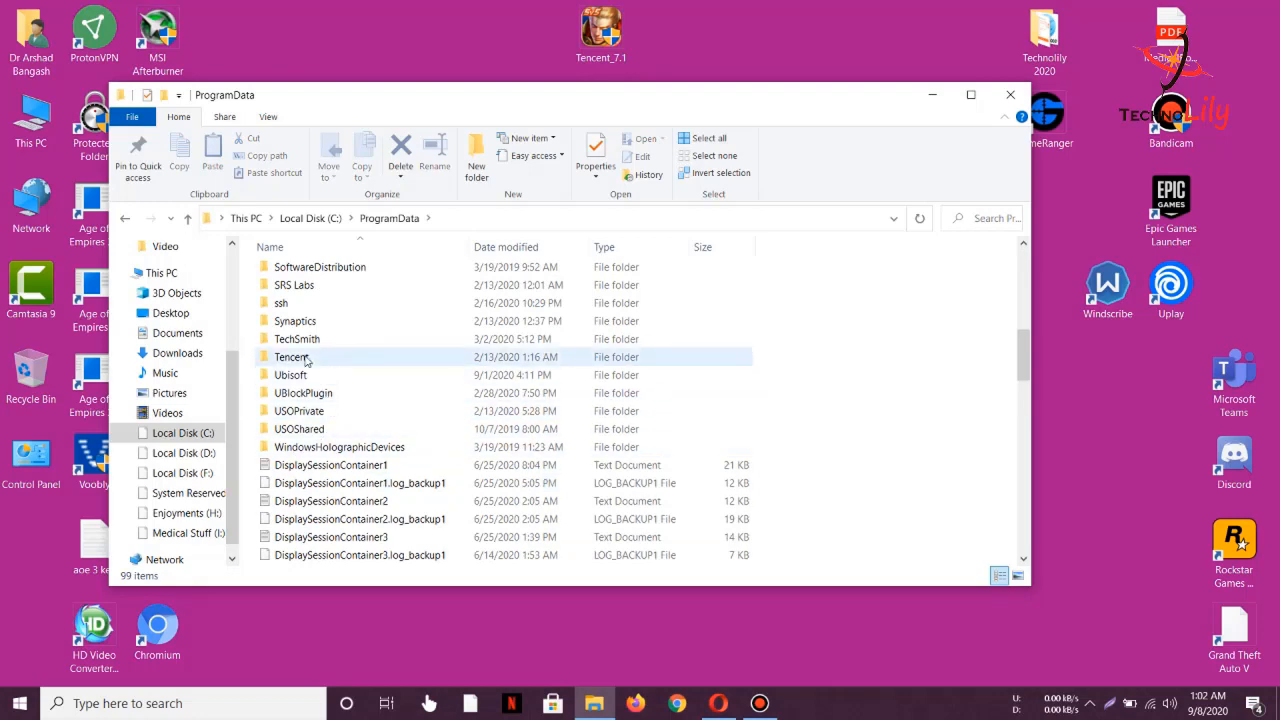
pyautogui.click(292, 356)
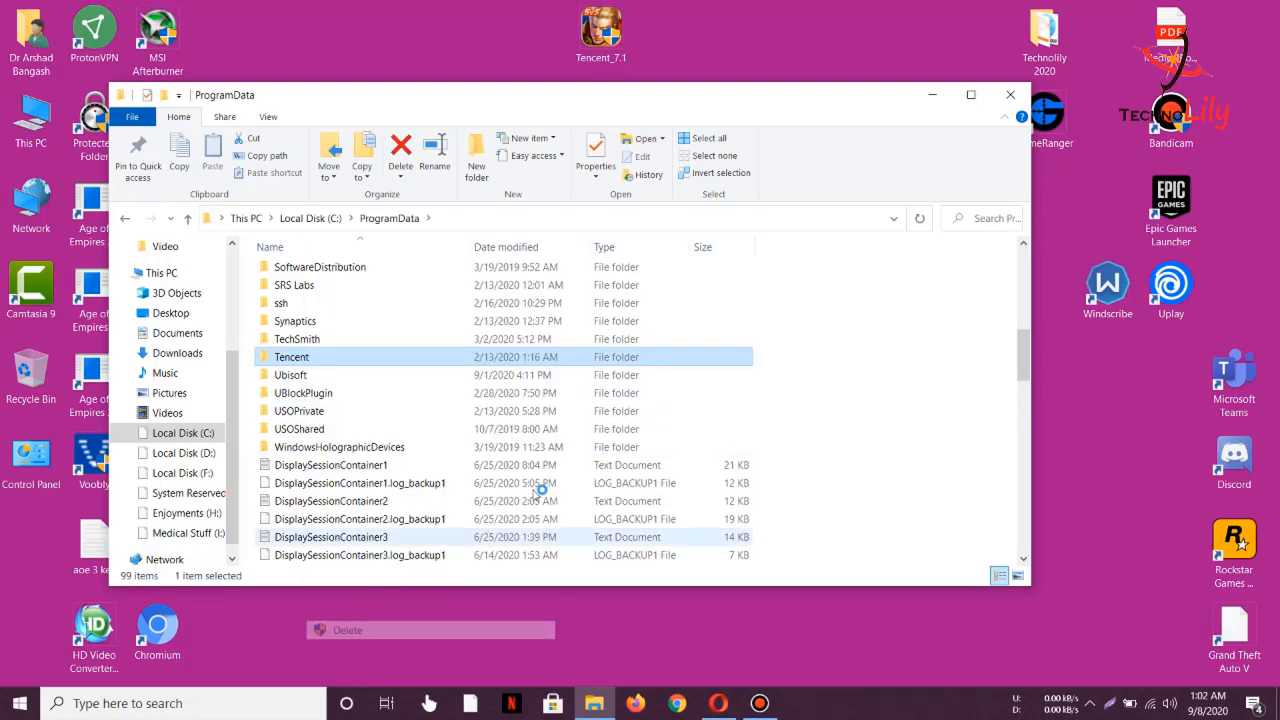
pyautogui.click(400, 156)
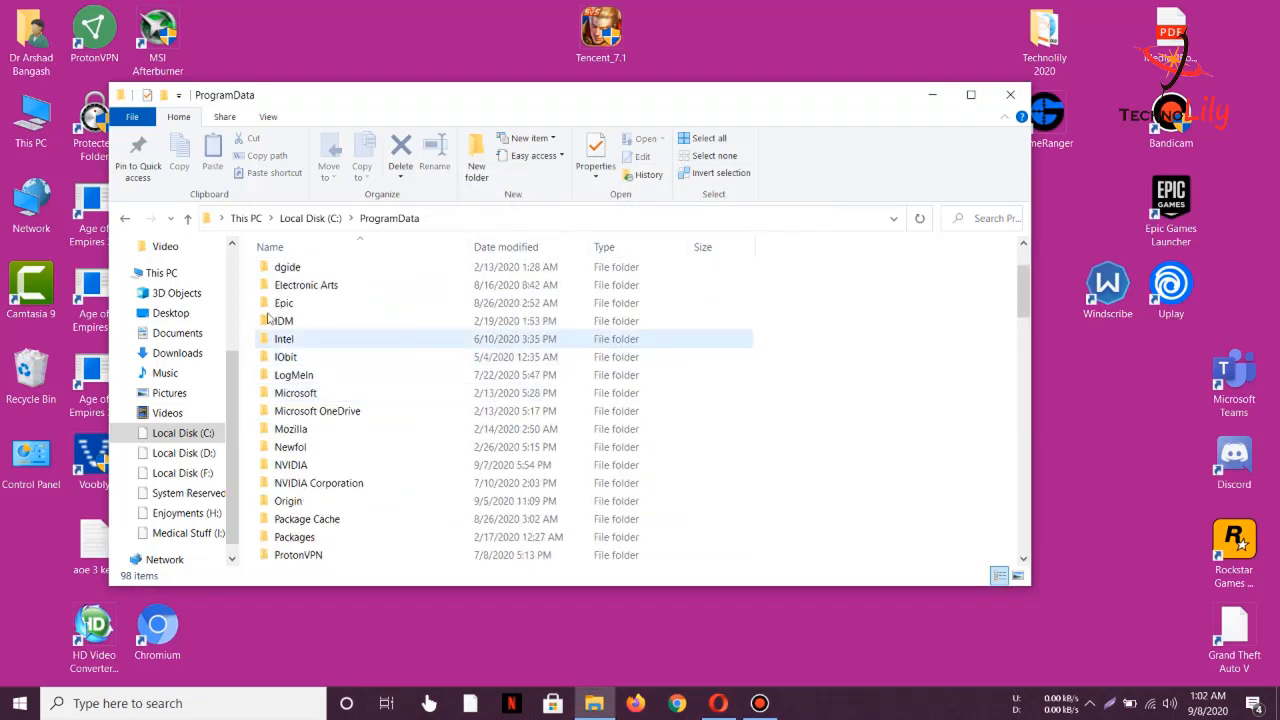
pyautogui.click(124, 218)
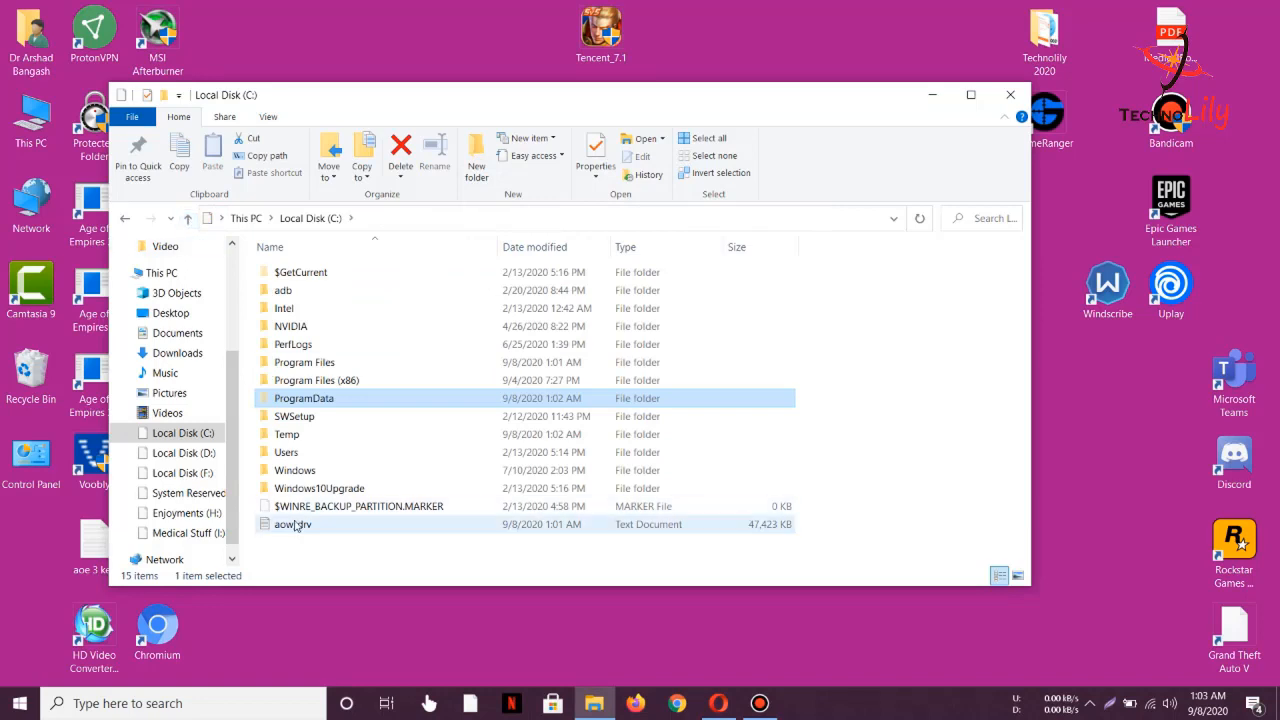
# - Delete the aow_drv file from the root of C:, granting administrator permission when asked
pyautogui.click(292, 524)
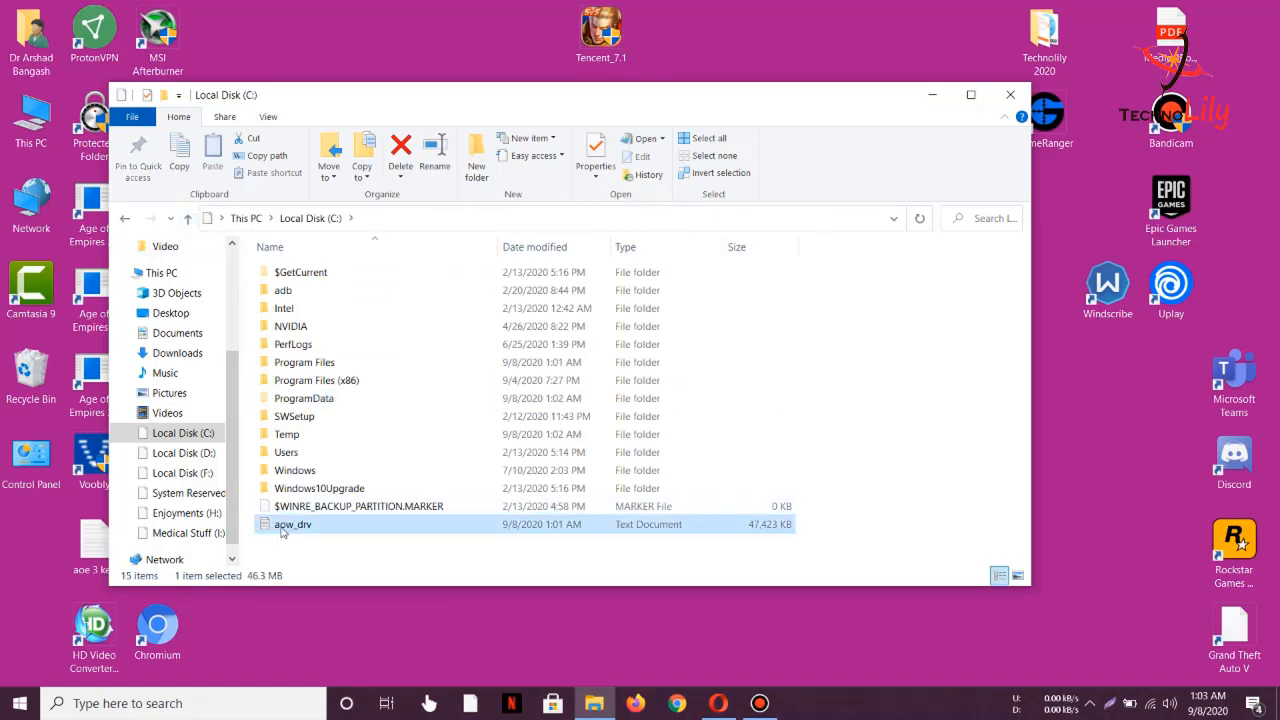
pyautogui.moveTo(300, 528)
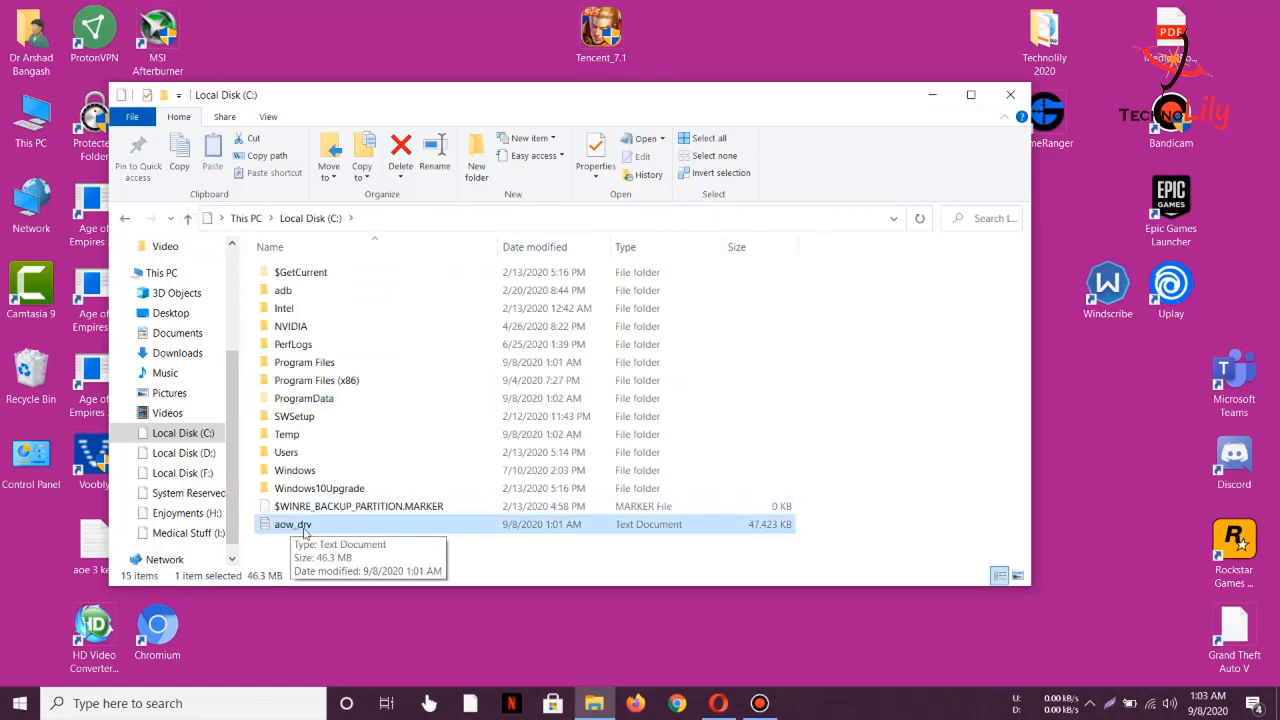
pyautogui.click(400, 148)
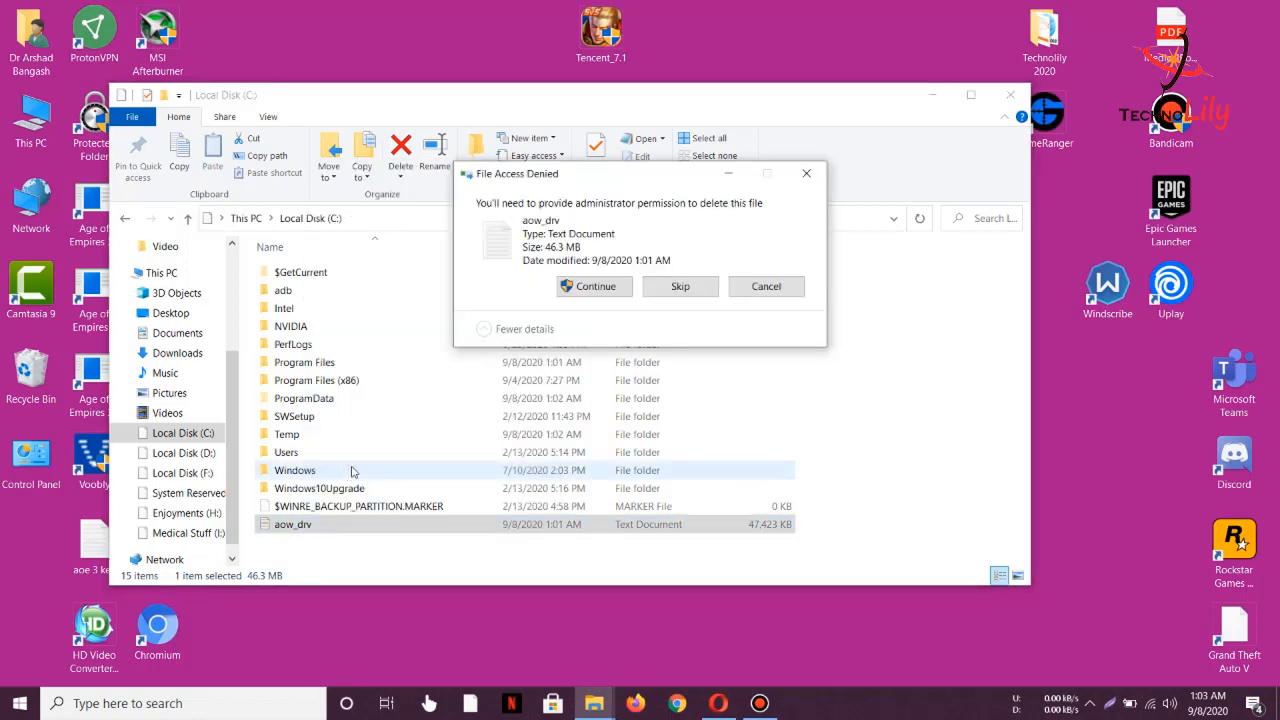
pyautogui.click(594, 286)
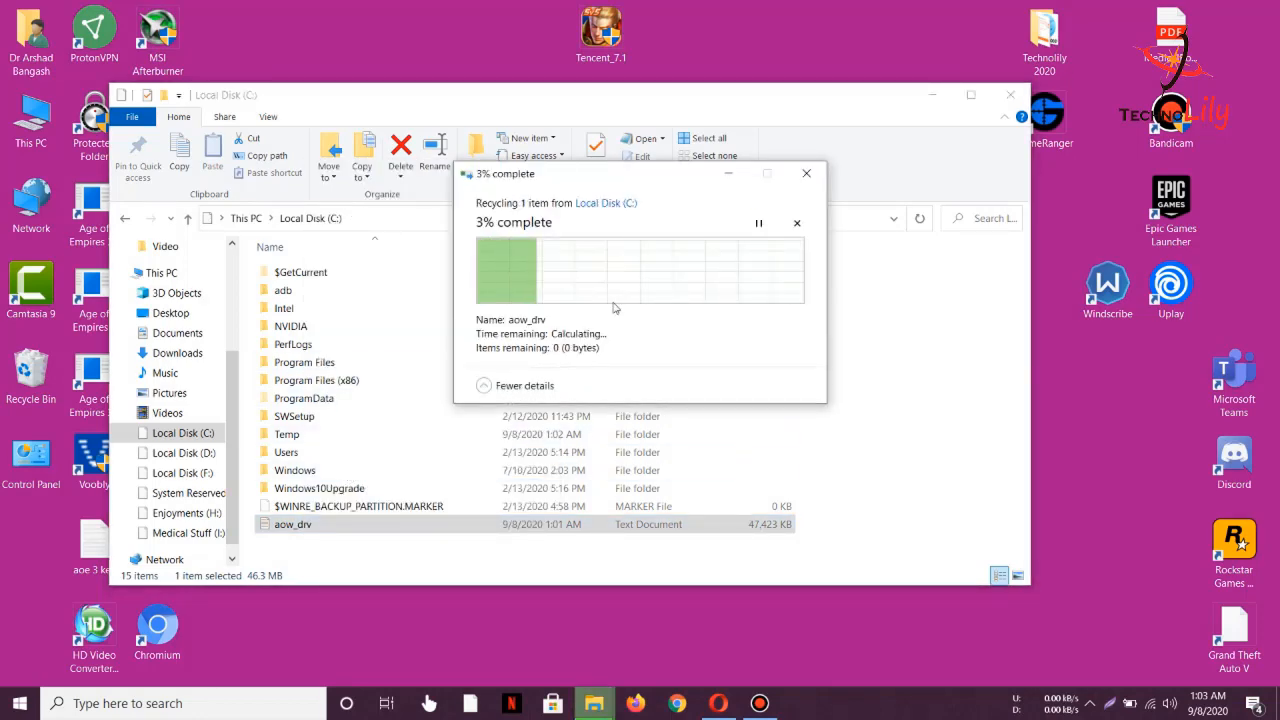
pyautogui.rightClick(32, 380)
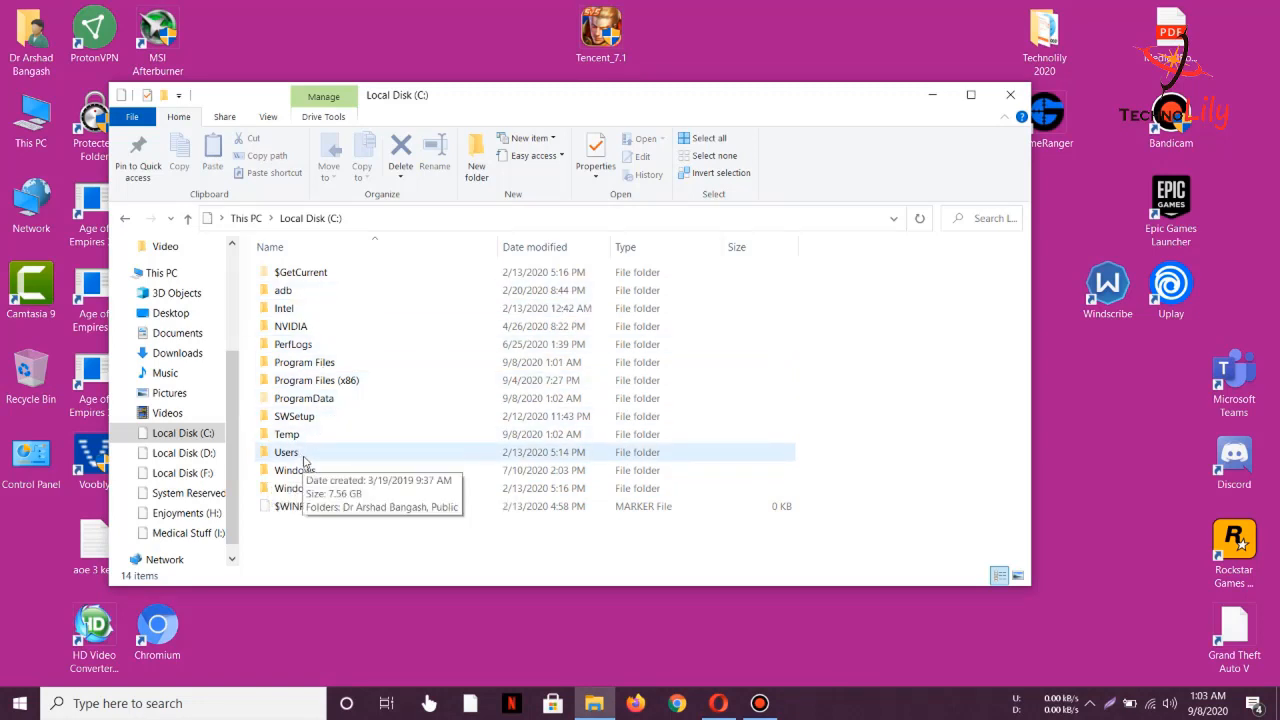
# - Browse into the user's AppData\Local folder and remove its Tencent folder
pyautogui.doubleClick(286, 452)
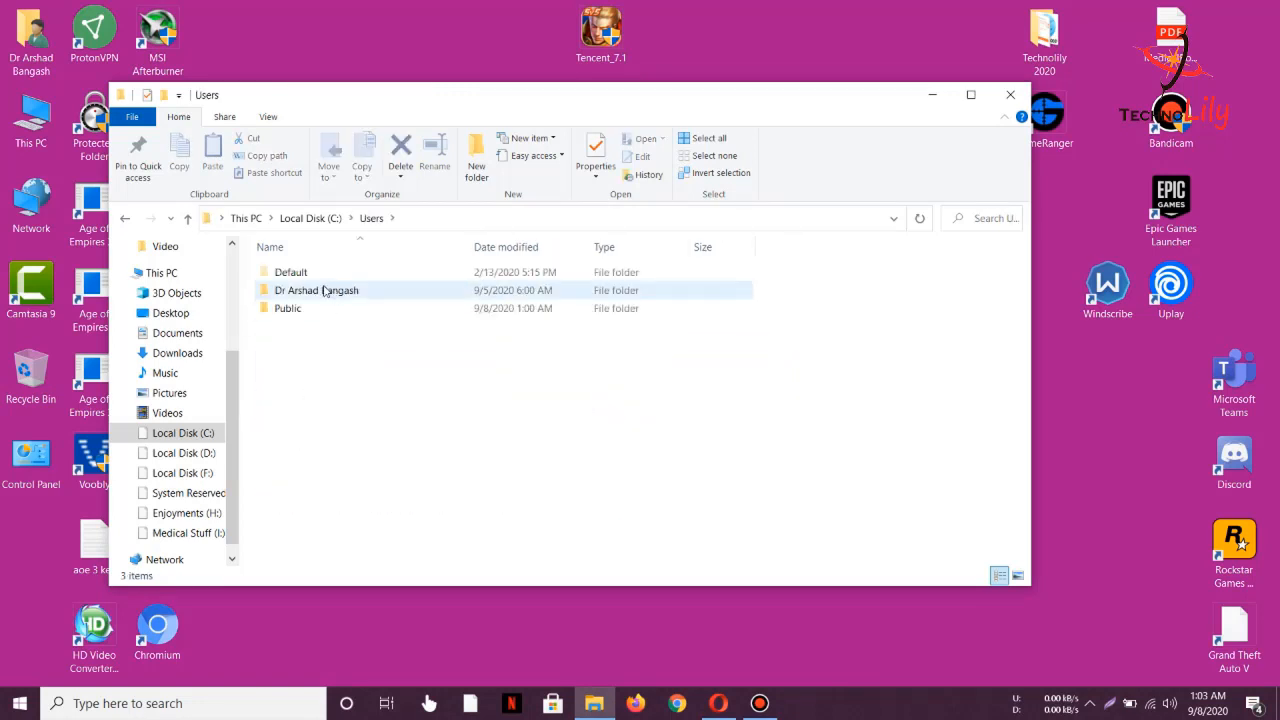
pyautogui.doubleClick(316, 290)
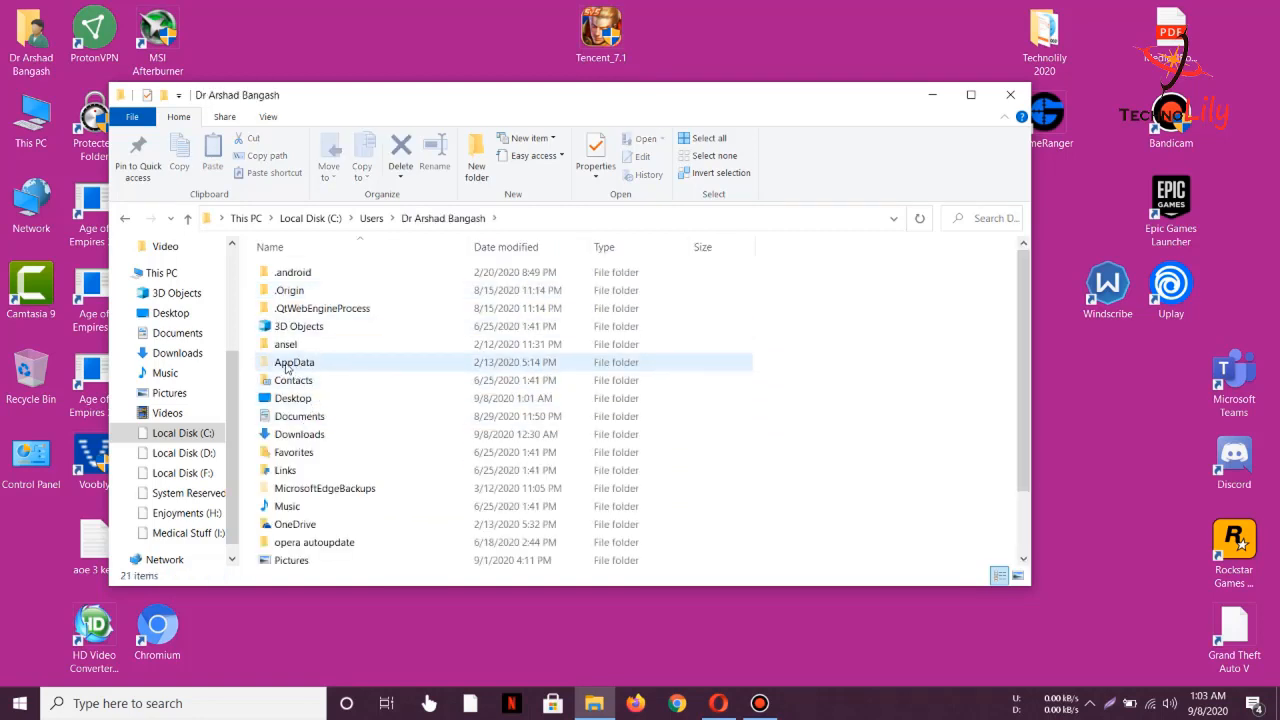
pyautogui.doubleClick(294, 360)
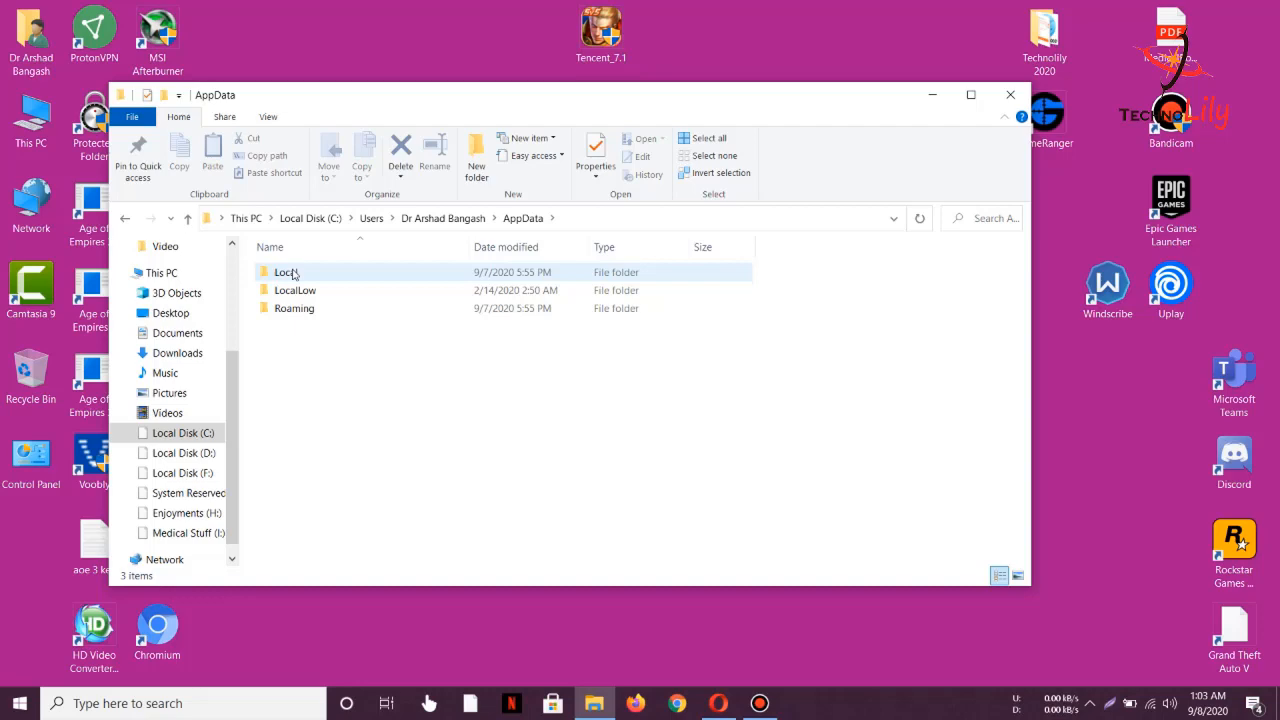
pyautogui.doubleClick(288, 272)
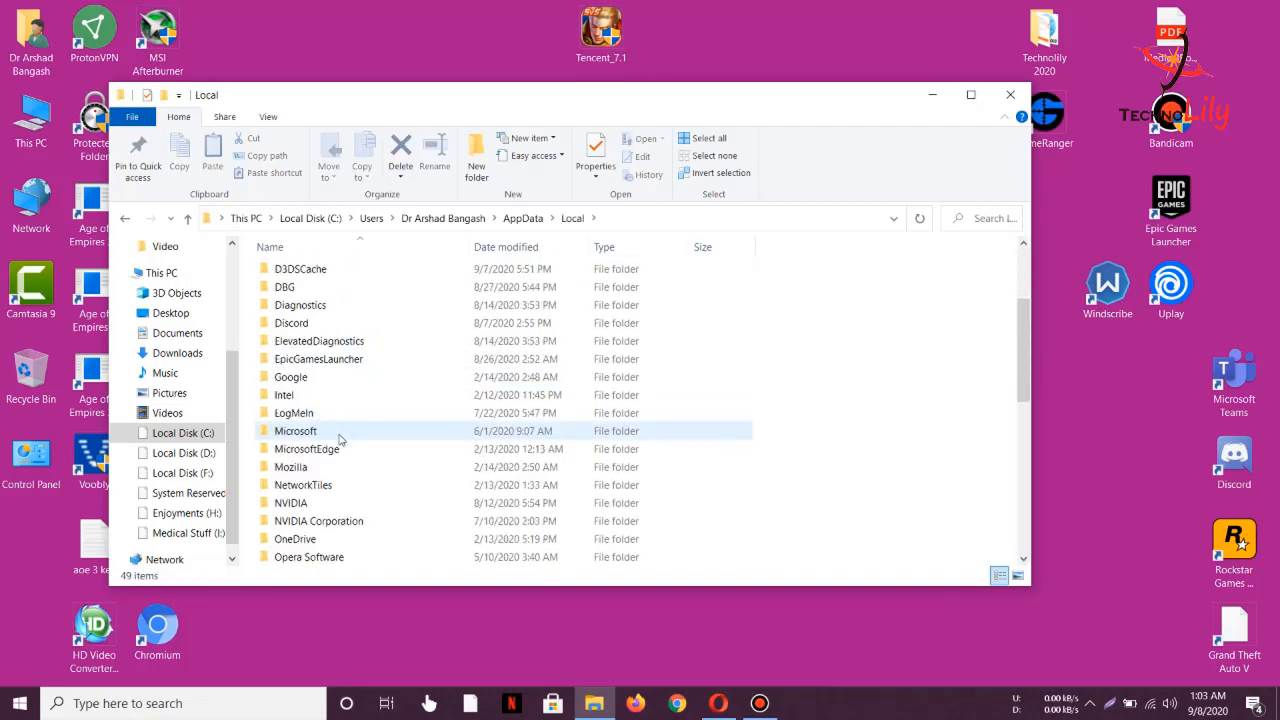
pyautogui.scroll(-3)
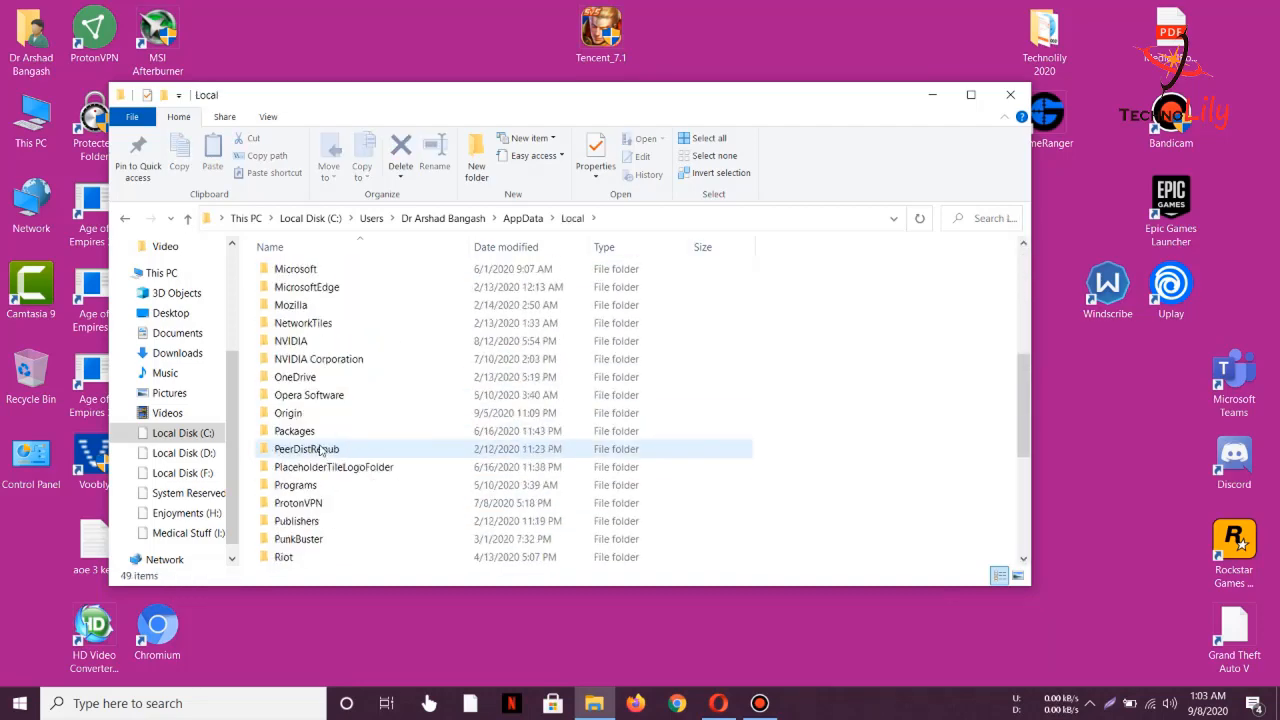
pyautogui.scroll(-3)
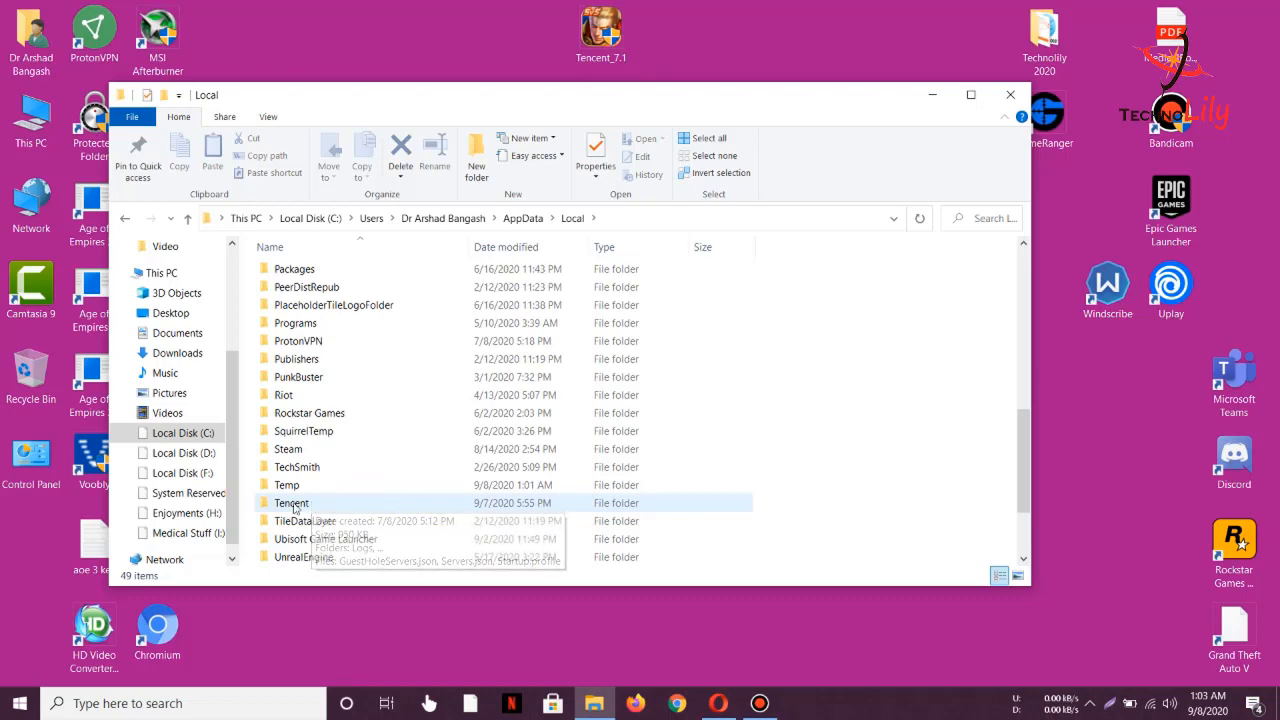
pyautogui.click(292, 502)
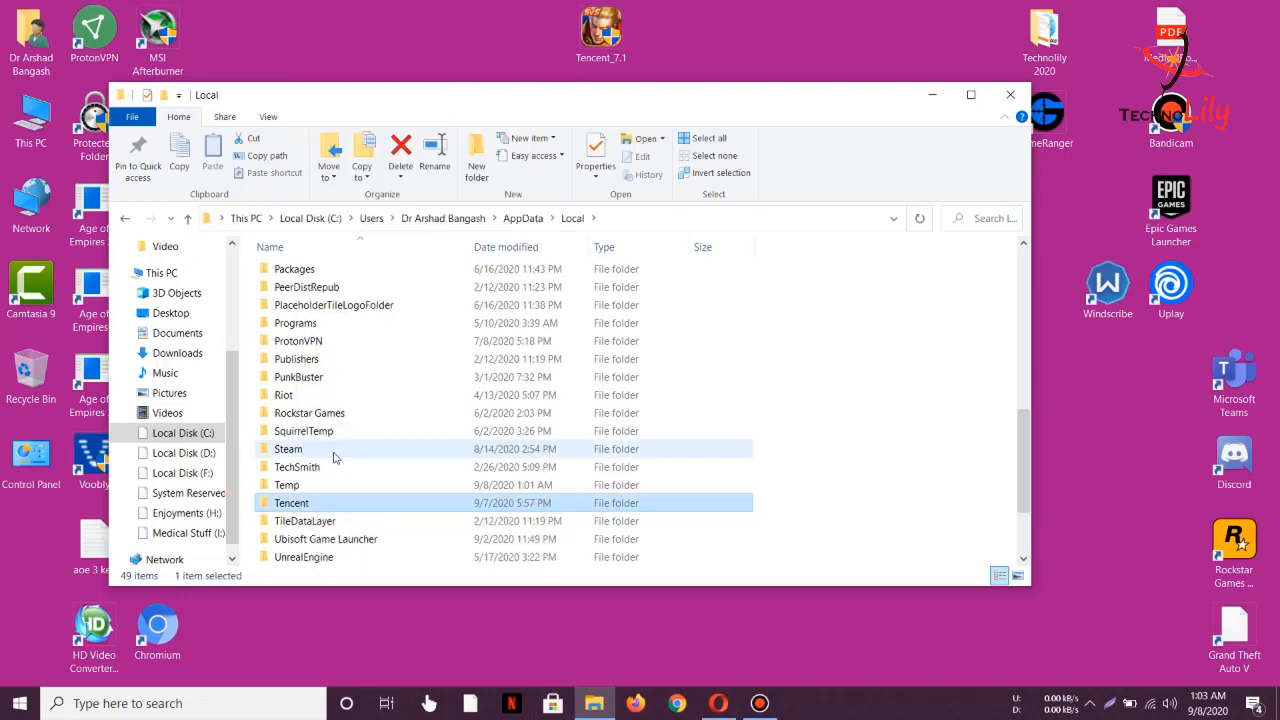
pyautogui.moveTo(404, 456)
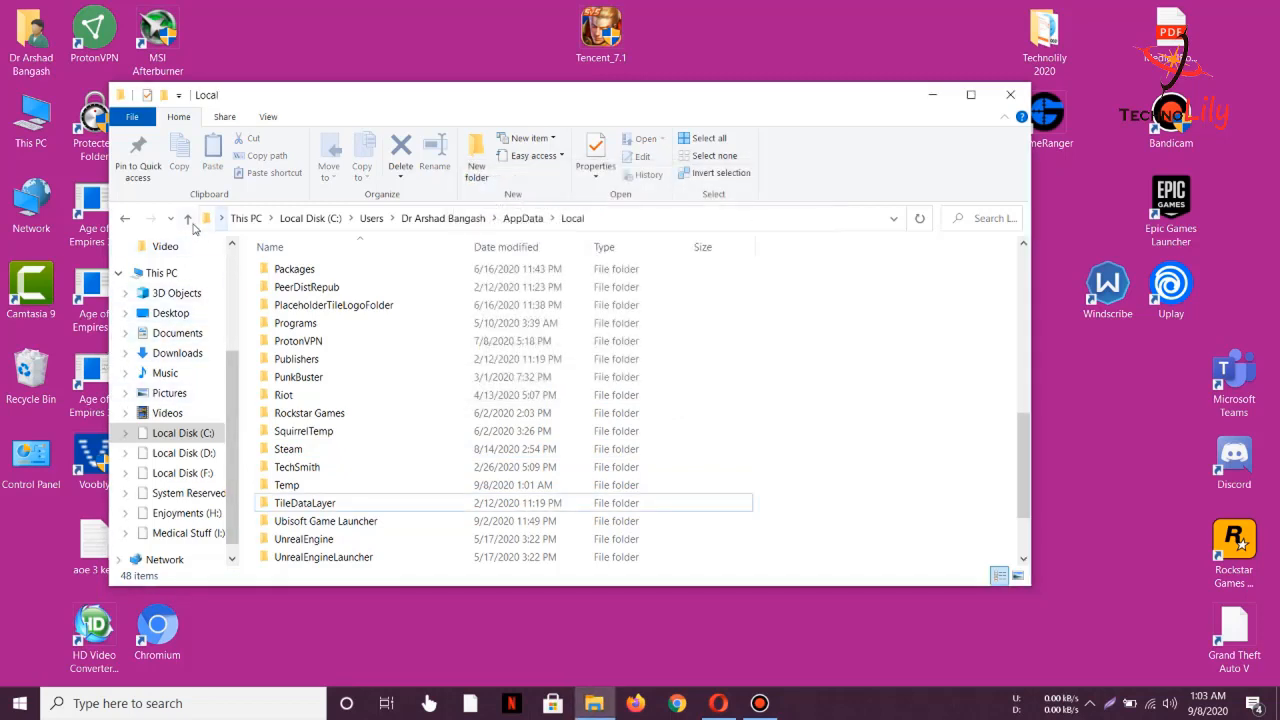
# - Check LocalLow, then delete the Tencent folder from AppData\Roaming and close File Explorer
pyautogui.click(188, 218)
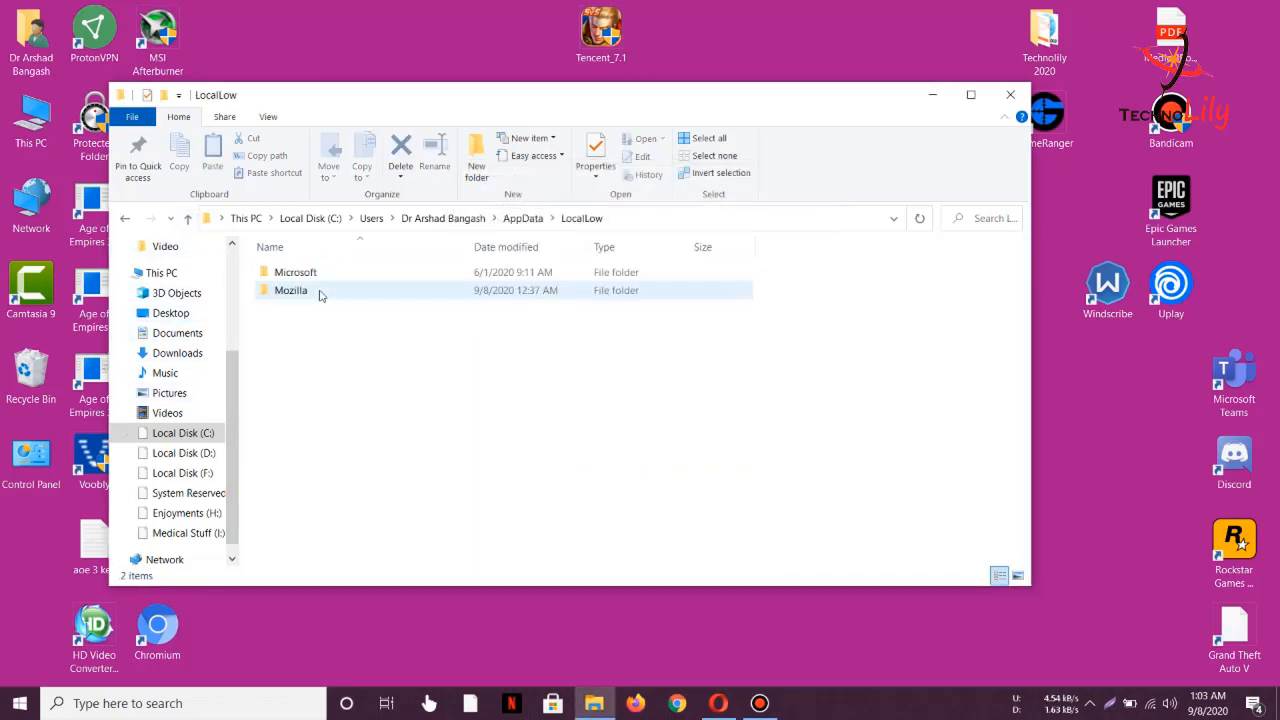
pyautogui.click(188, 218)
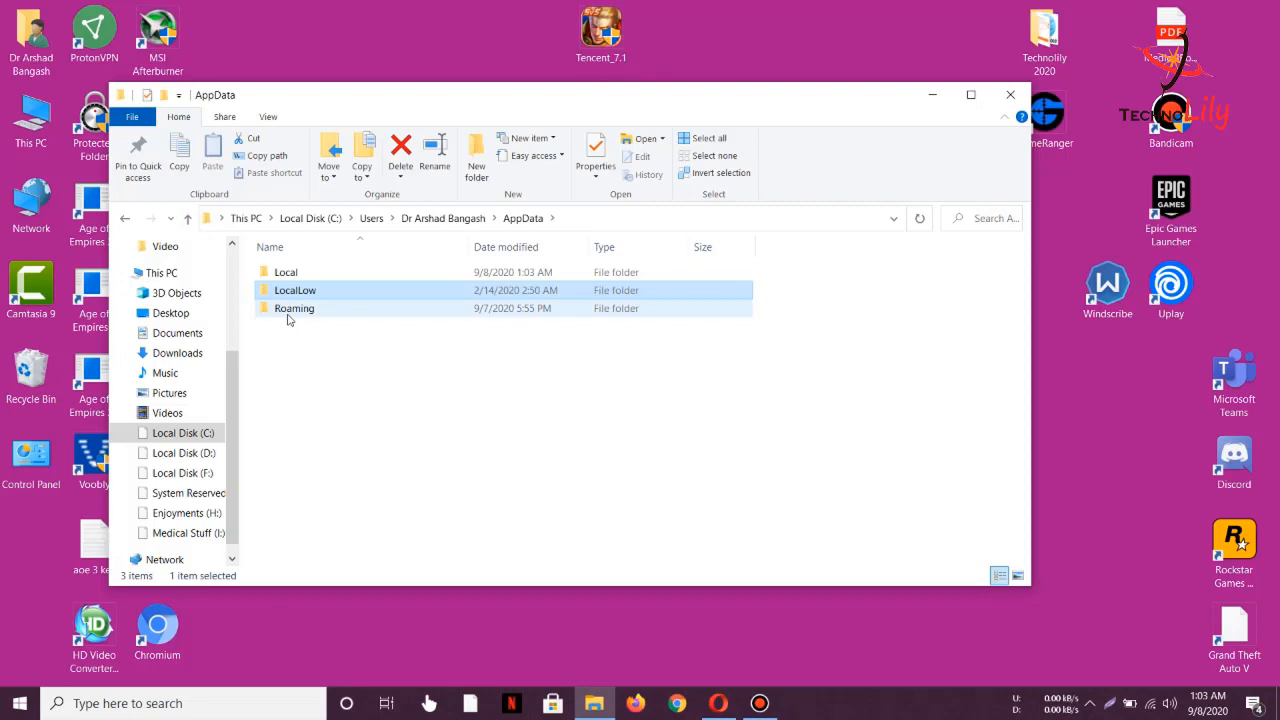
pyautogui.doubleClick(294, 308)
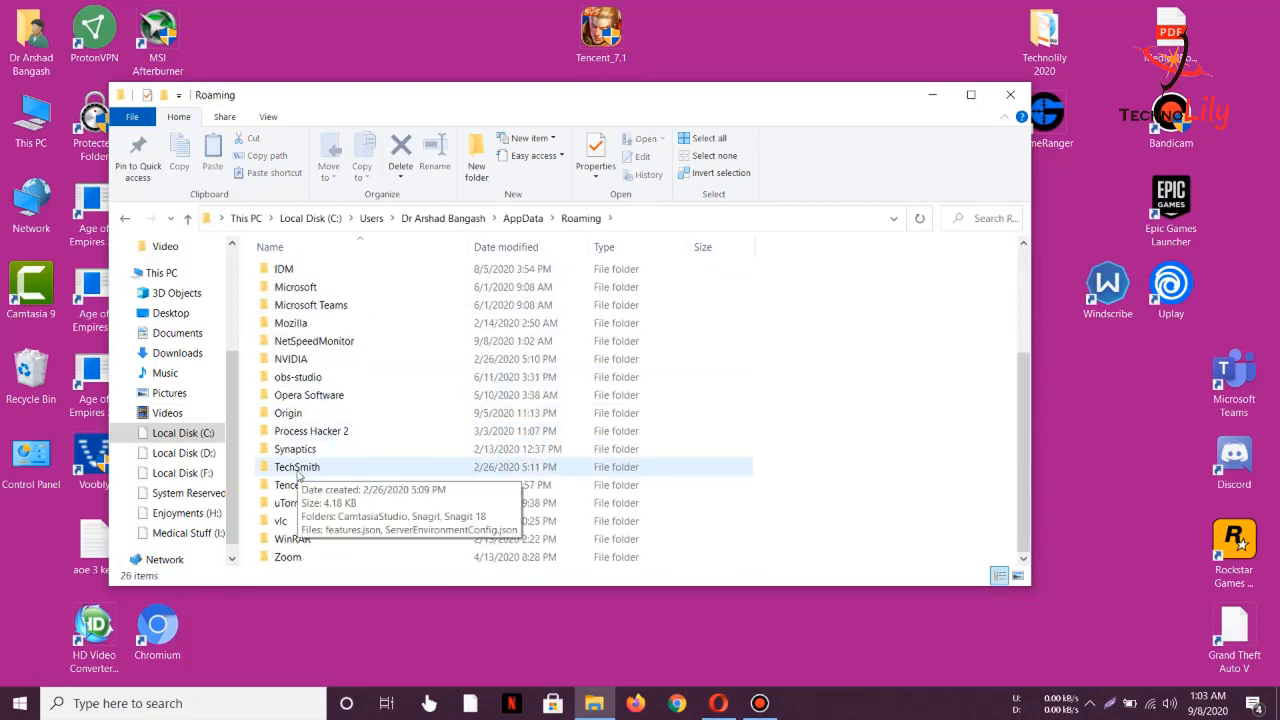
pyautogui.rightClick(292, 486)
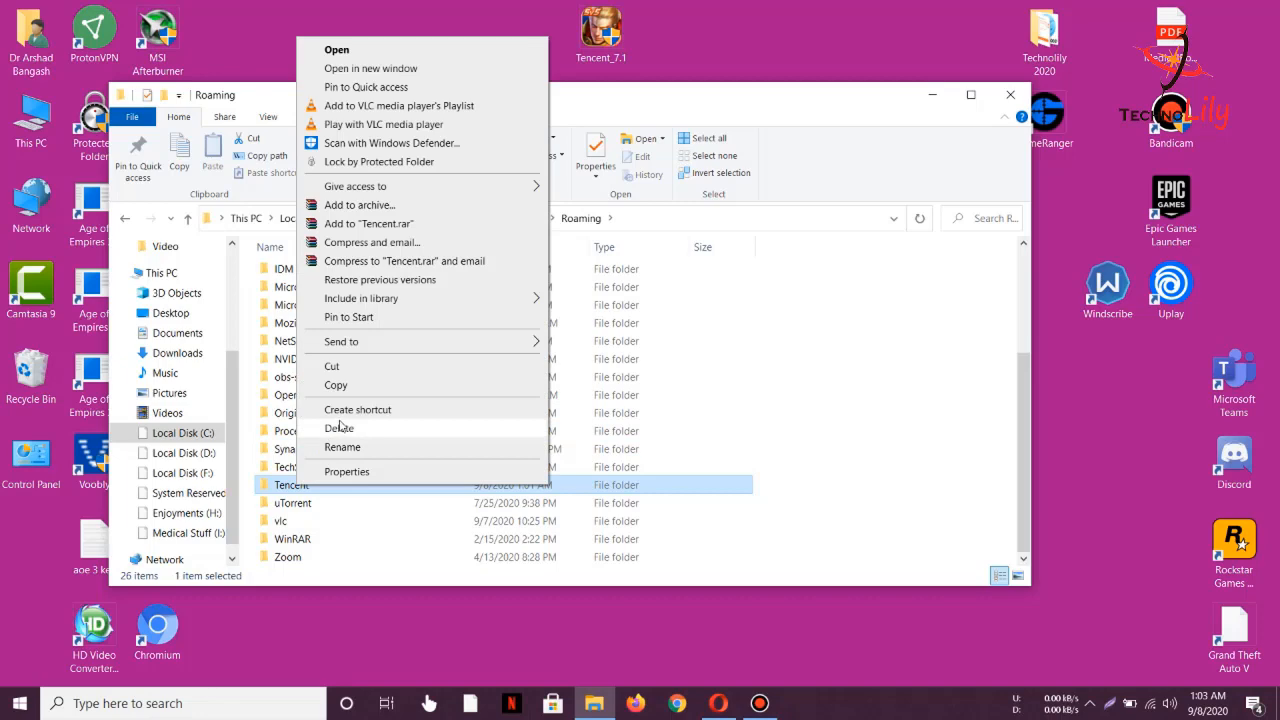
pyautogui.click(340, 428)
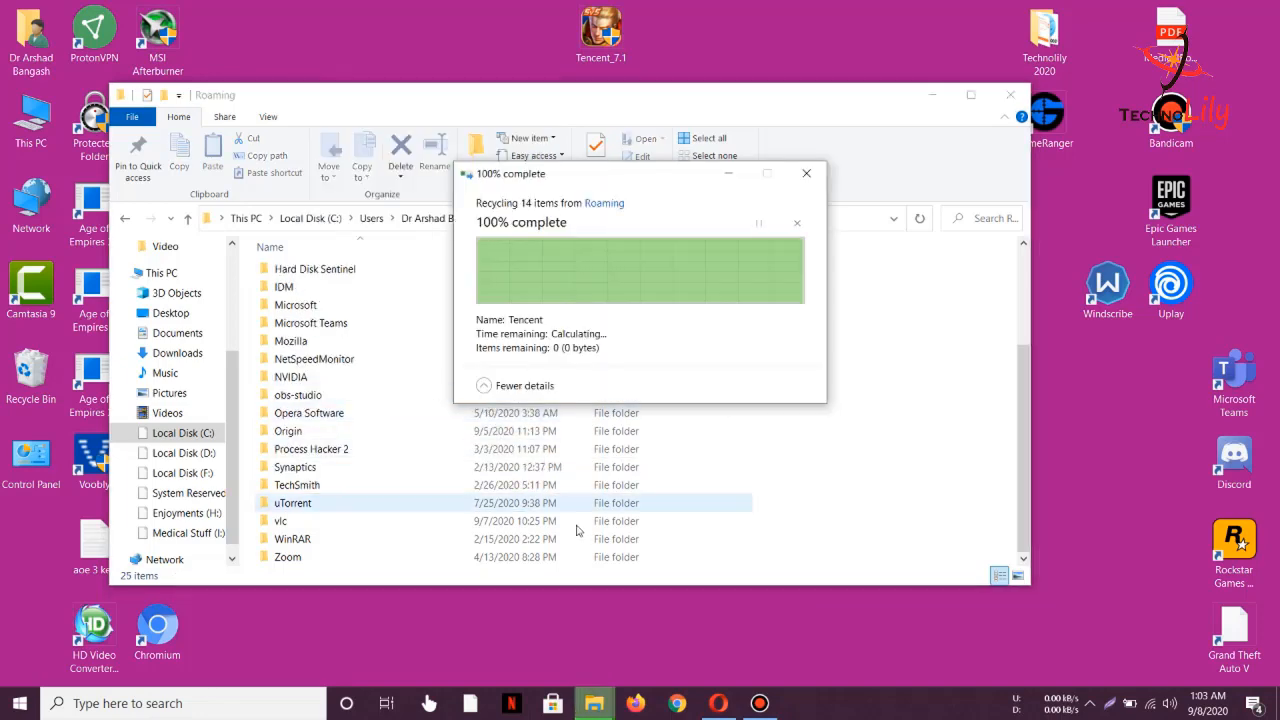
pyautogui.click(760, 704)
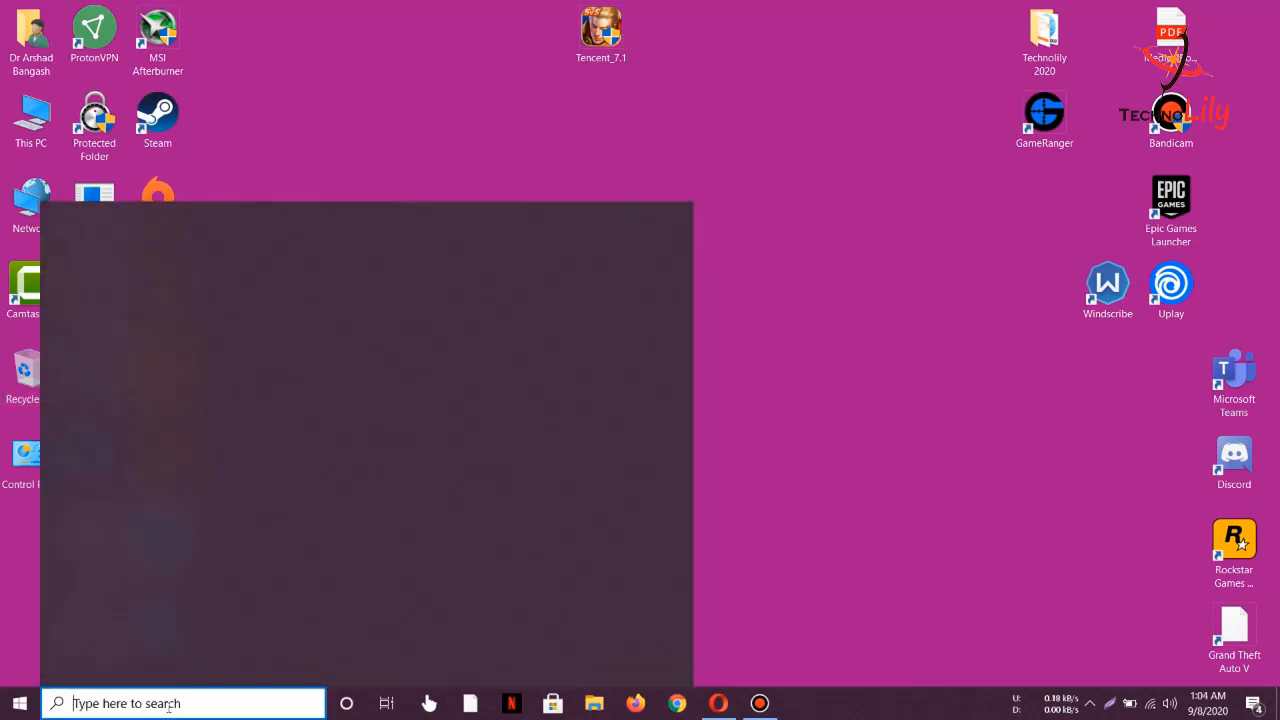
# - Open the user's Temp folder through the Run box with %temp%
pyautogui.write('run')
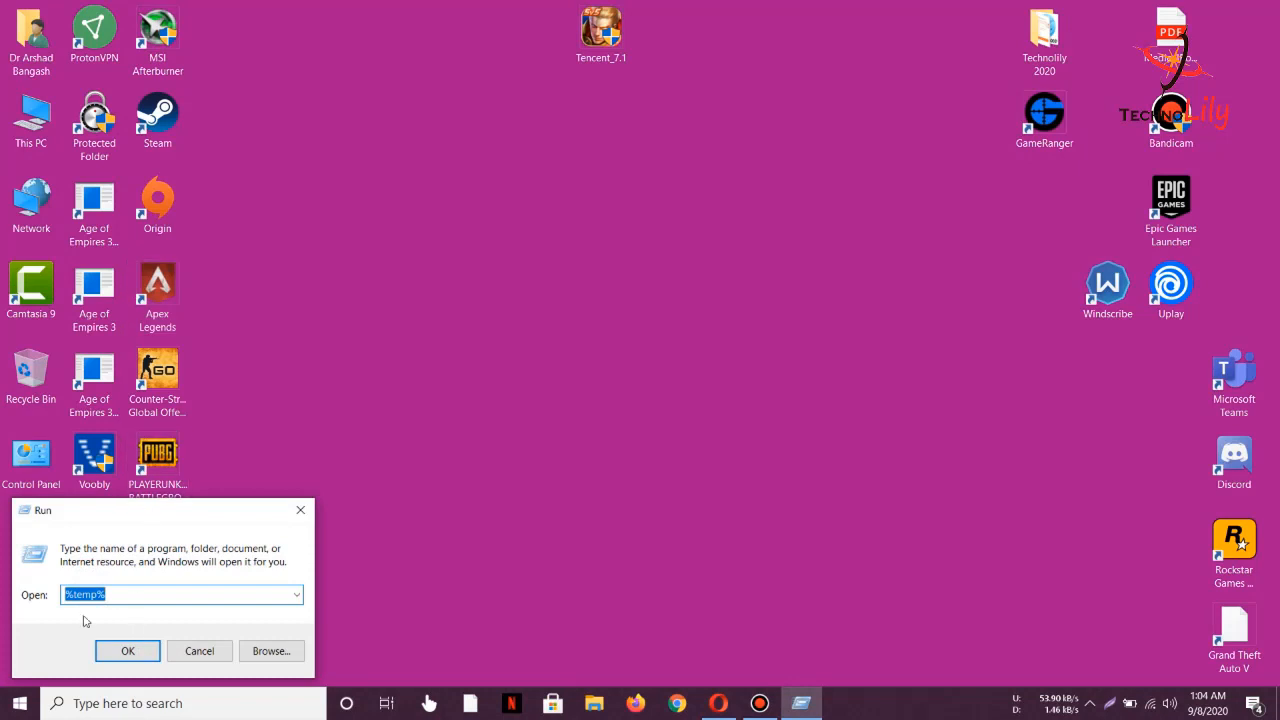
pyautogui.click(82, 594)
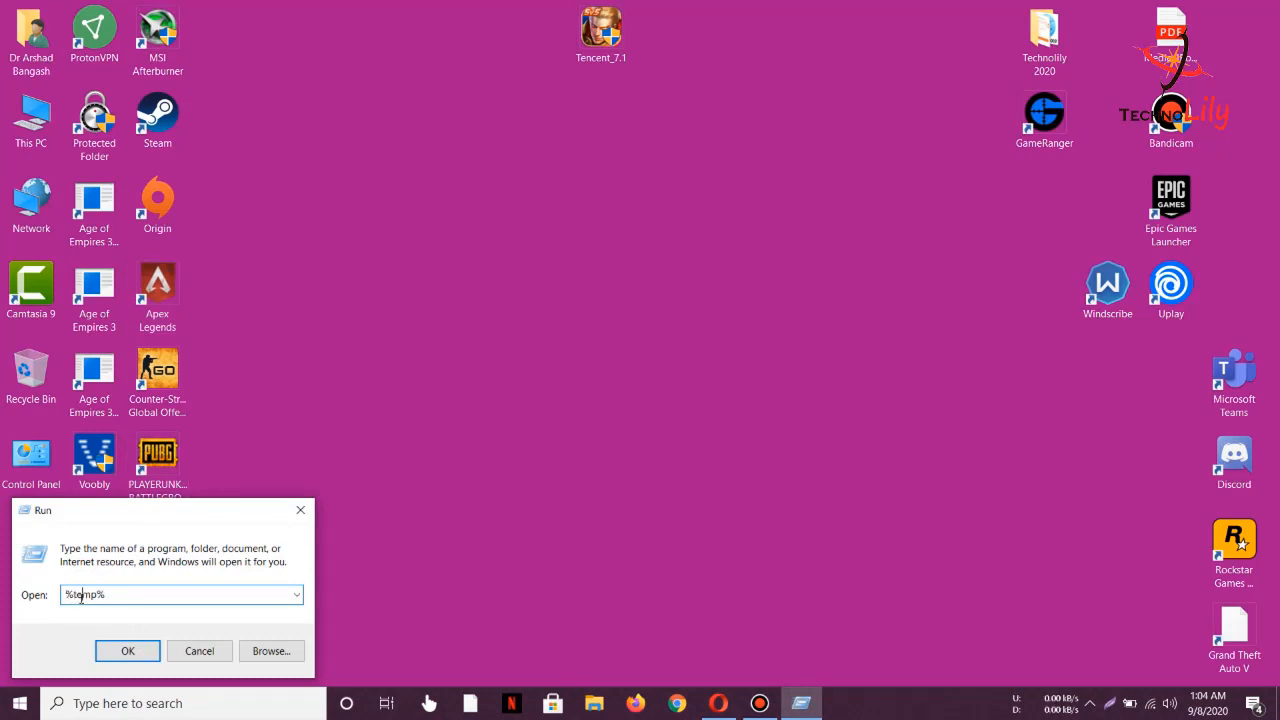
pyautogui.click(128, 652)
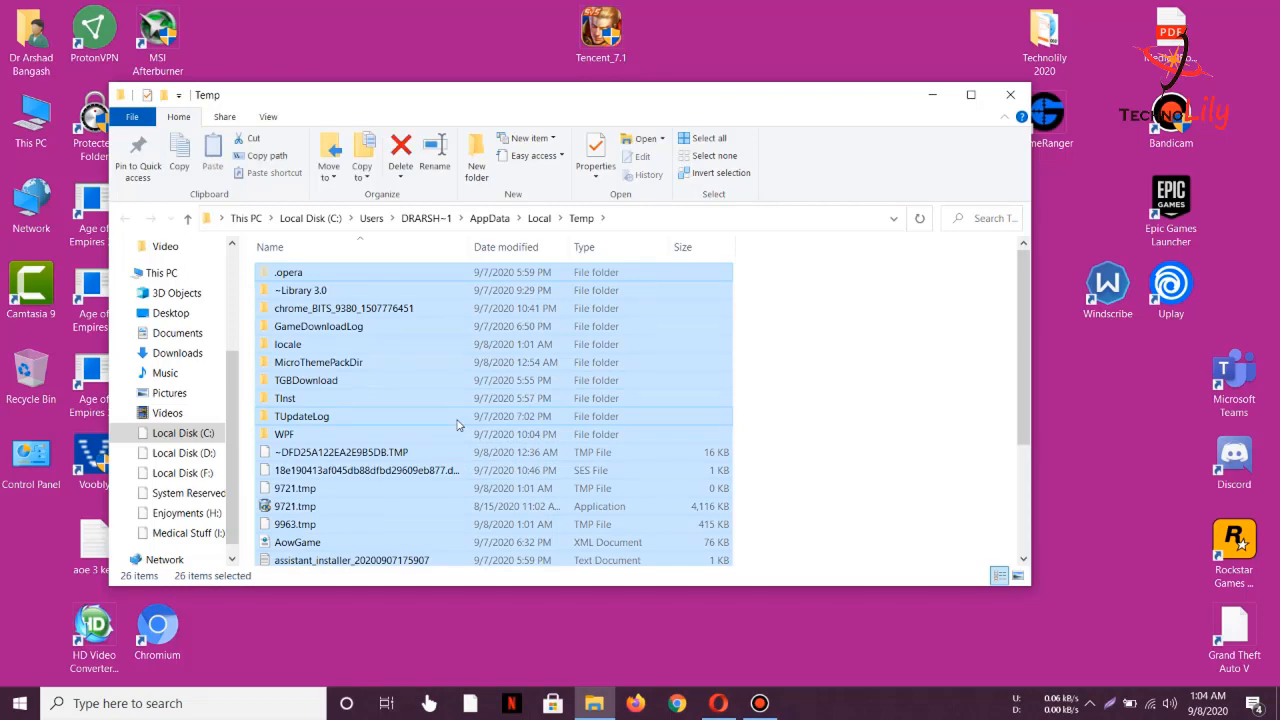
# - Delete everything in the Temp folder, skipping the one TMP file still in use
pyautogui.rightClick(456, 424)
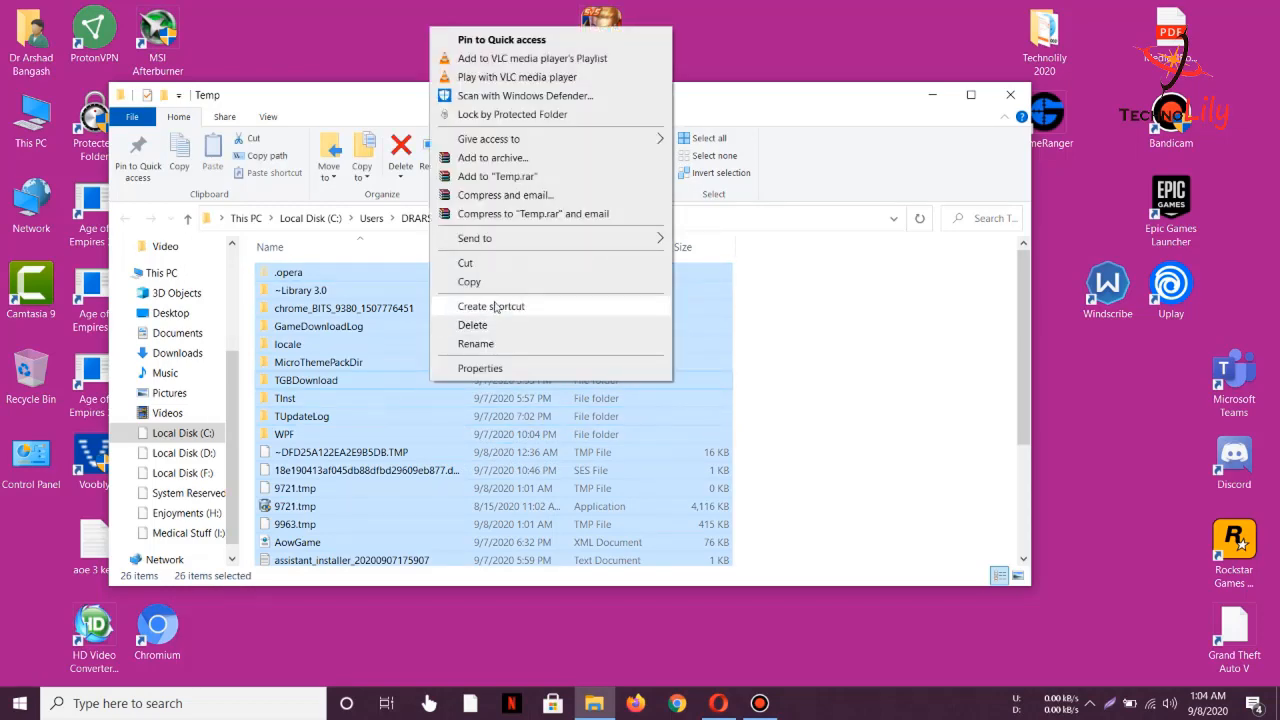
pyautogui.click(472, 324)
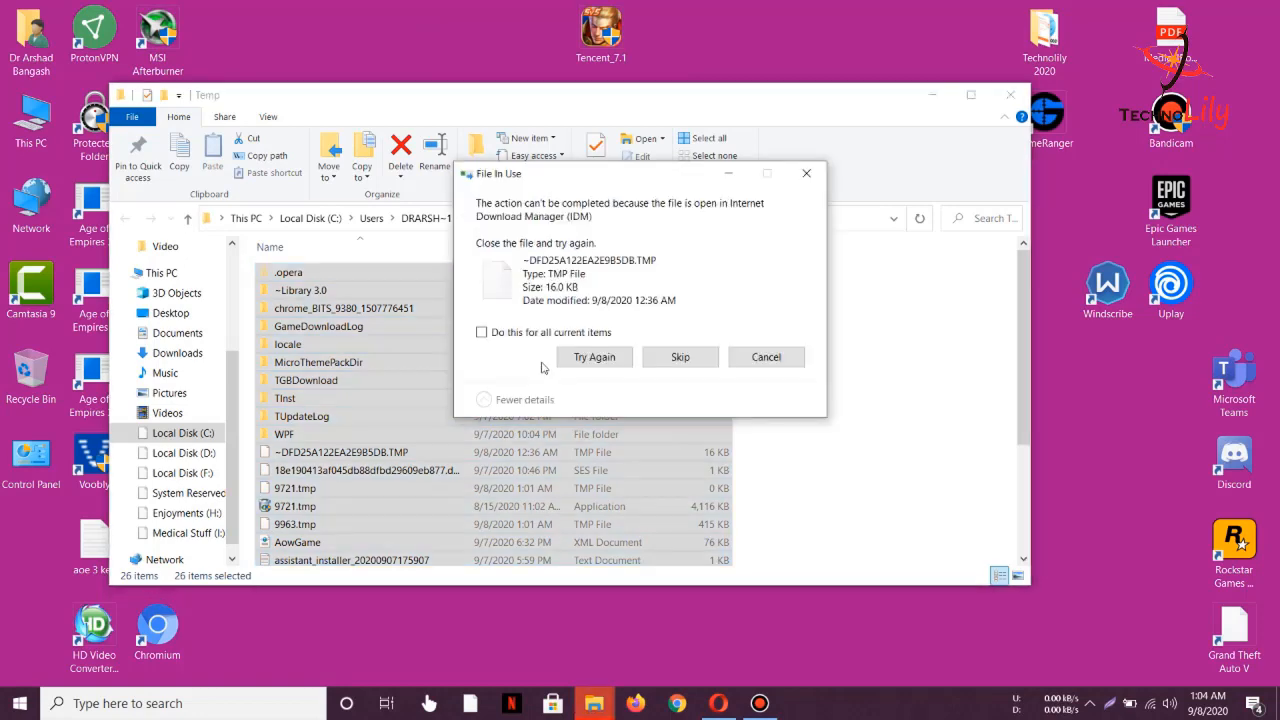
pyautogui.click(680, 356)
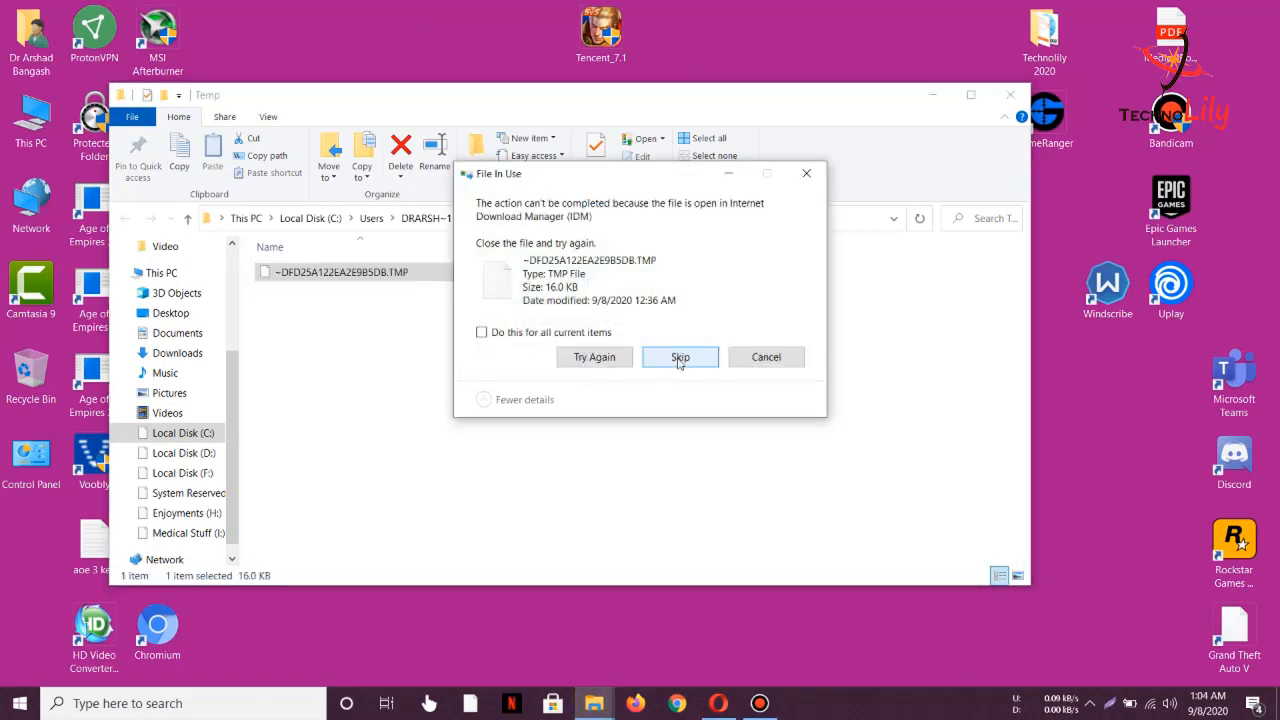
pyautogui.click(680, 356)
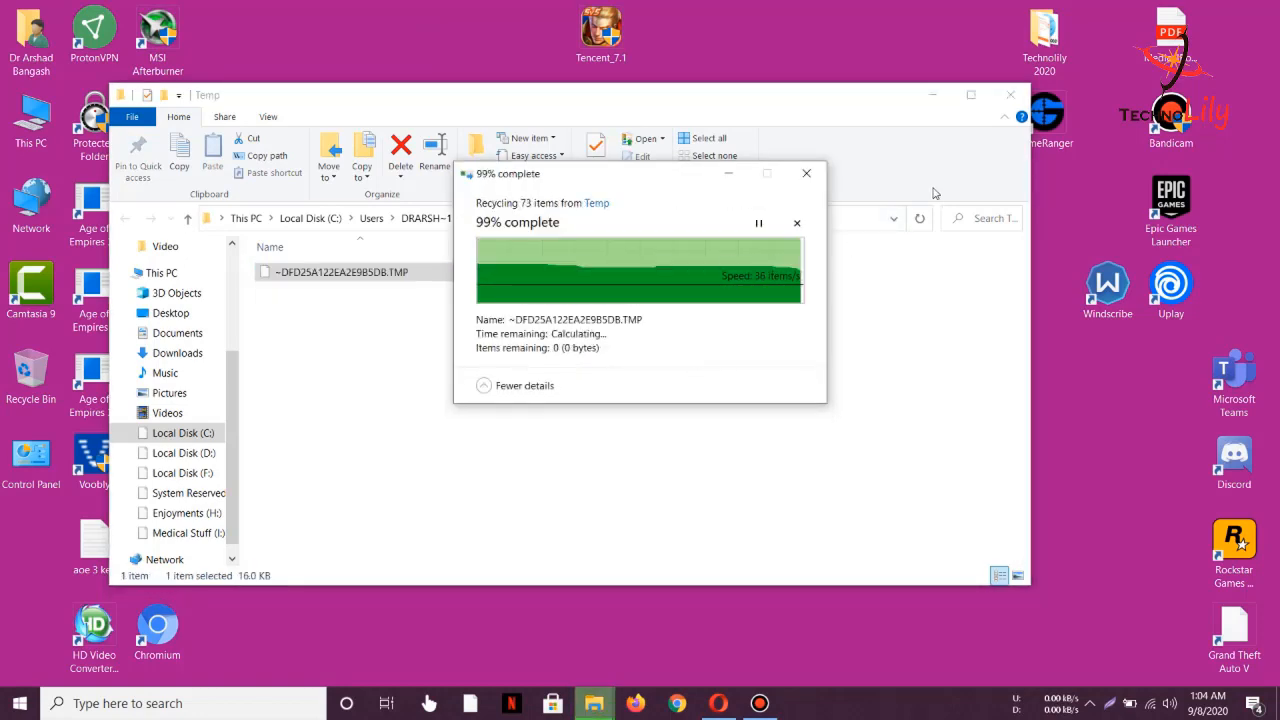
pyautogui.moveTo(844, 380)
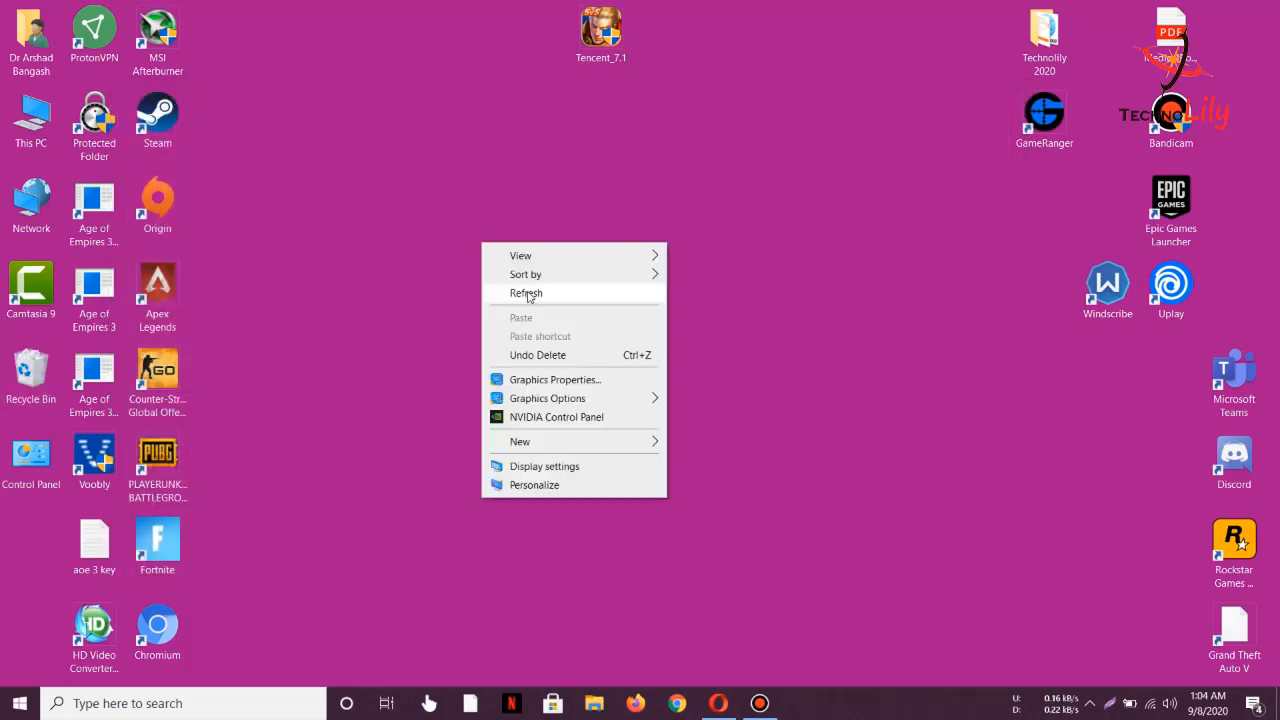
# - Refresh the desktop and permanently empty the Recycle Bin's 25 items
pyautogui.click(526, 292)
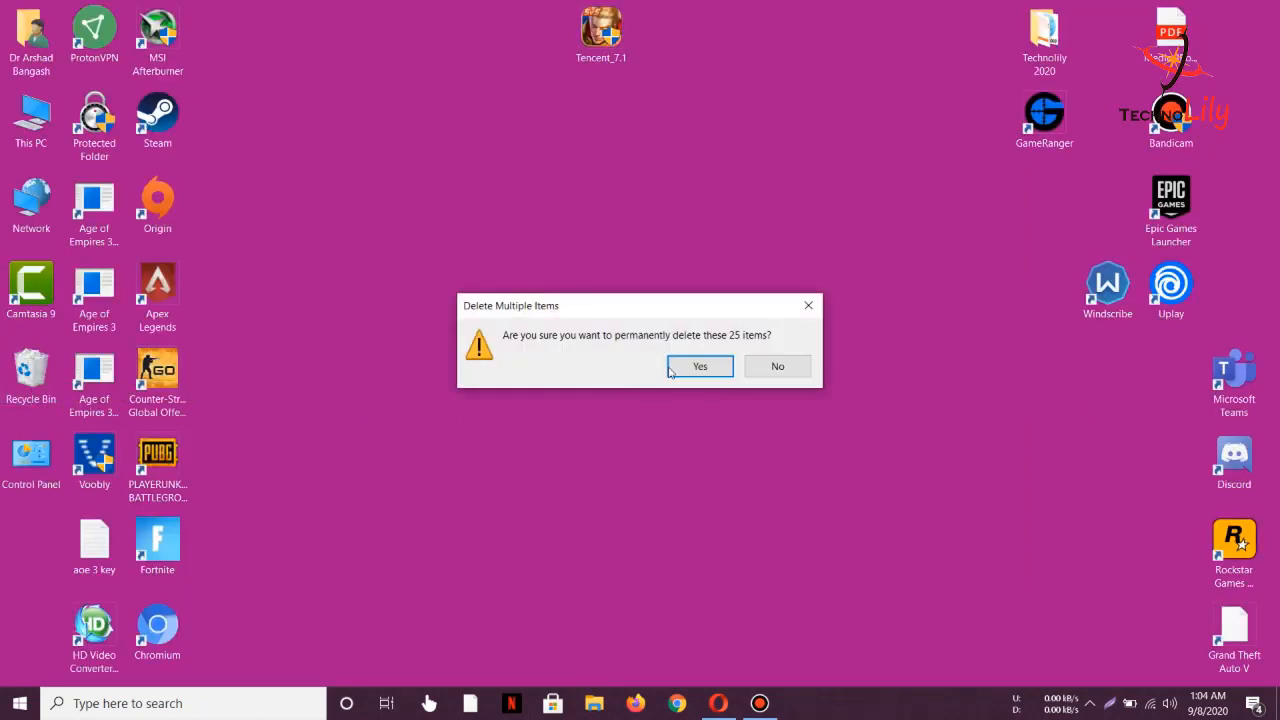
pyautogui.click(700, 366)
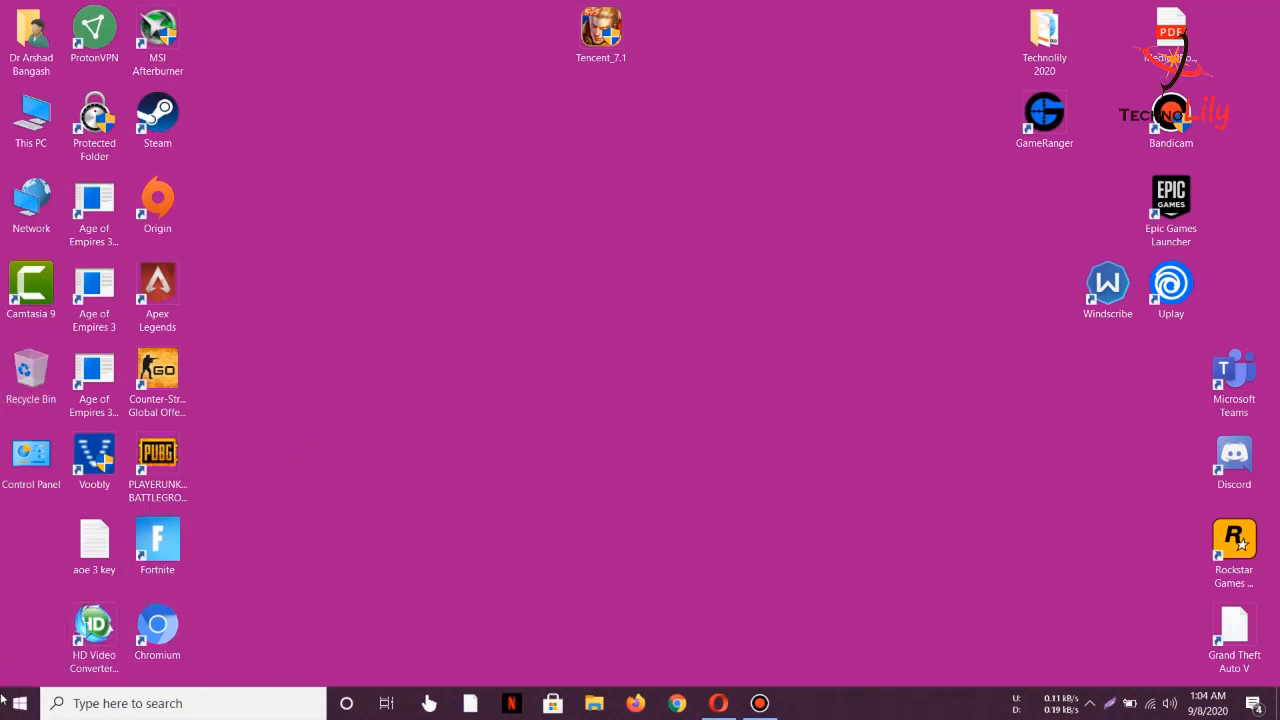
pyautogui.moveTo(490, 414)
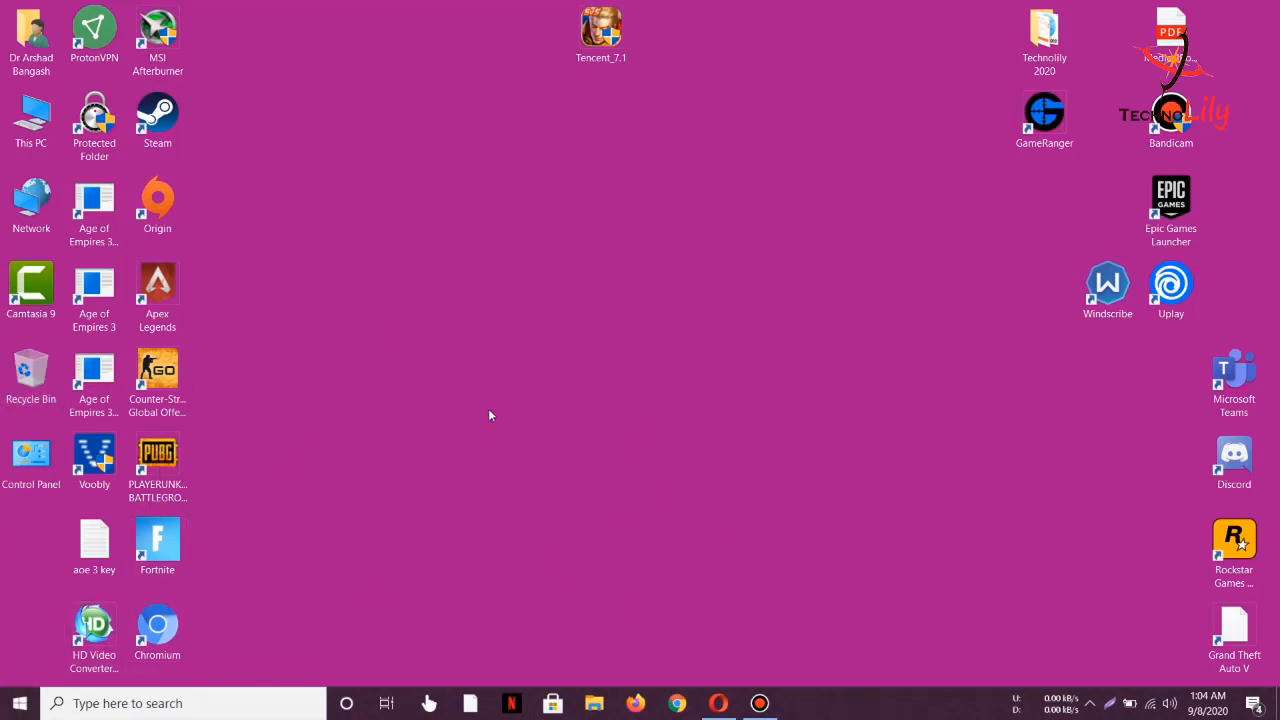
pyautogui.moveTo(484, 262)
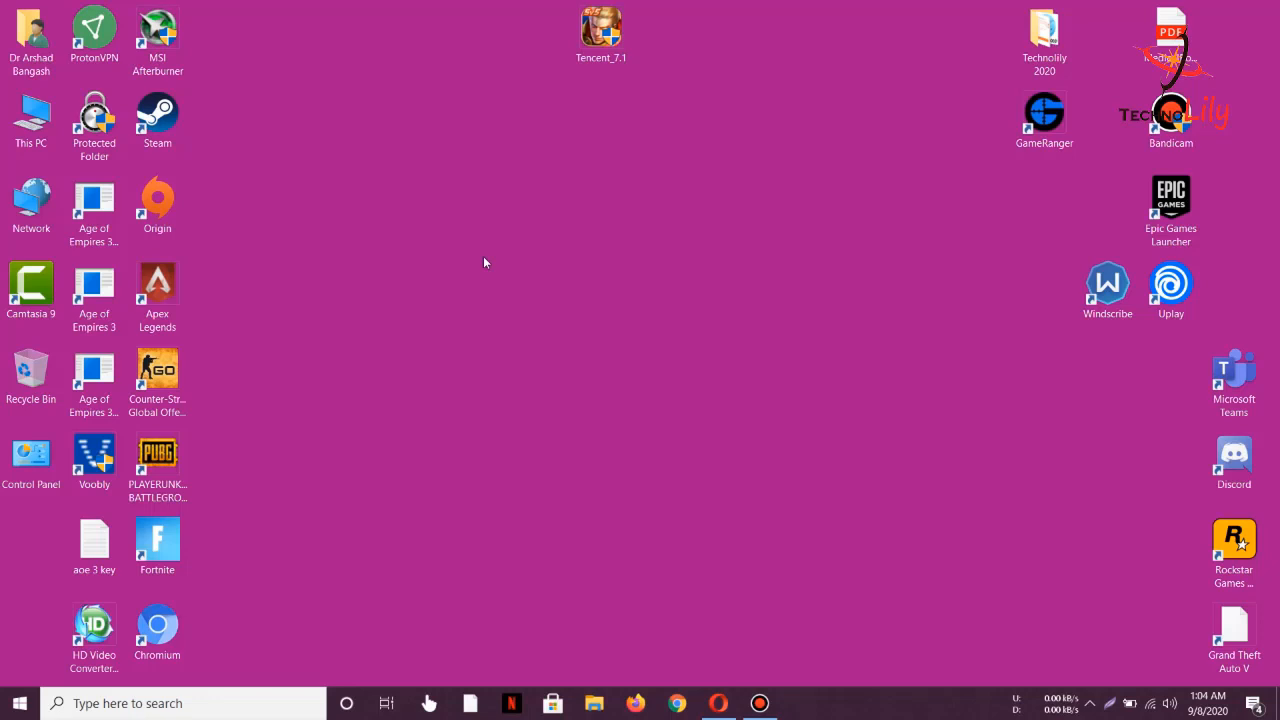
pyautogui.moveTo(658, 548)
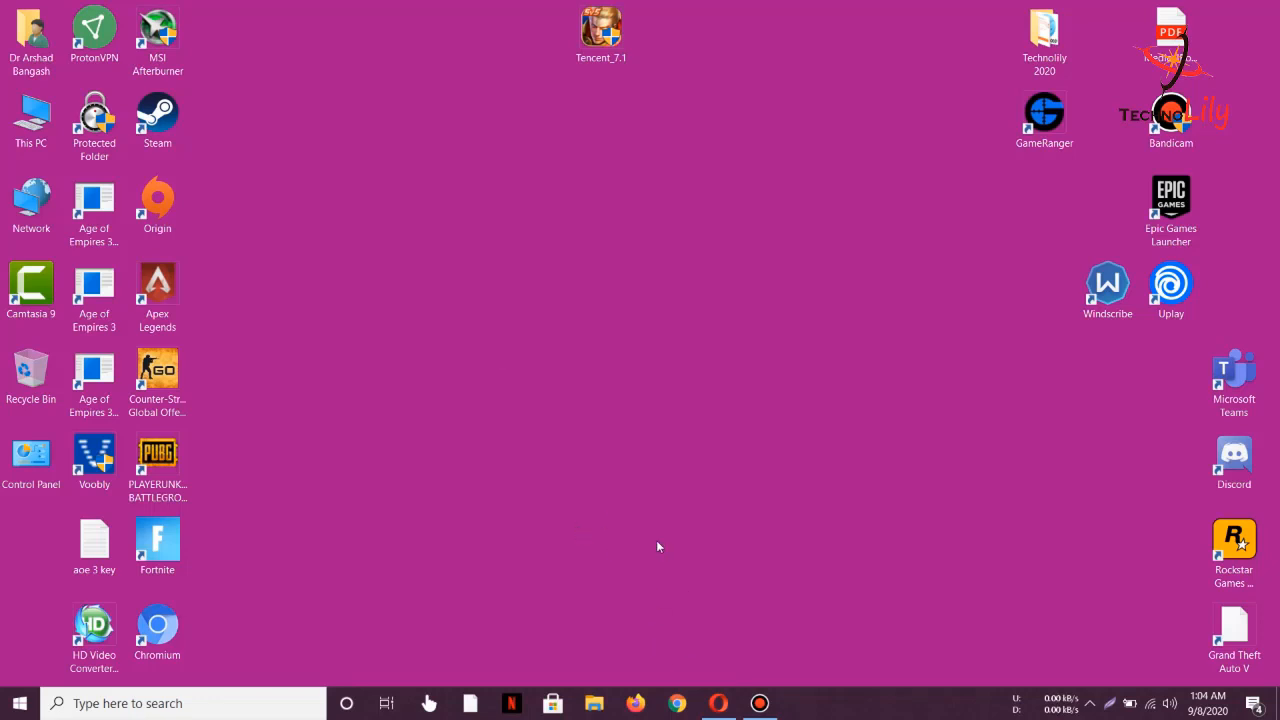
pyautogui.moveTo(652, 498)
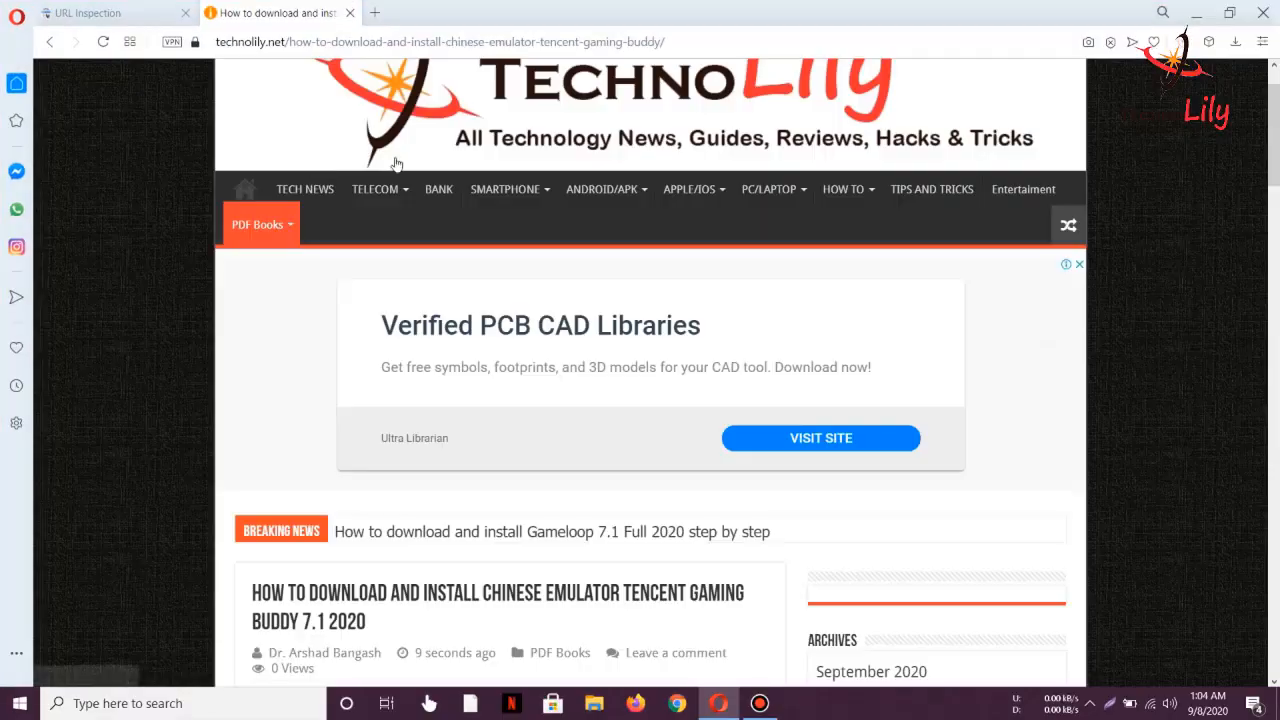
# - Scroll to the end of the TechnoLily article and follow the Tencent Gaming Buddy 7.1 download link
pyautogui.scroll(-3)
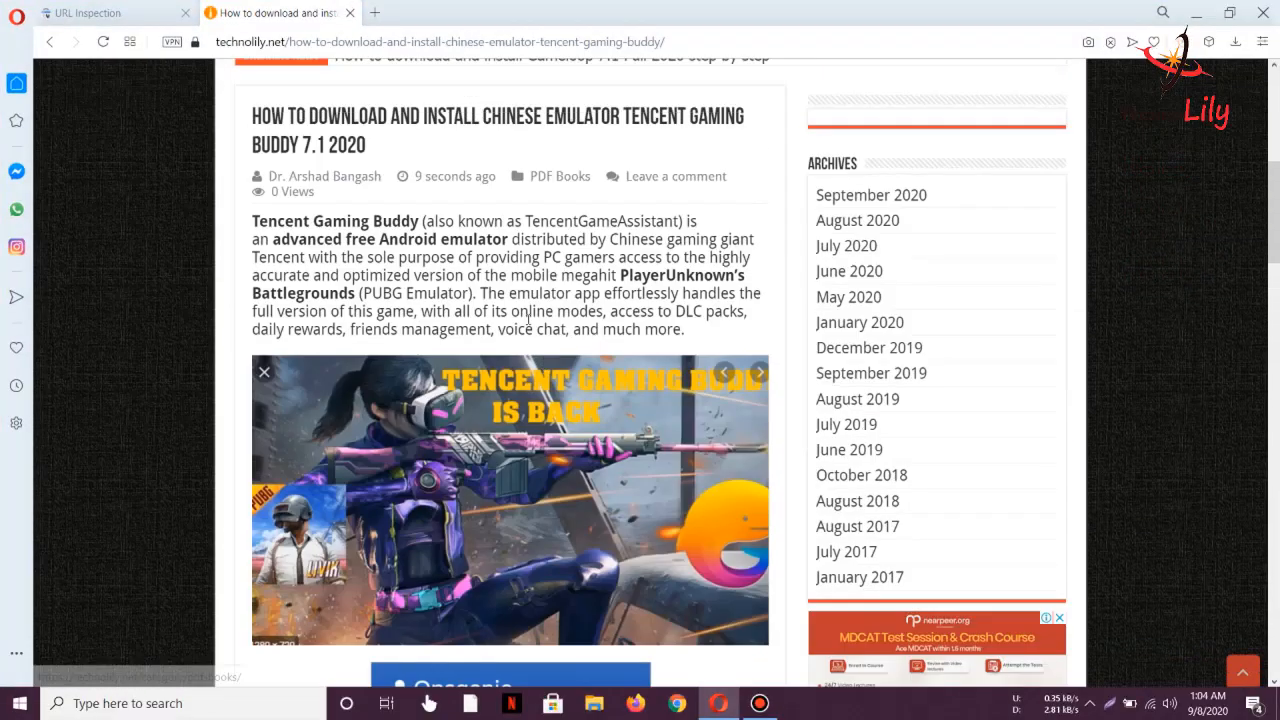
pyautogui.scroll(-3)
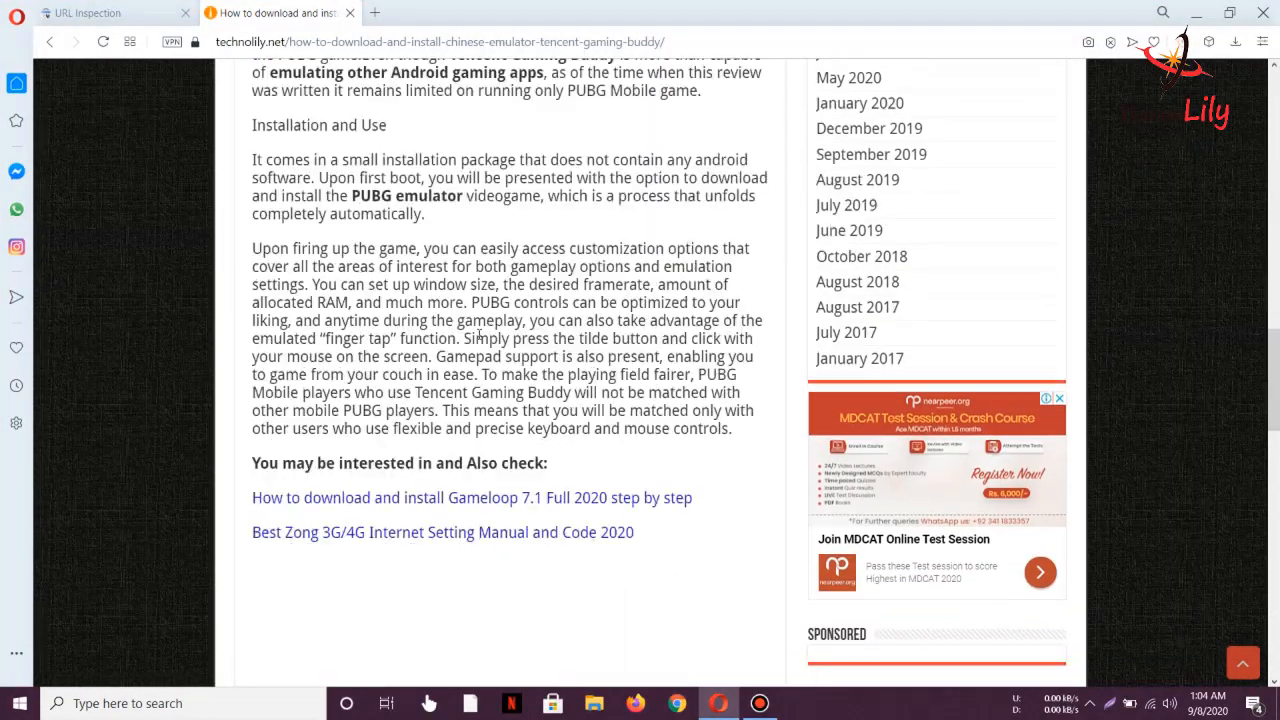
pyautogui.scroll(-3)
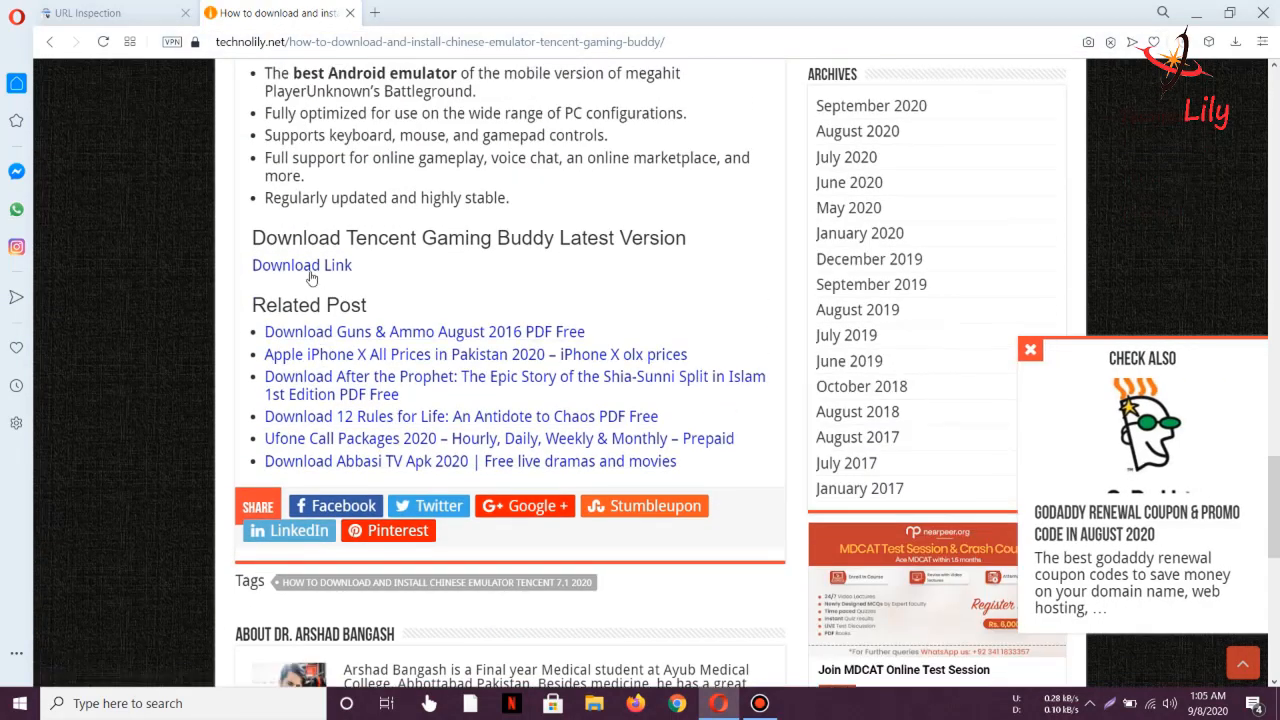
pyautogui.moveTo(300, 264)
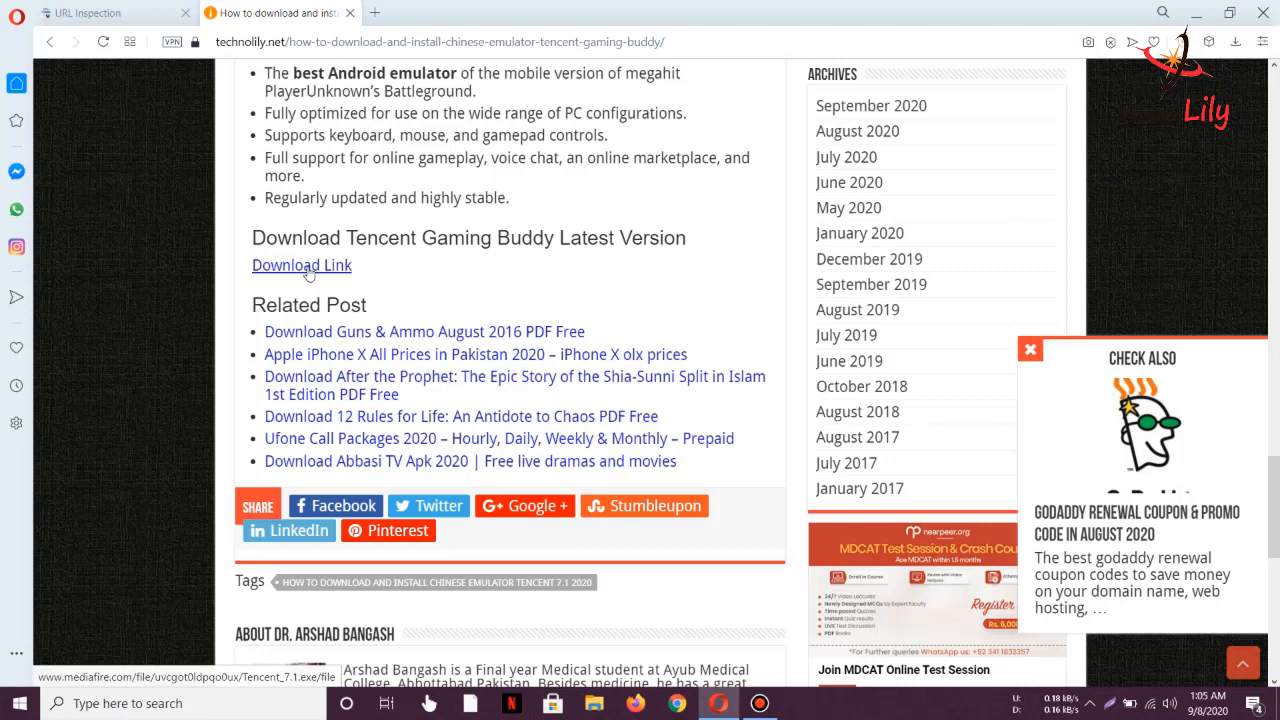
pyautogui.click(300, 264)
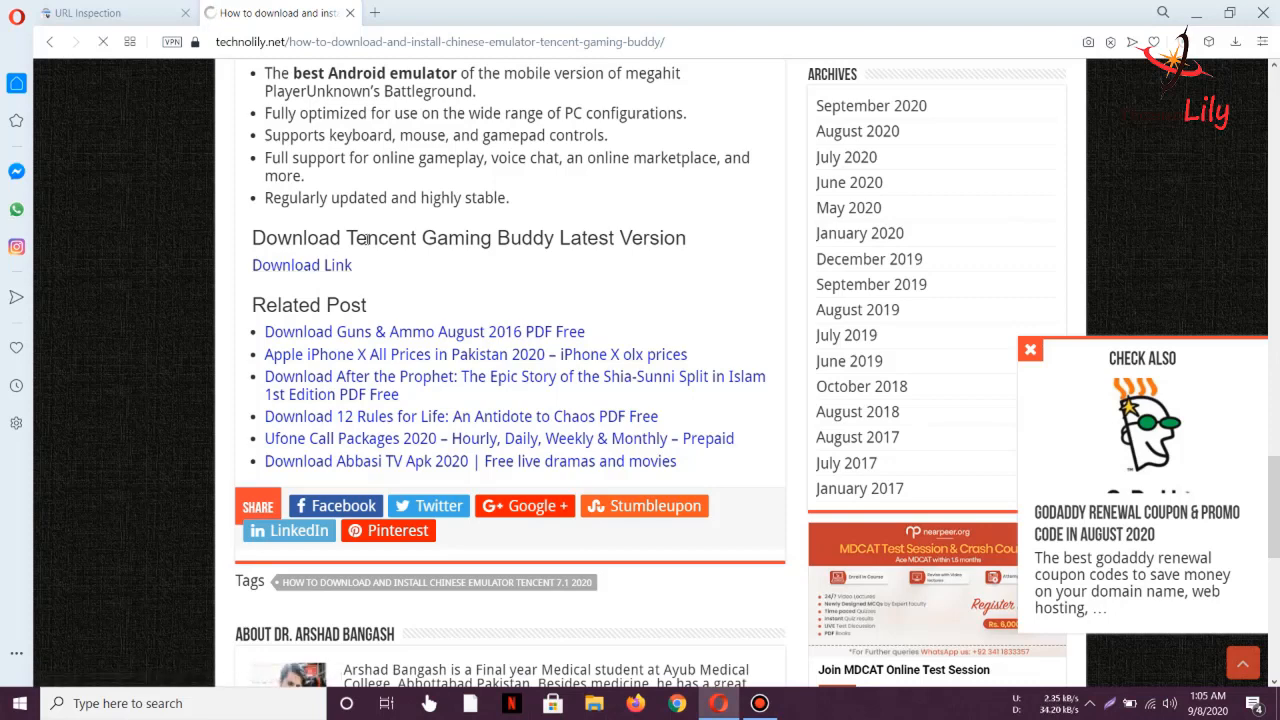
pyautogui.click(300, 264)
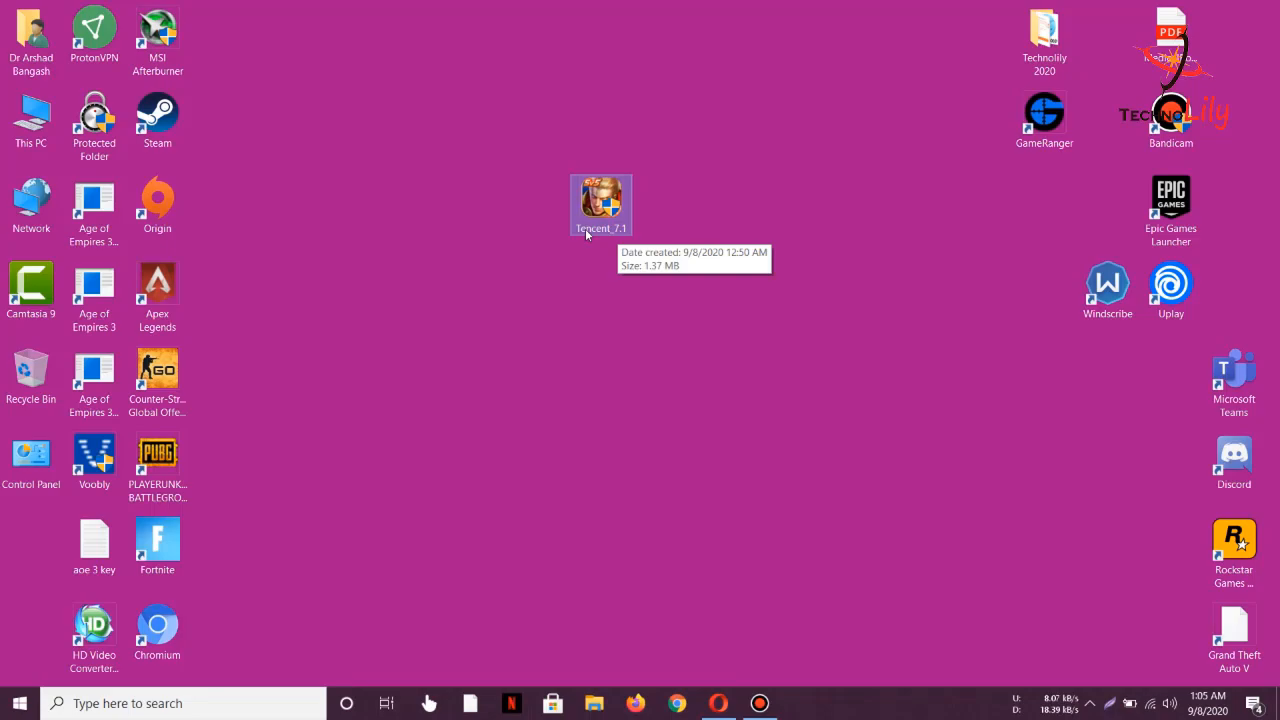
pyautogui.moveTo(500, 352)
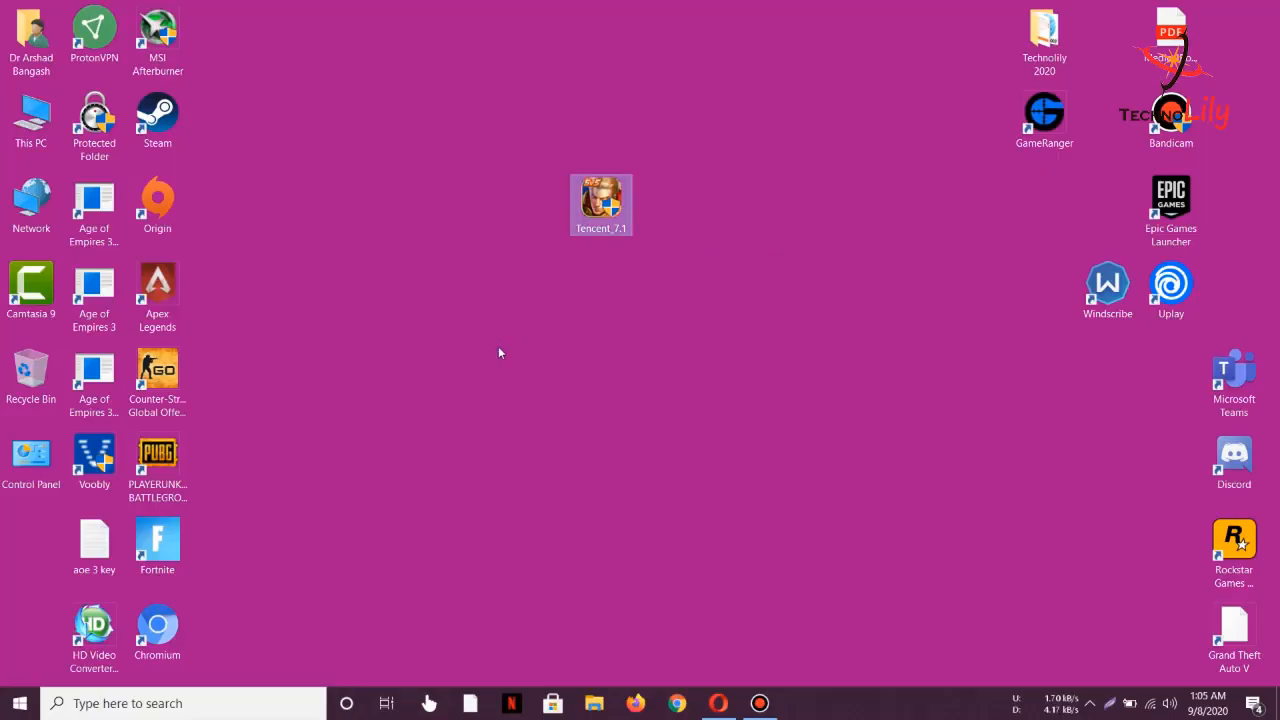
# - Search the taskbar for 'regist' so Registry Editor shows as the best match
pyautogui.click(180, 704)
pyautogui.write('regist')
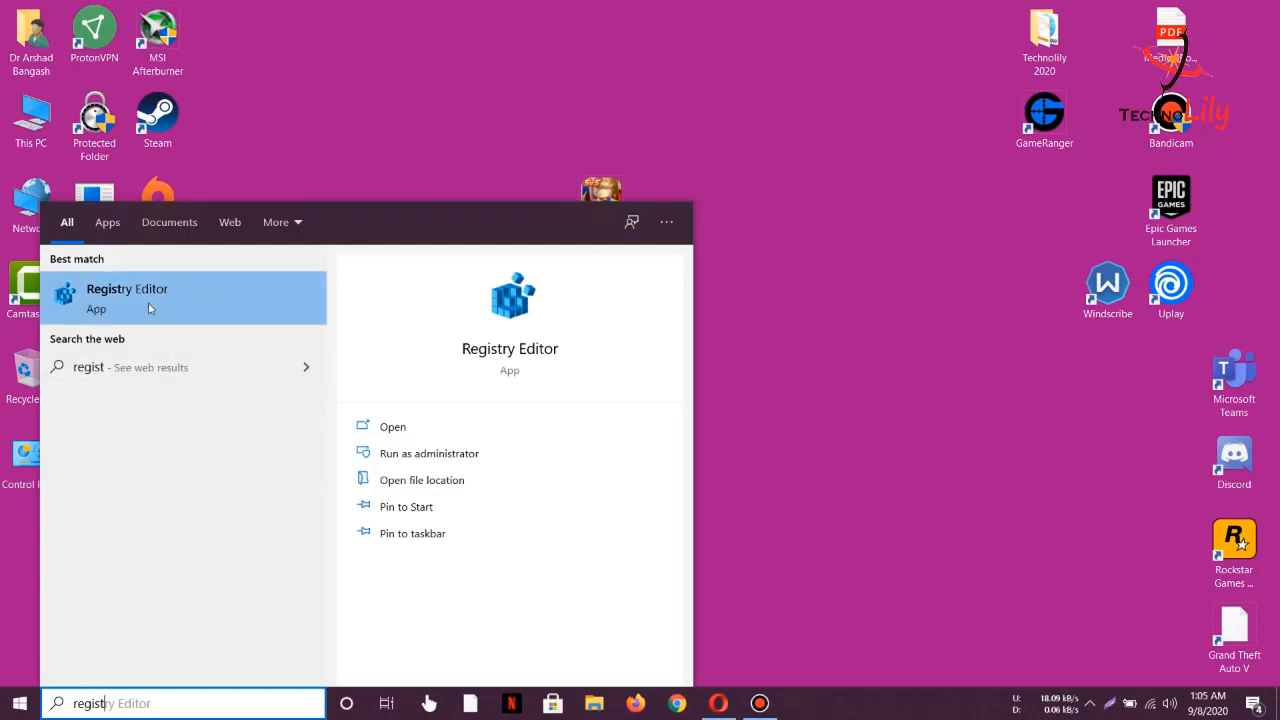
# - Delete the leftover Tencent key under HKEY_LOCAL_MACHINE\SOFTWARE\WOW6432Node and close Registry Editor
pyautogui.rightClick(128, 296)
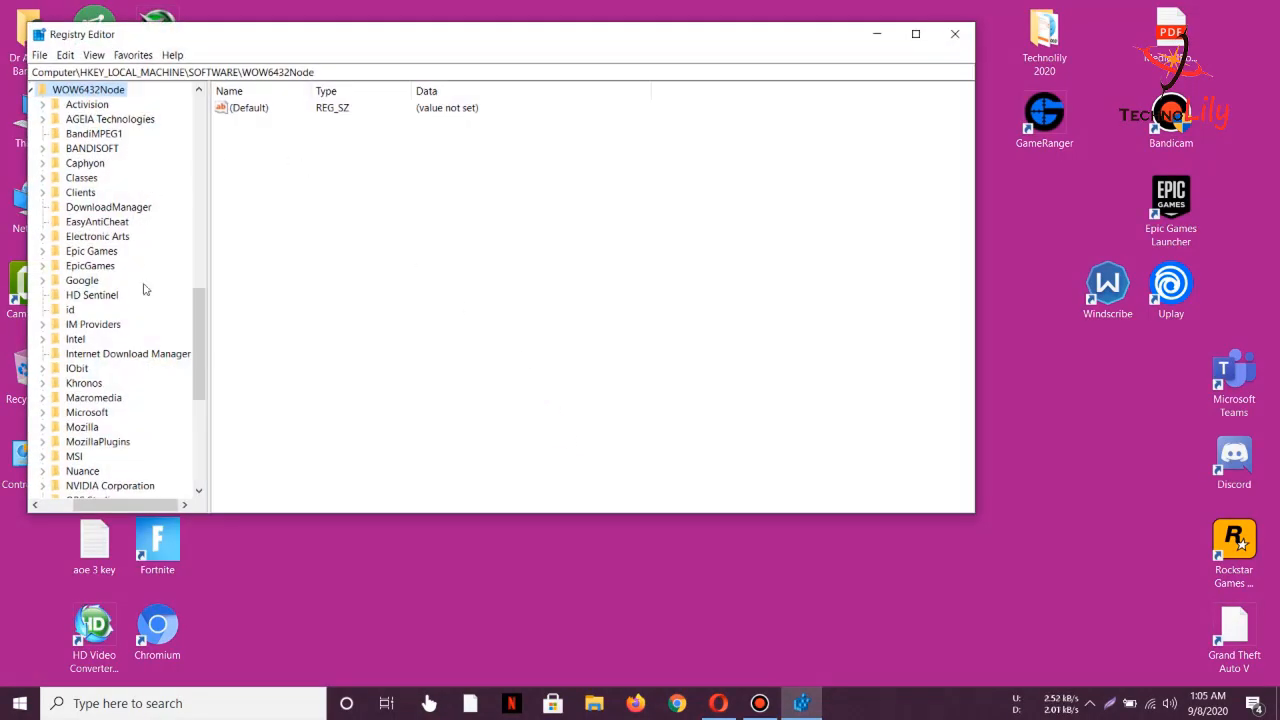
pyautogui.scroll(-3)
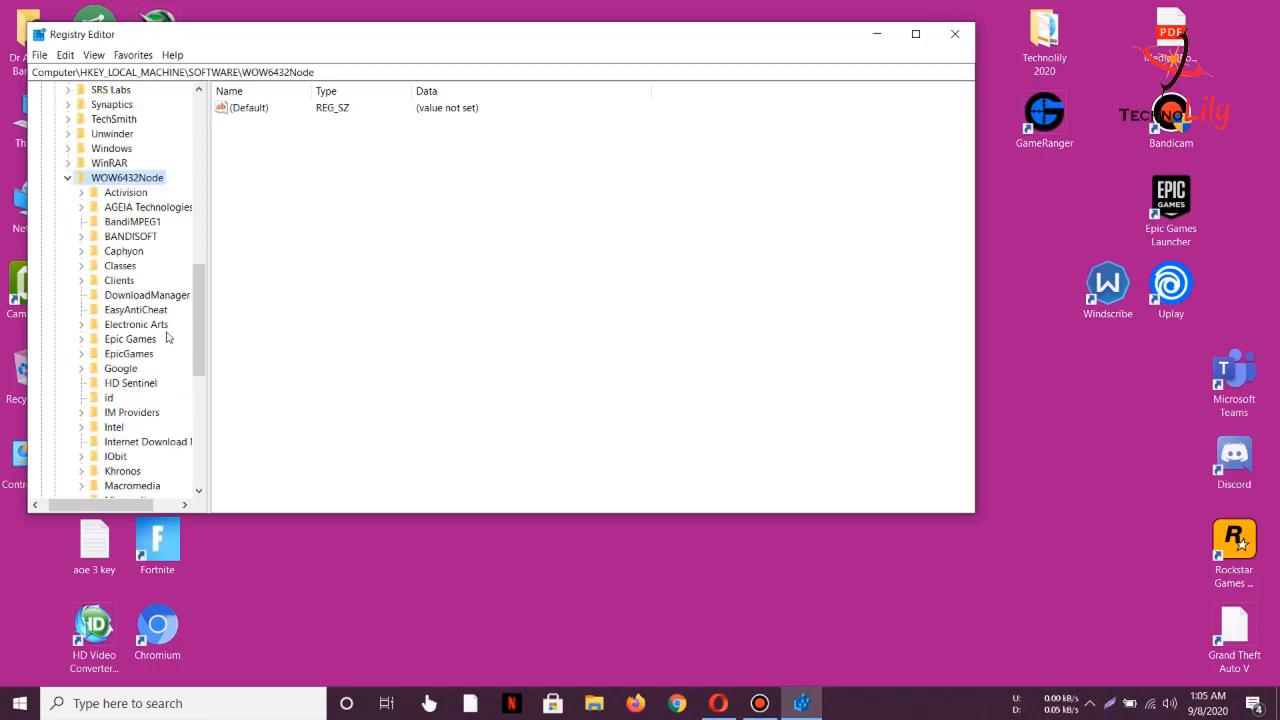
pyautogui.scroll(-3)
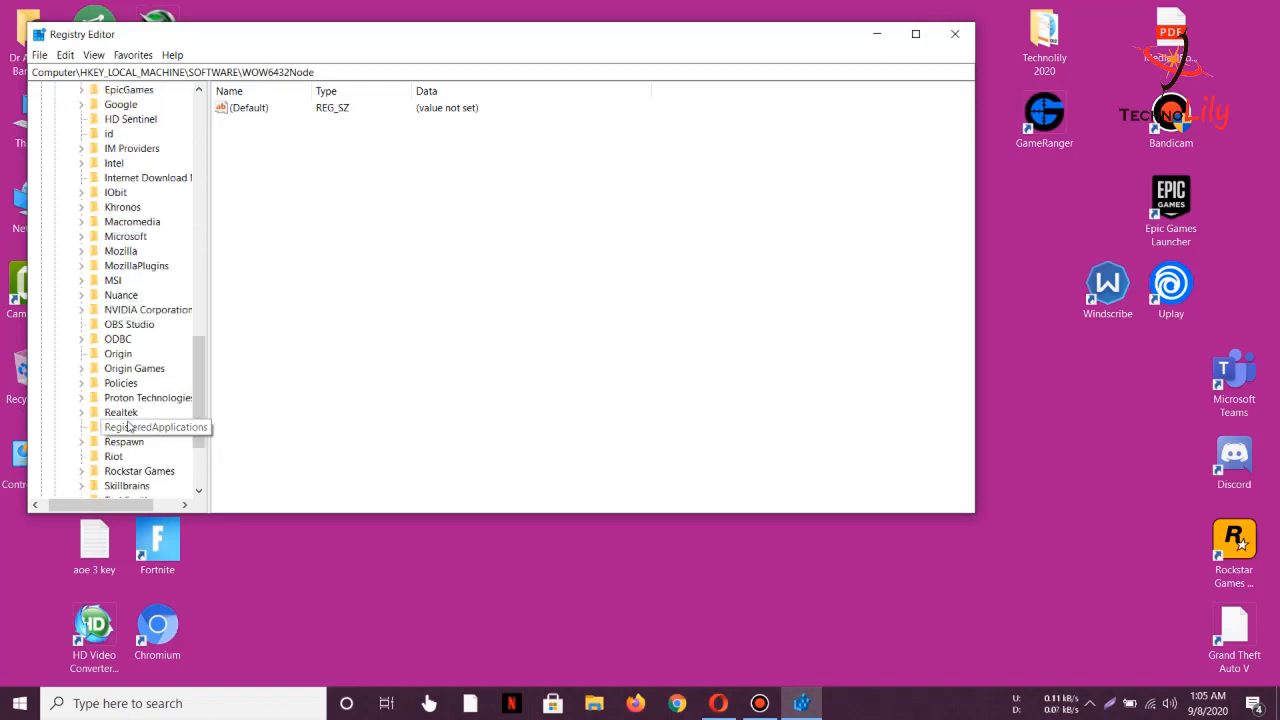
pyautogui.click(120, 428)
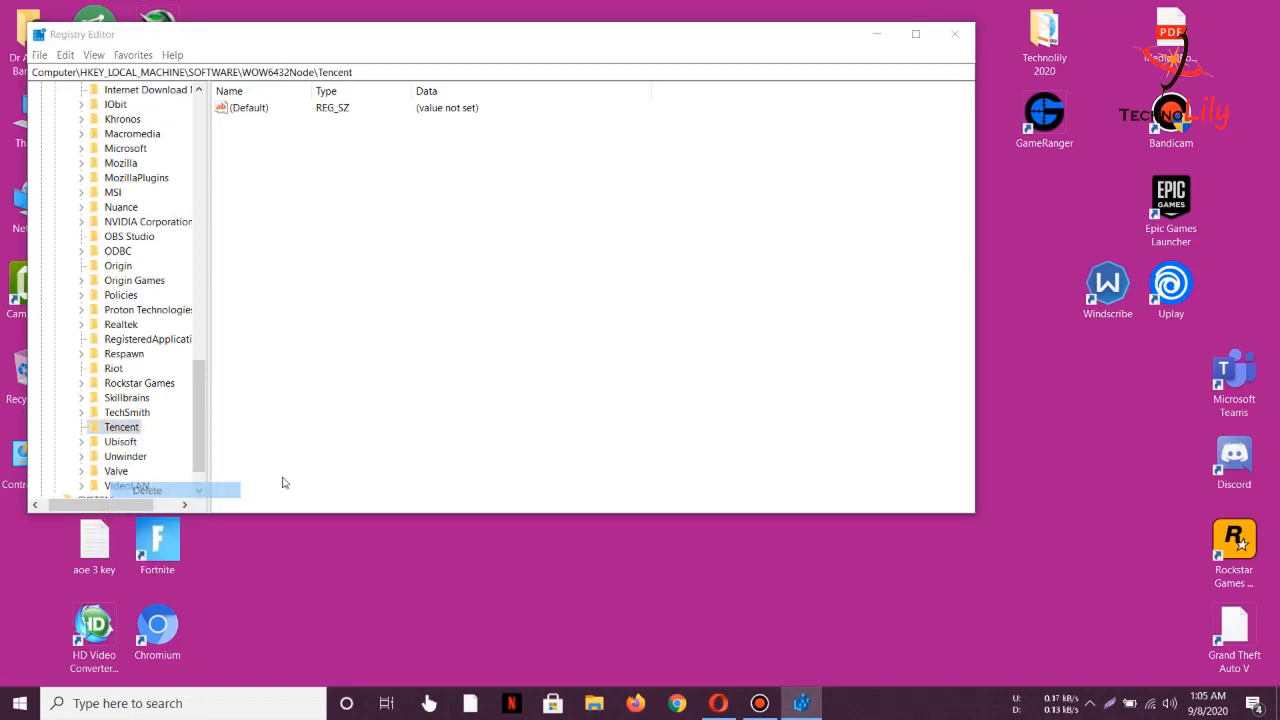
pyautogui.click(120, 428)
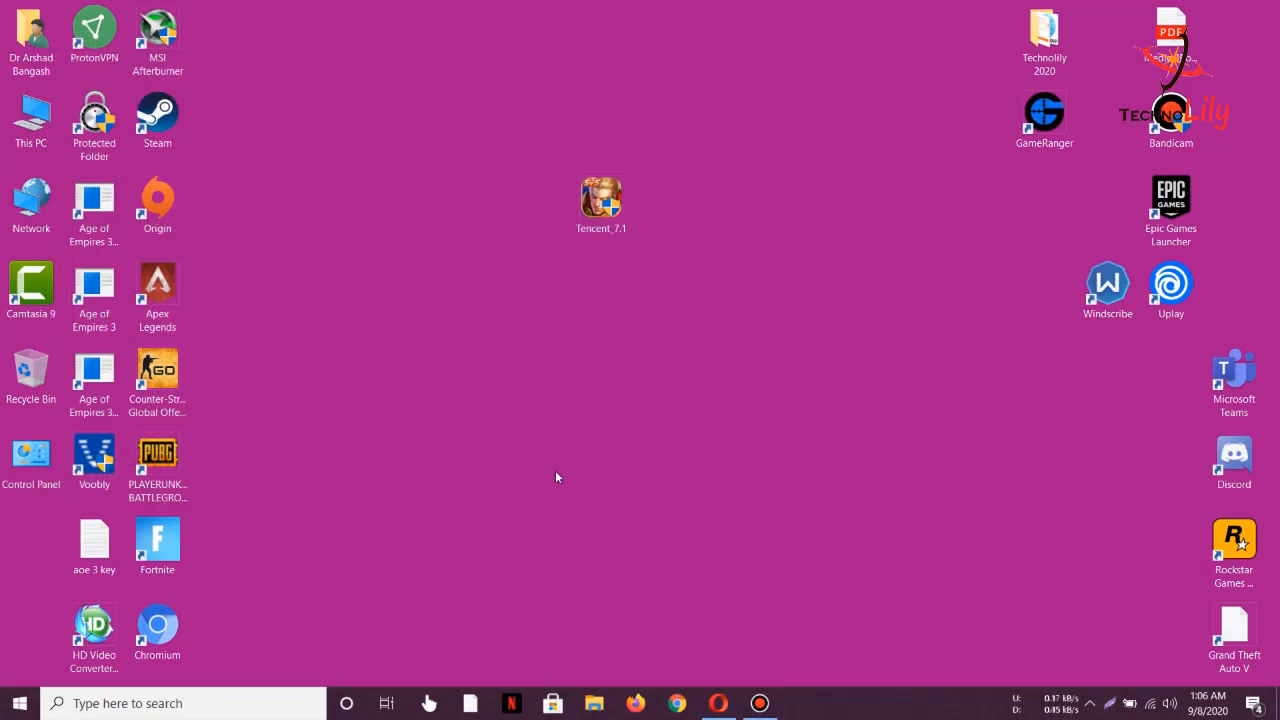
# - Run the Tencent Gaming Buddy 7.1 installer from the desktop and start the default installation
pyautogui.click(600, 200)
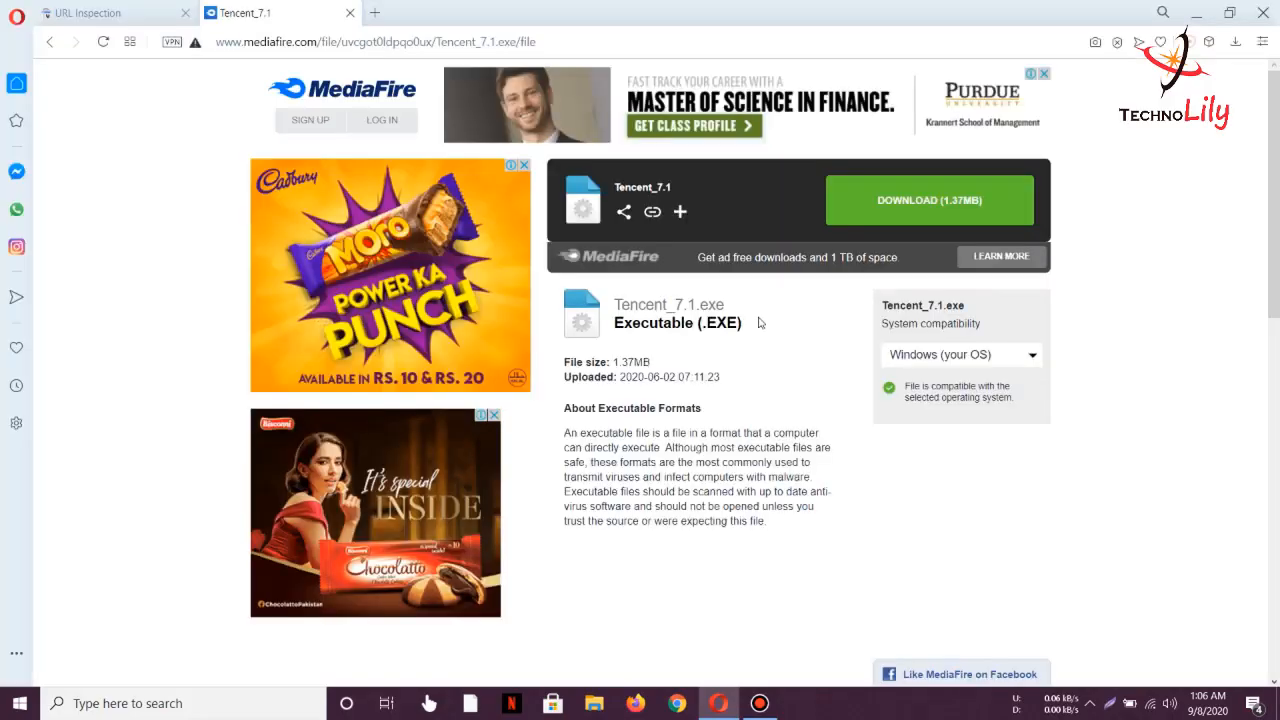
pyautogui.moveTo(598, 120)
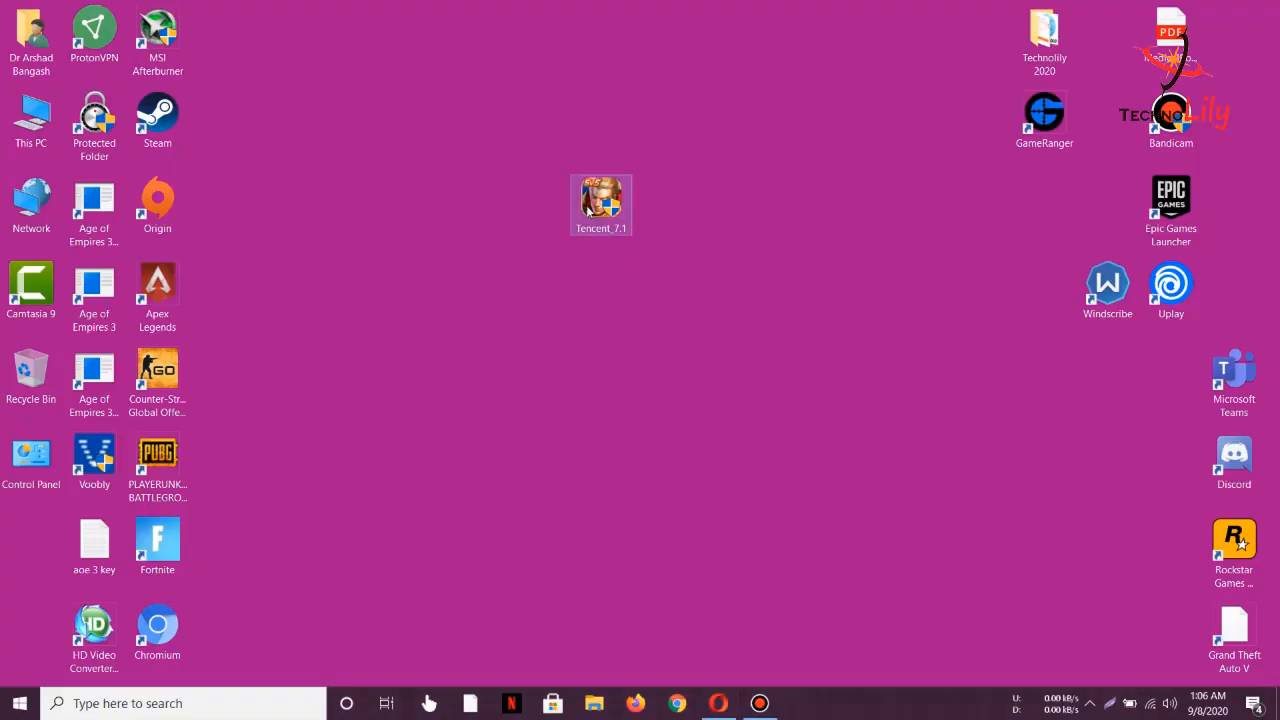
pyautogui.doubleClick(600, 204)
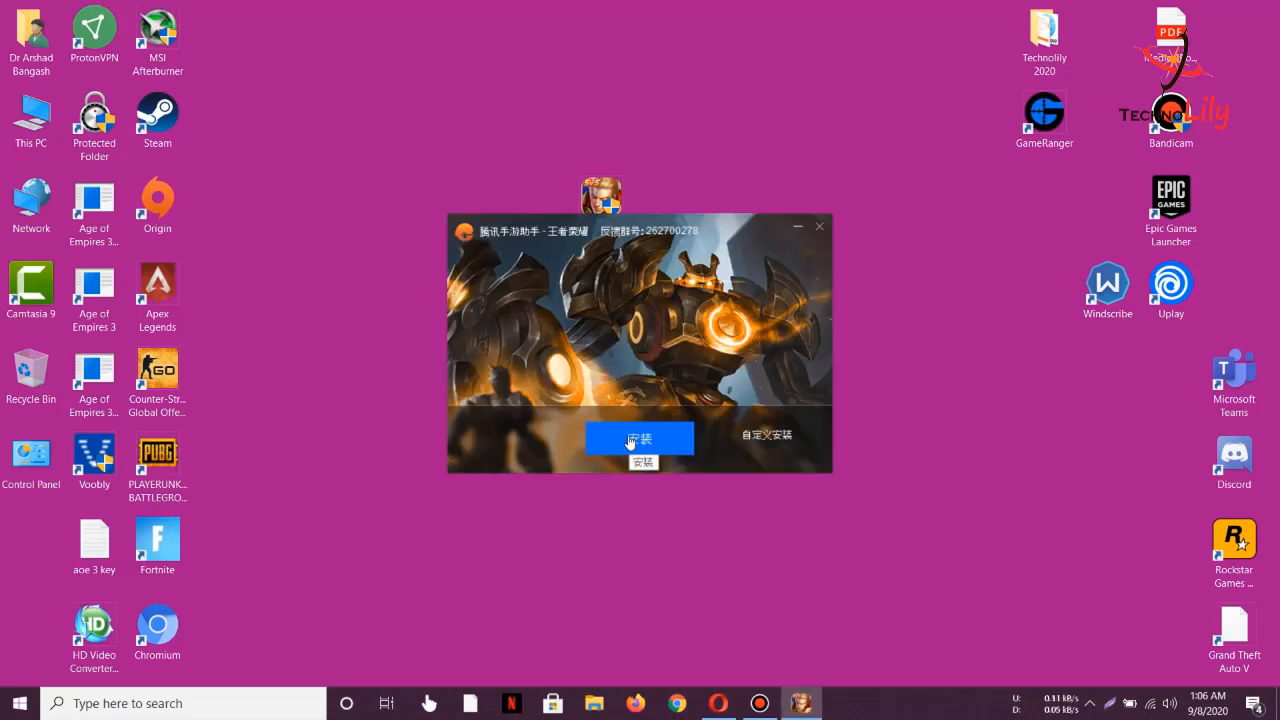
pyautogui.click(640, 438)
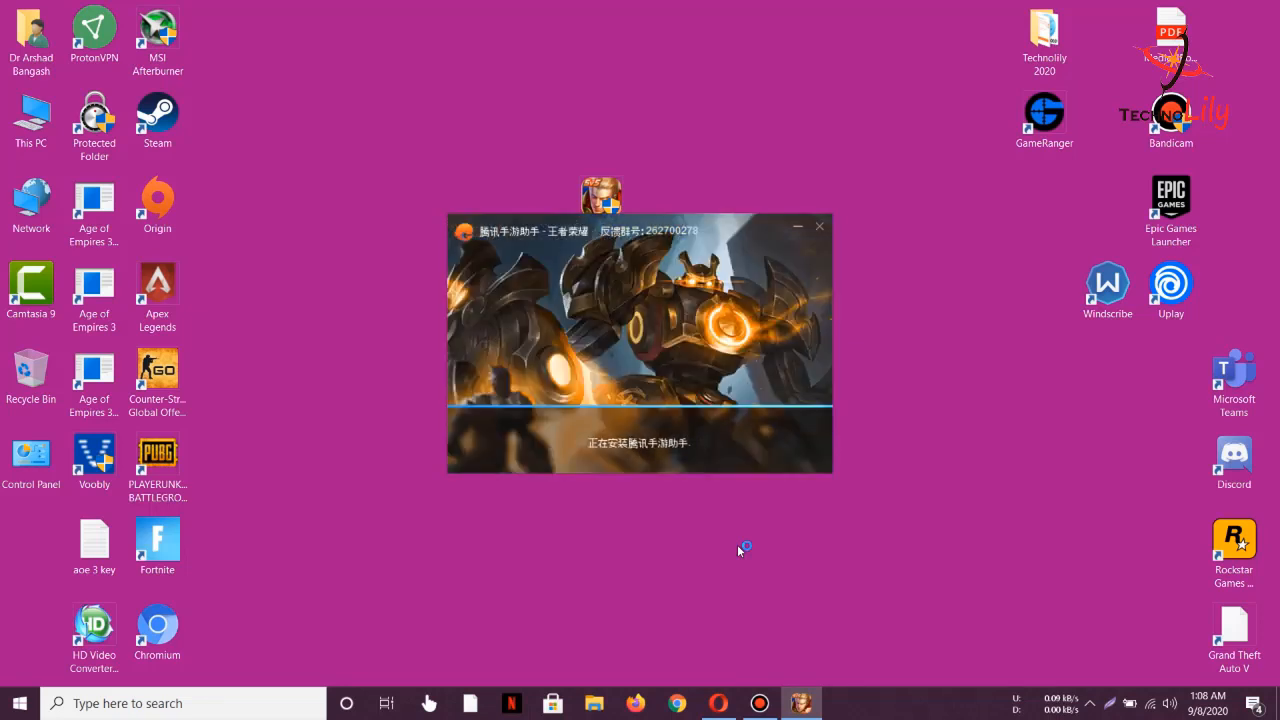
pyautogui.moveTo(632, 532)
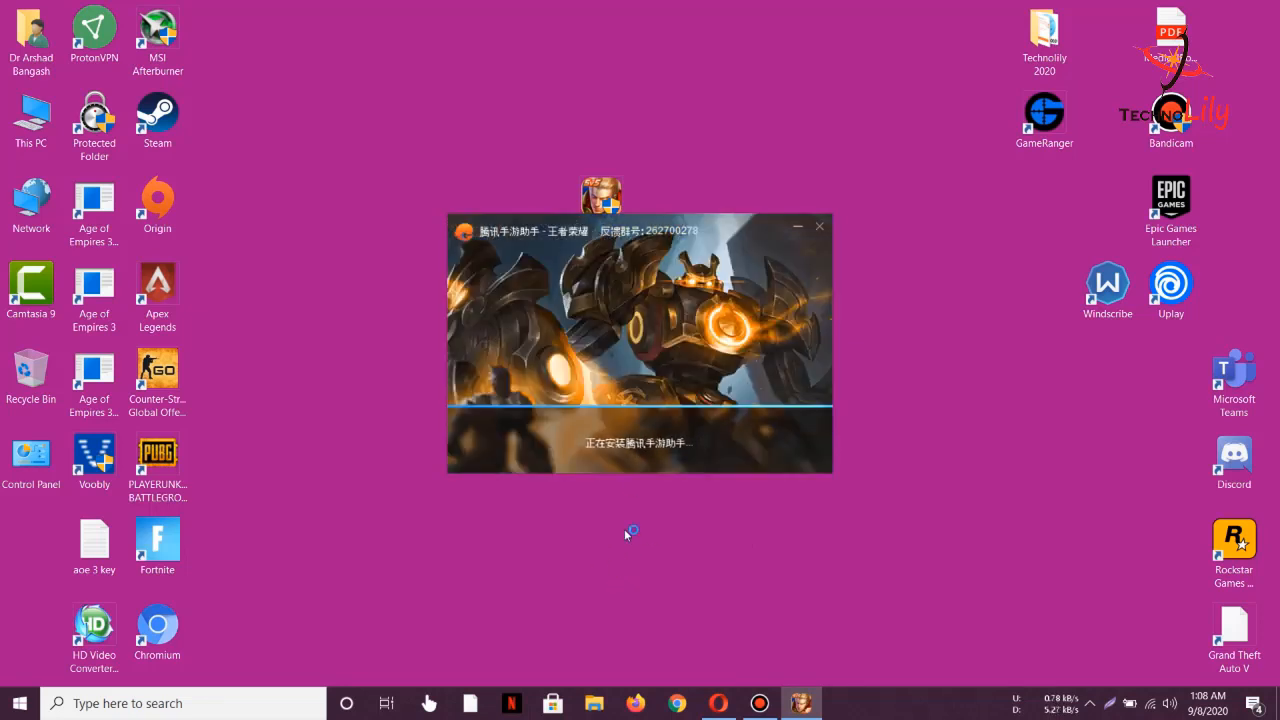
pyautogui.moveTo(624, 536)
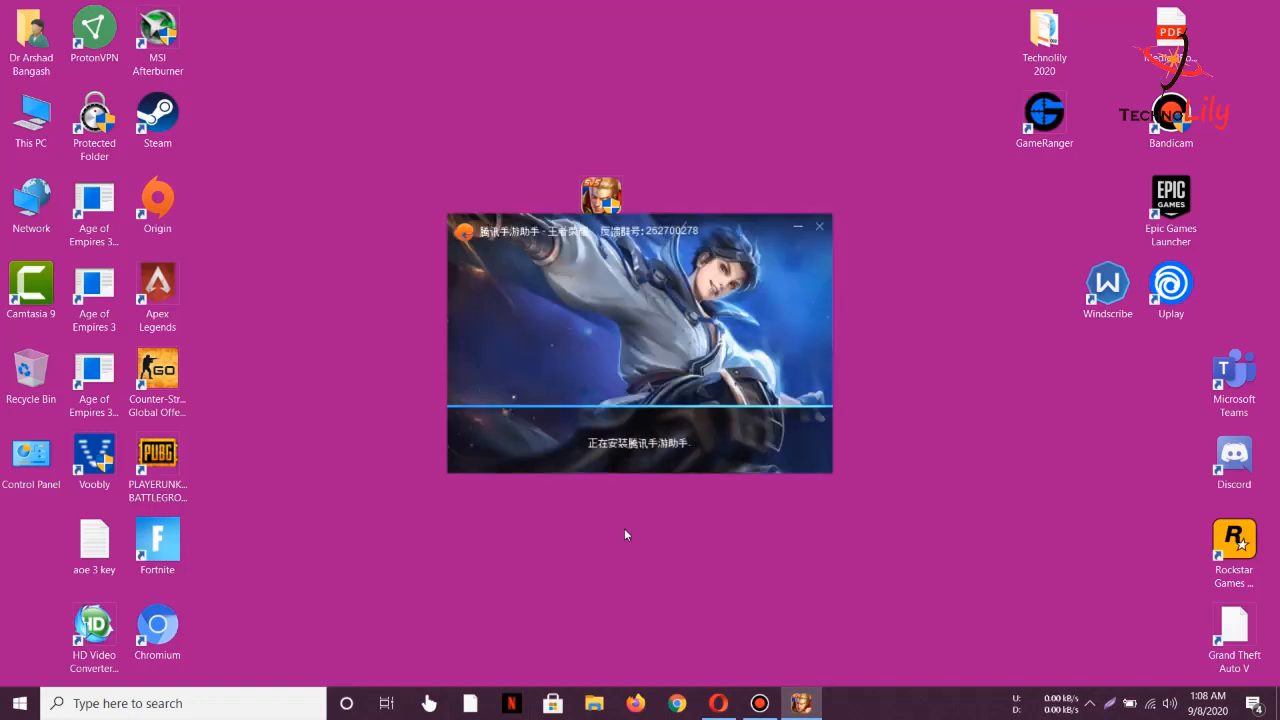
pyautogui.moveTo(644, 562)
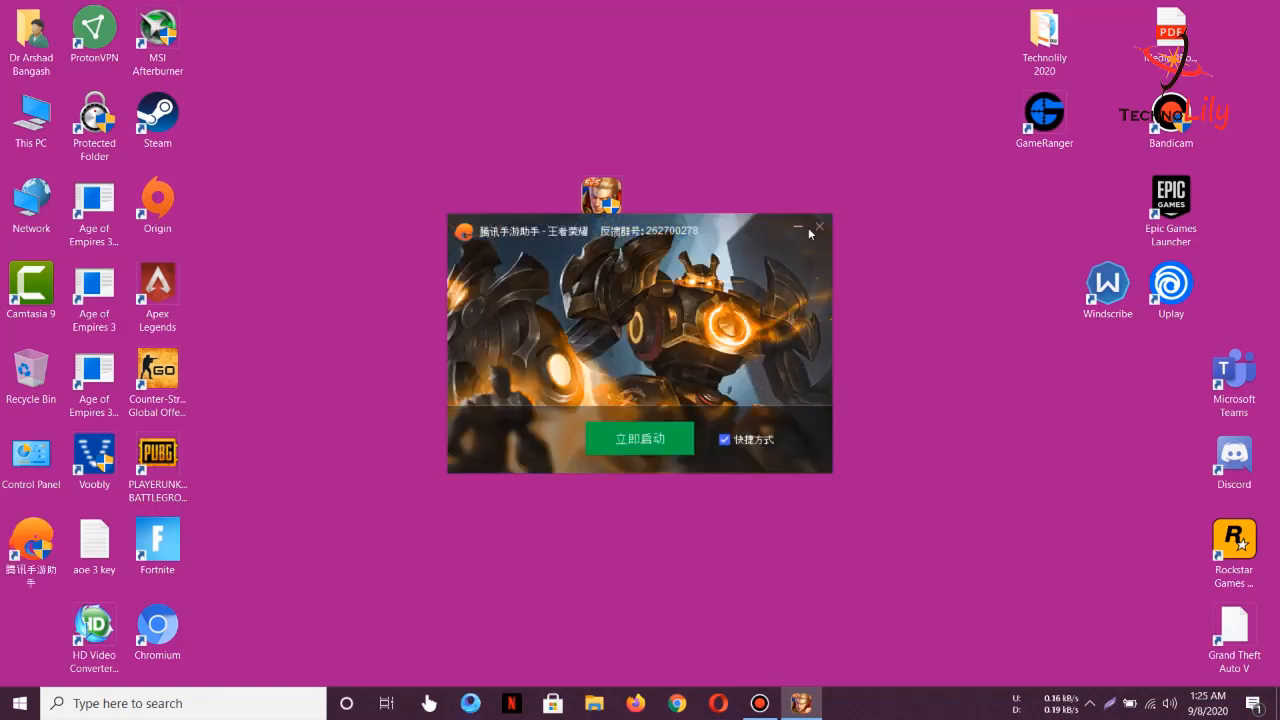
# - Close the finished installer and bring up Registry Editor at the HKEY_CURRENT_USER branch
pyautogui.click(818, 228)
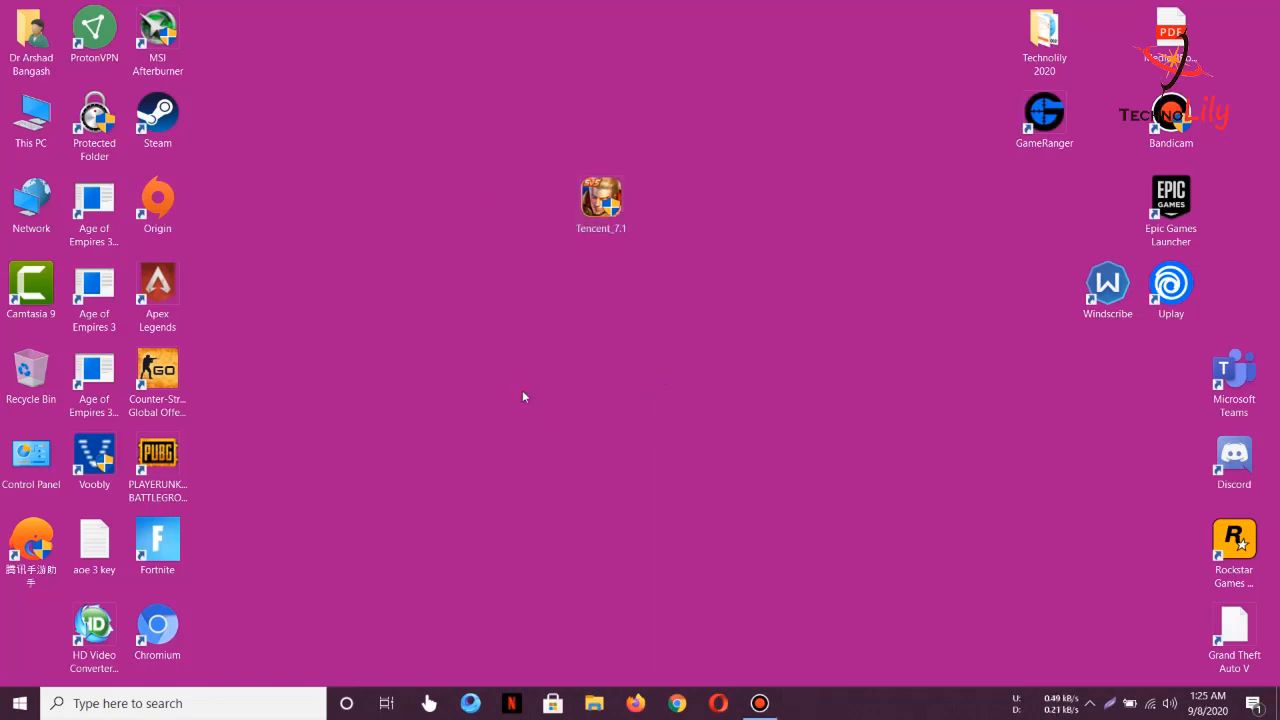
pyautogui.moveTo(366, 626)
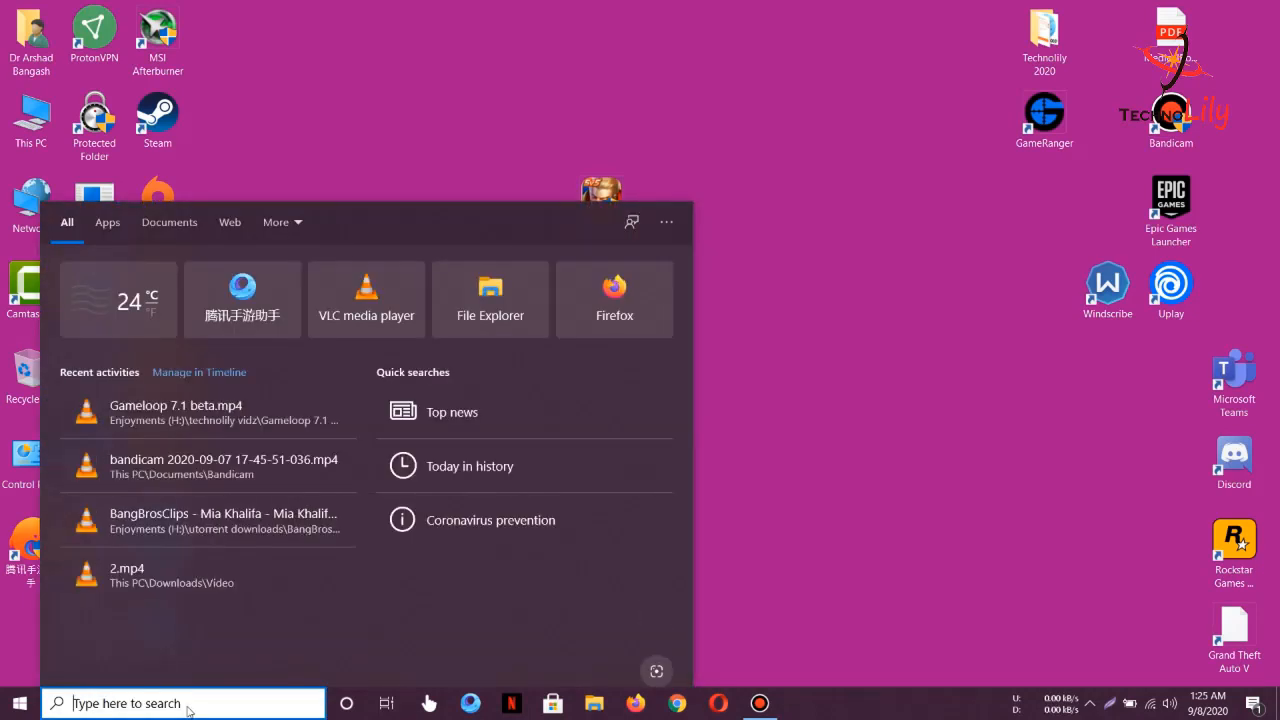
pyautogui.write('regi')
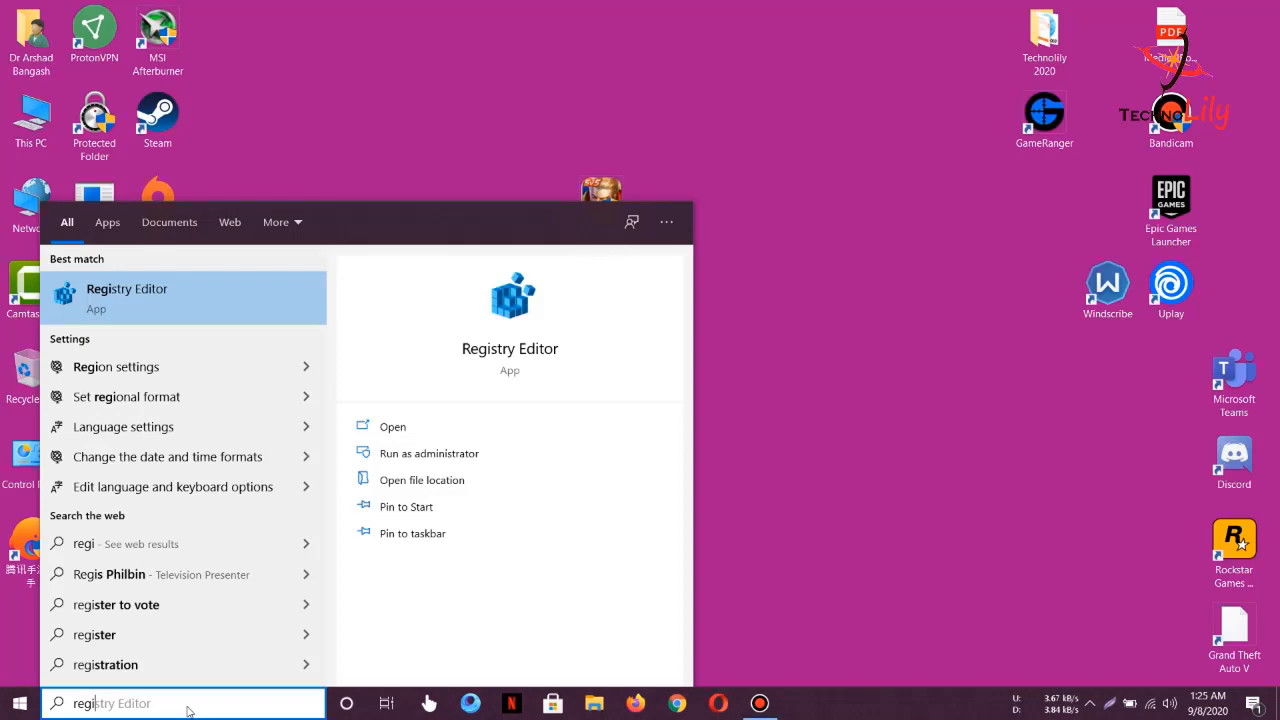
pyautogui.rightClick(126, 296)
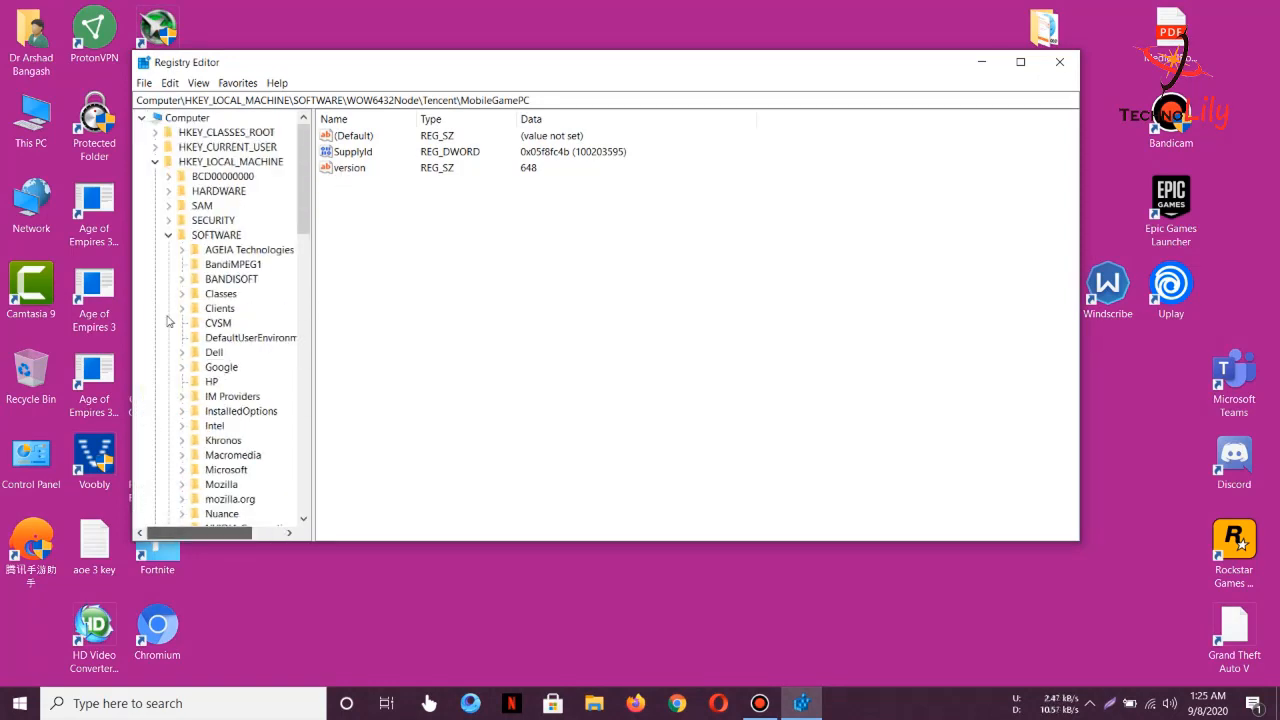
pyautogui.click(156, 160)
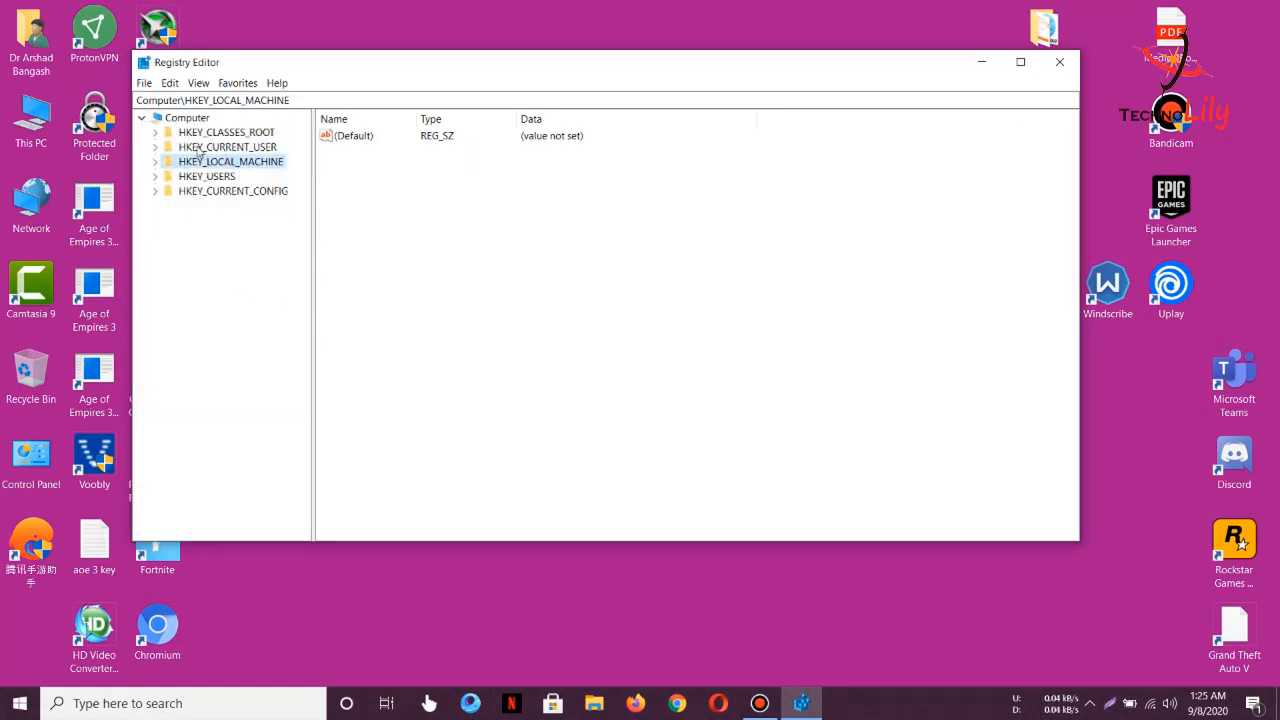
pyautogui.click(228, 148)
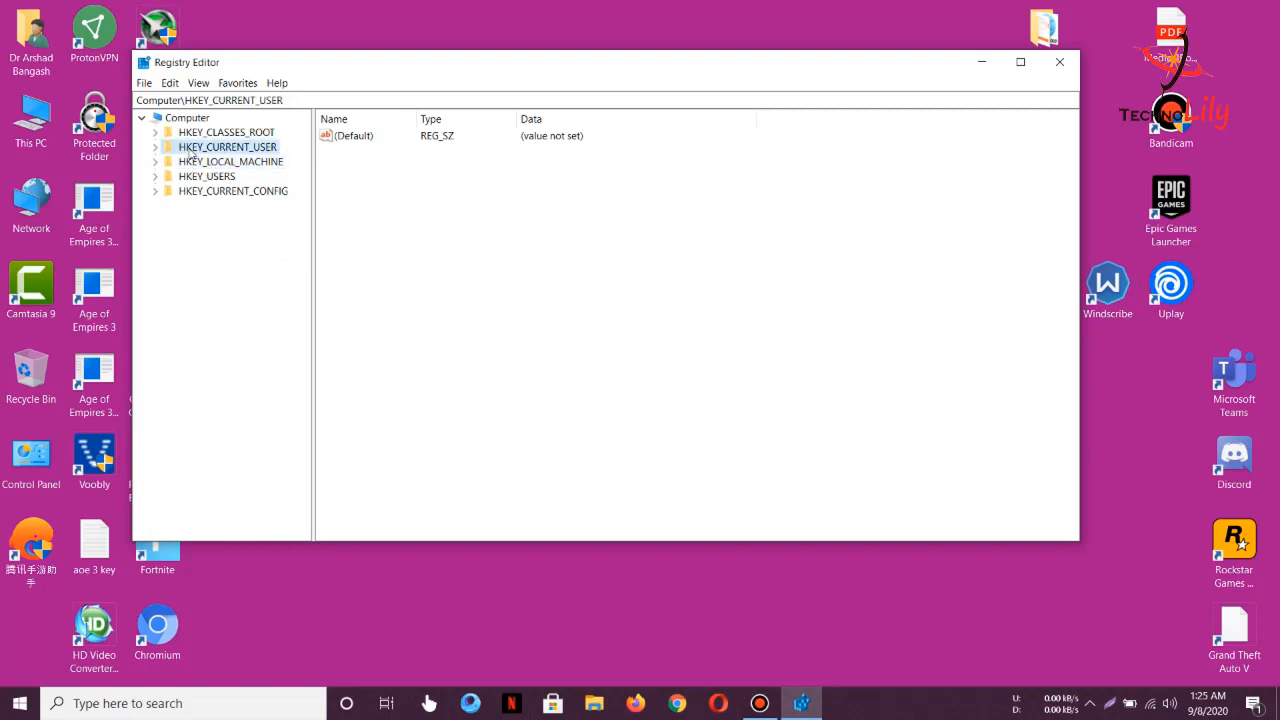
pyautogui.click(156, 148)
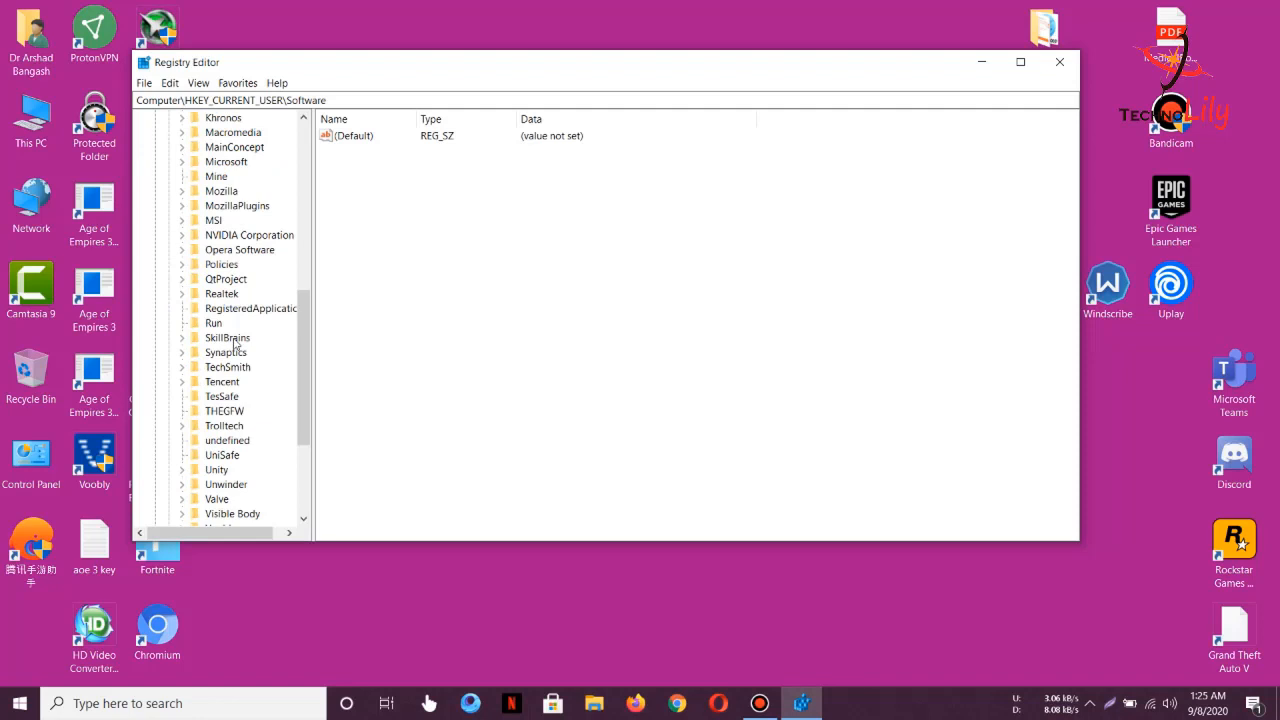
# - Change UserLanguage under Software\Tencent\MobileGamePC from zh_CN to en_US
pyautogui.scroll(-3)
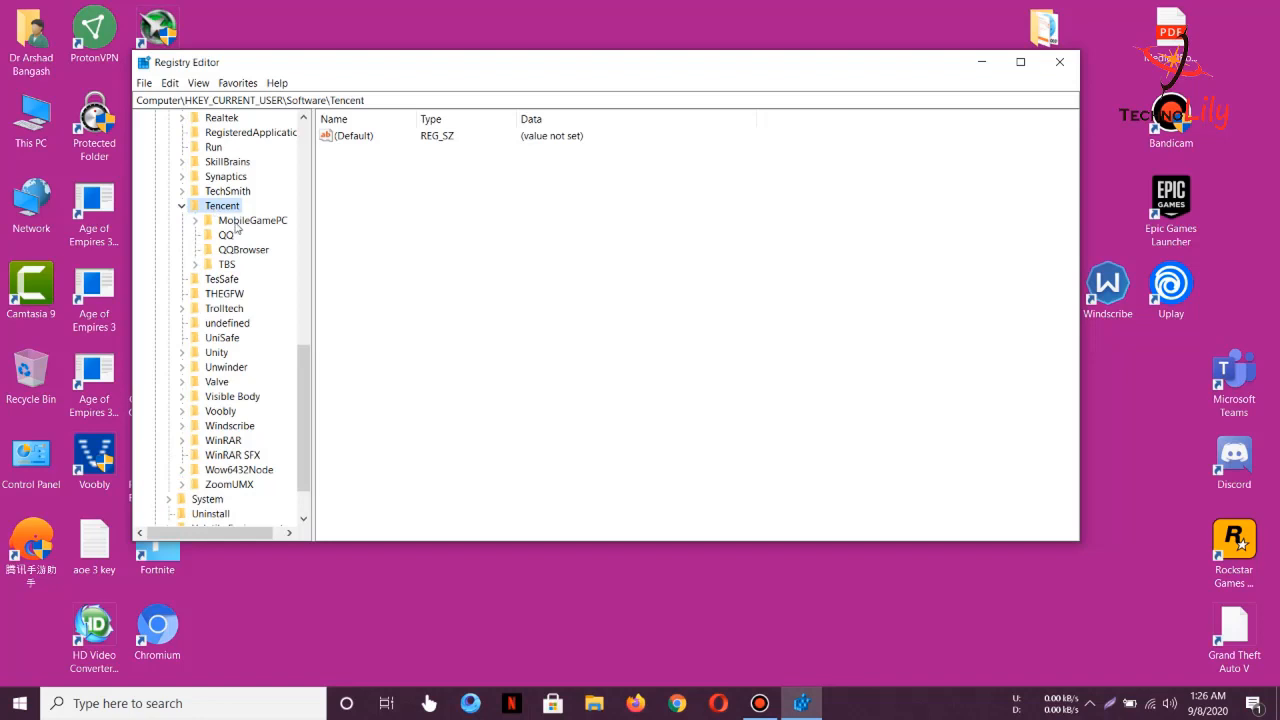
pyautogui.click(252, 220)
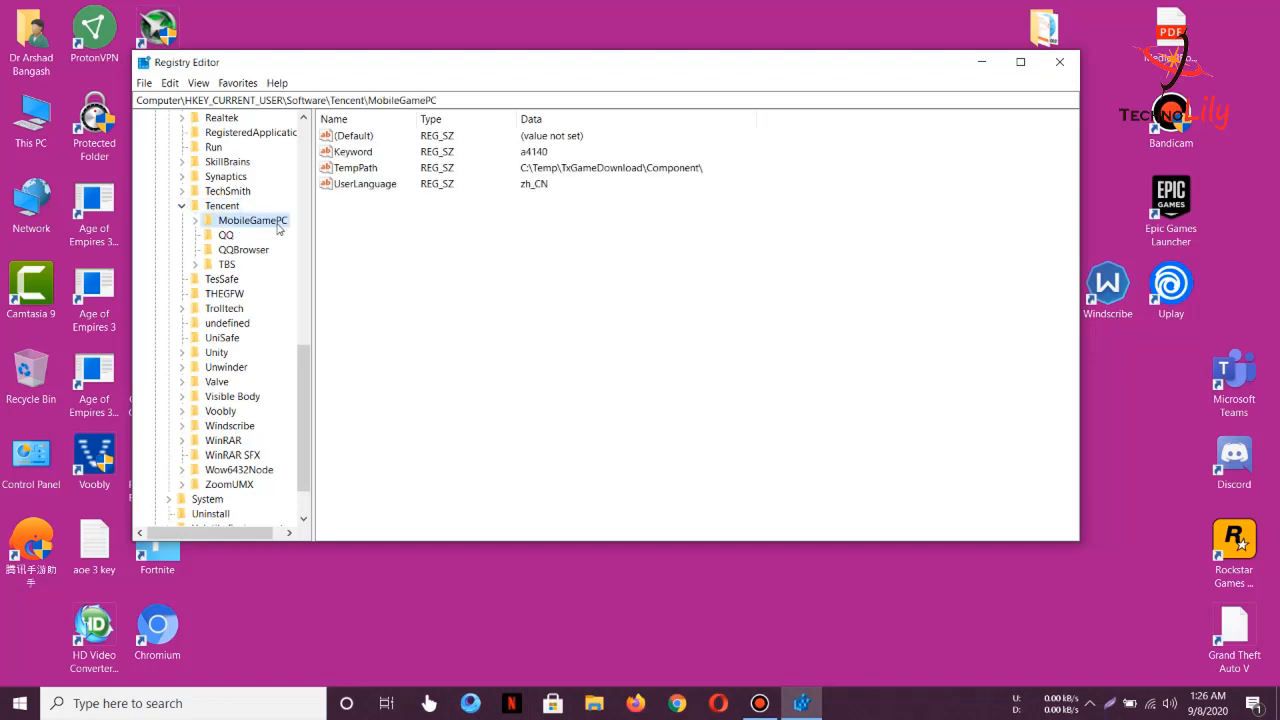
pyautogui.moveTo(538, 190)
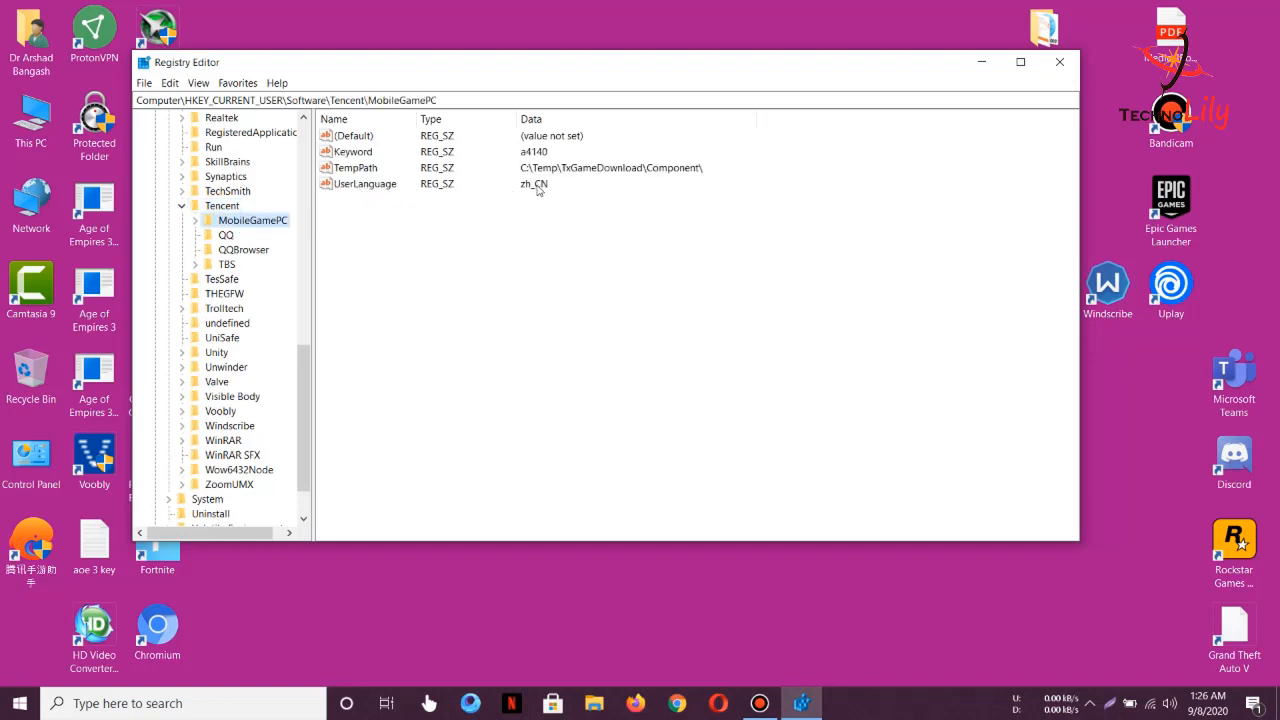
pyautogui.rightClick(364, 184)
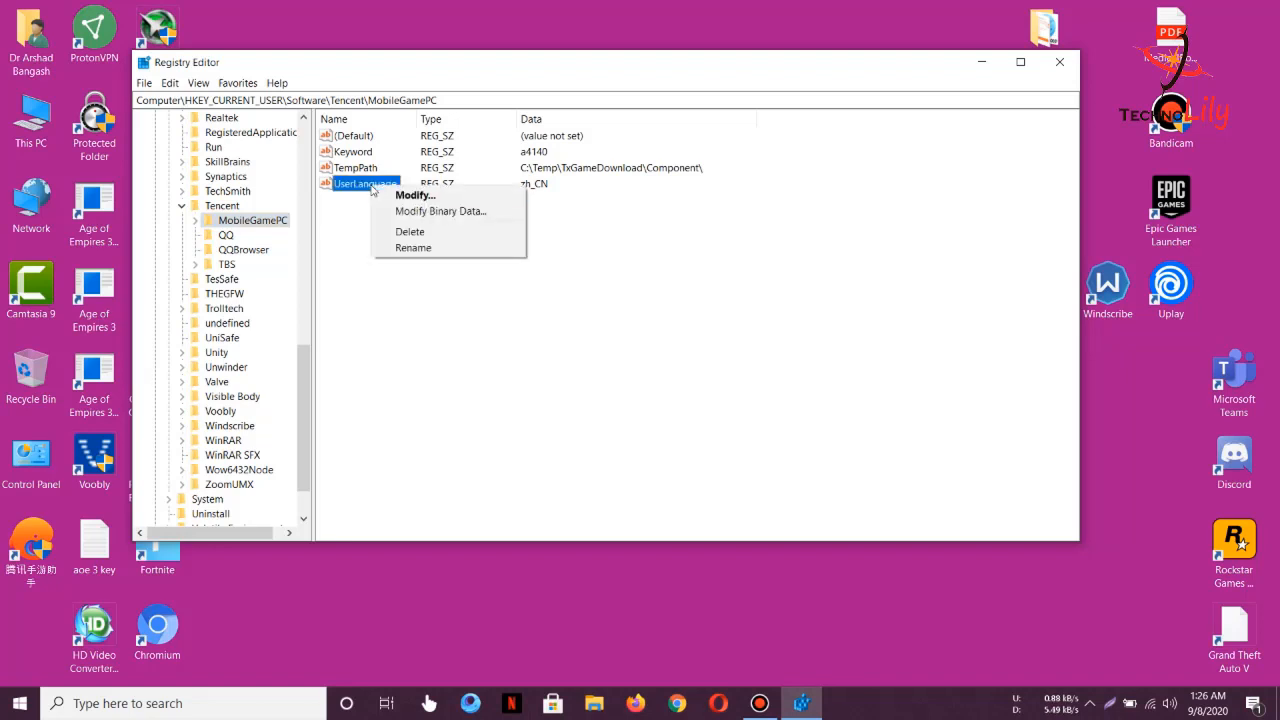
pyautogui.click(414, 196)
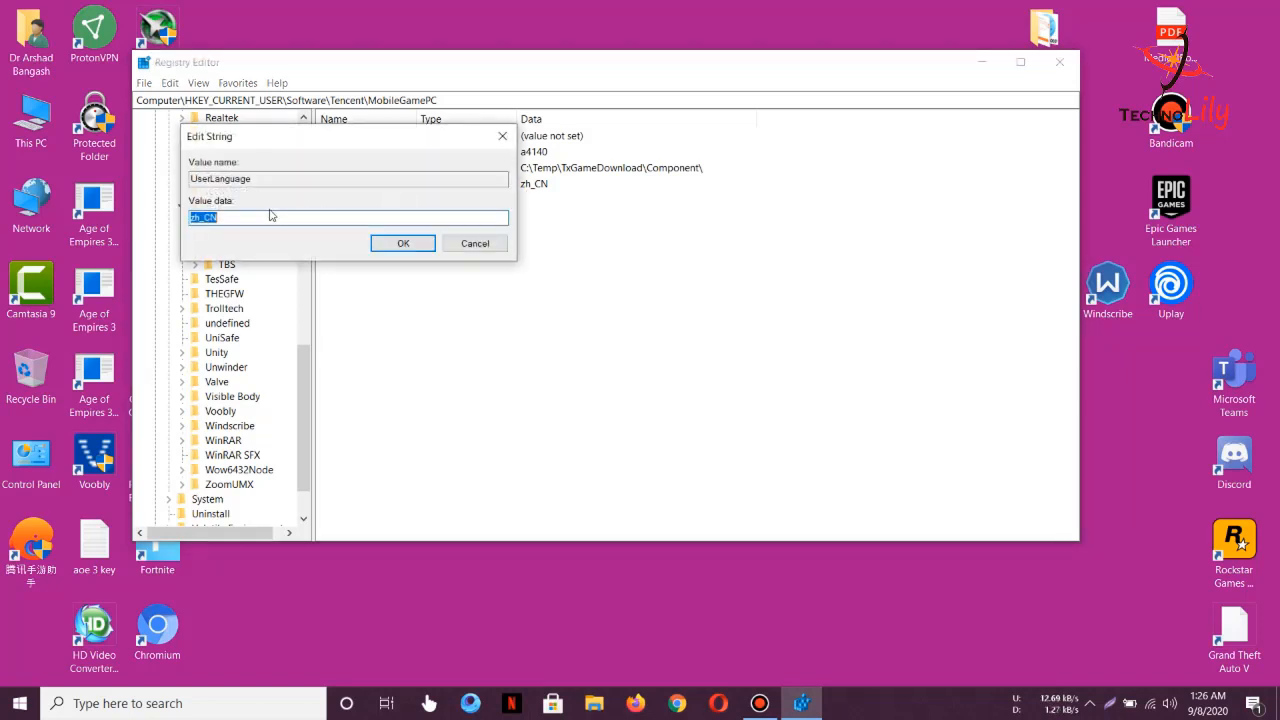
pyautogui.write('en_us')
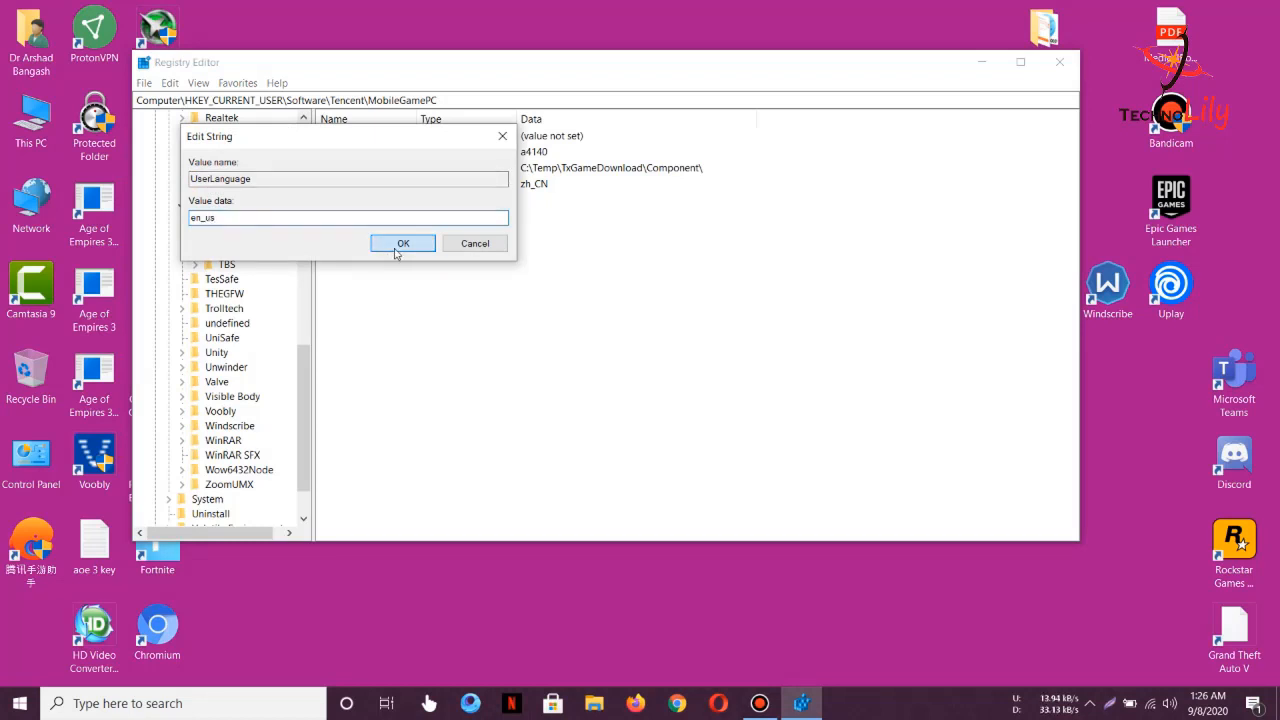
pyautogui.click(404, 244)
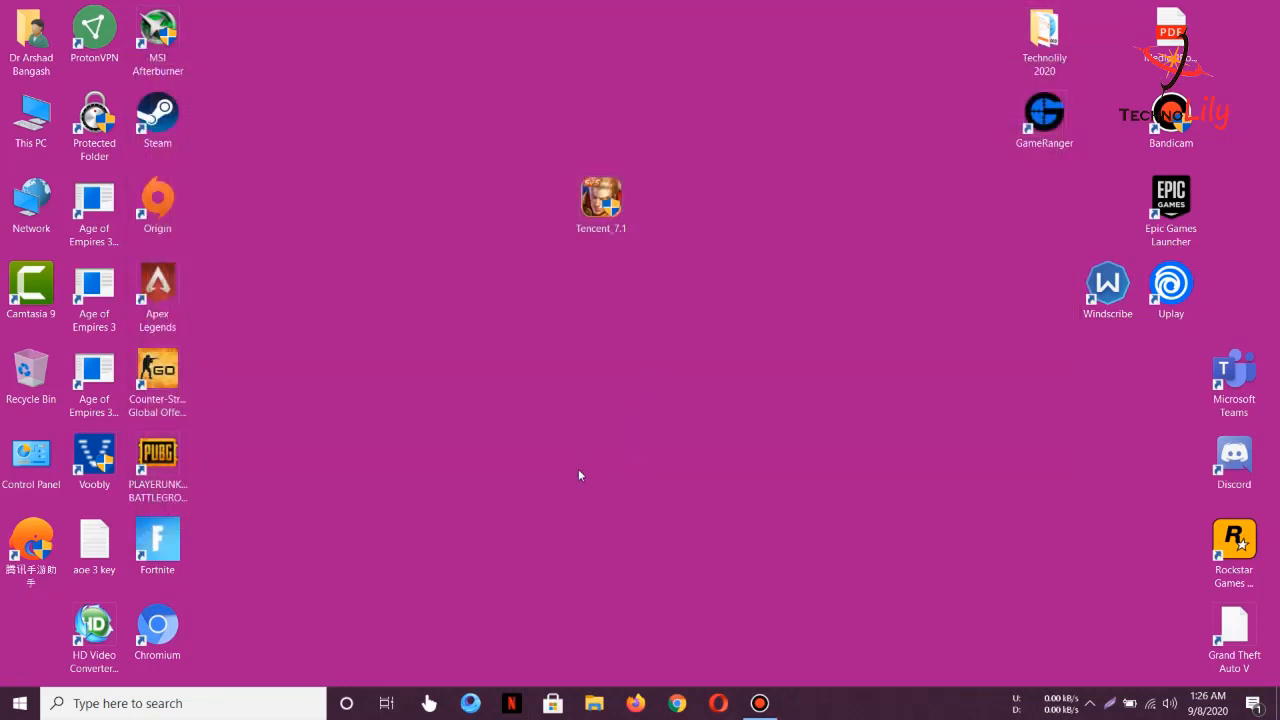
pyautogui.moveTo(548, 488)
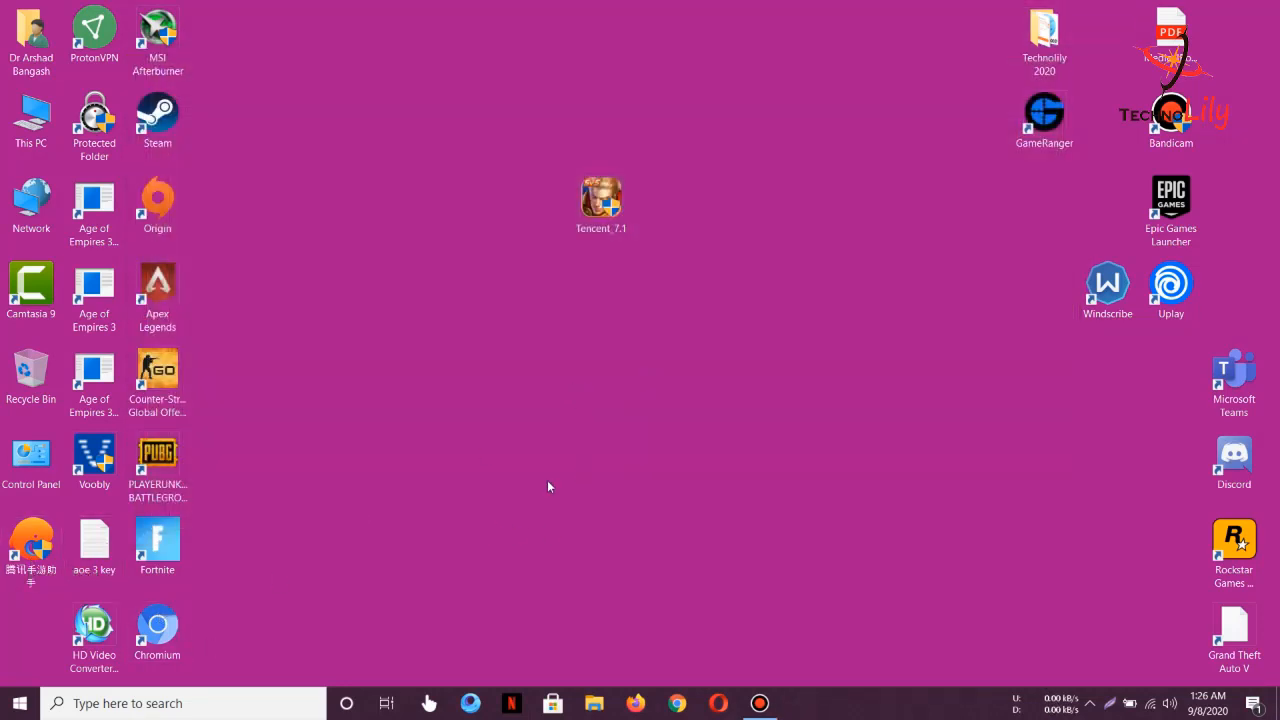
# - Launch Tencent 7.1 so Game Center opens in English and starts installing the Turbo AOW engine
pyautogui.click(32, 540)
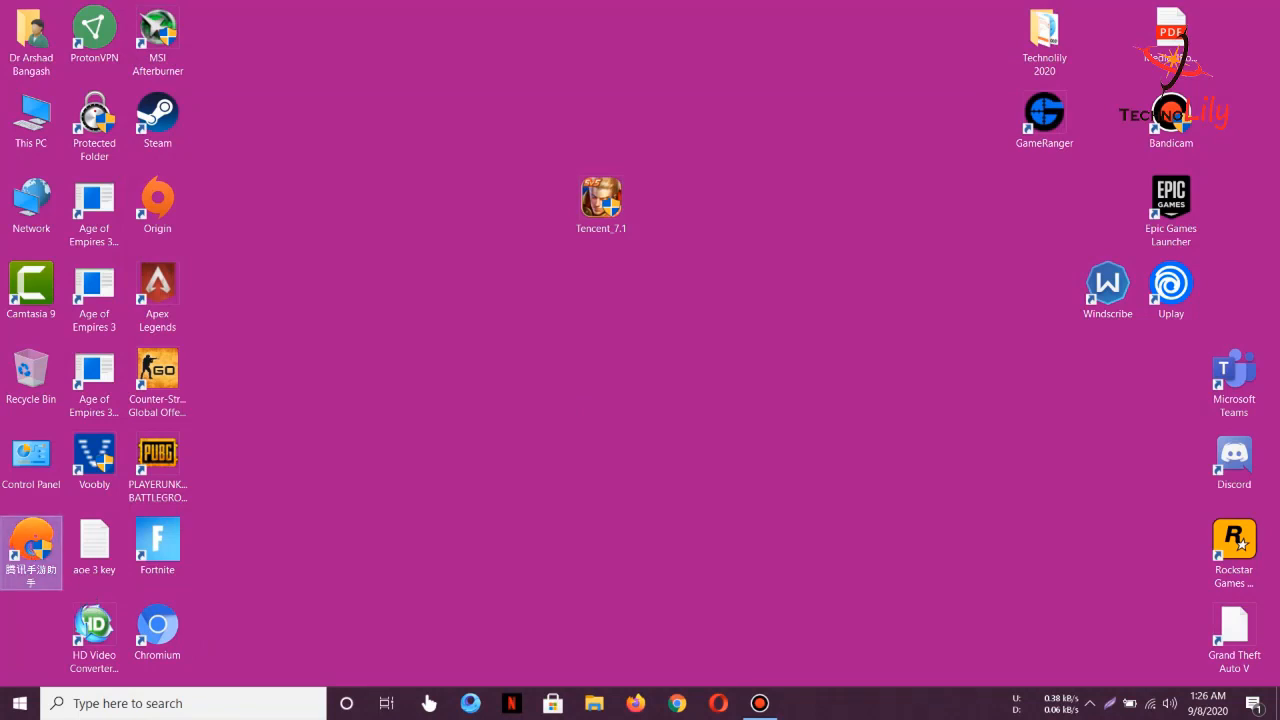
pyautogui.moveTo(644, 464)
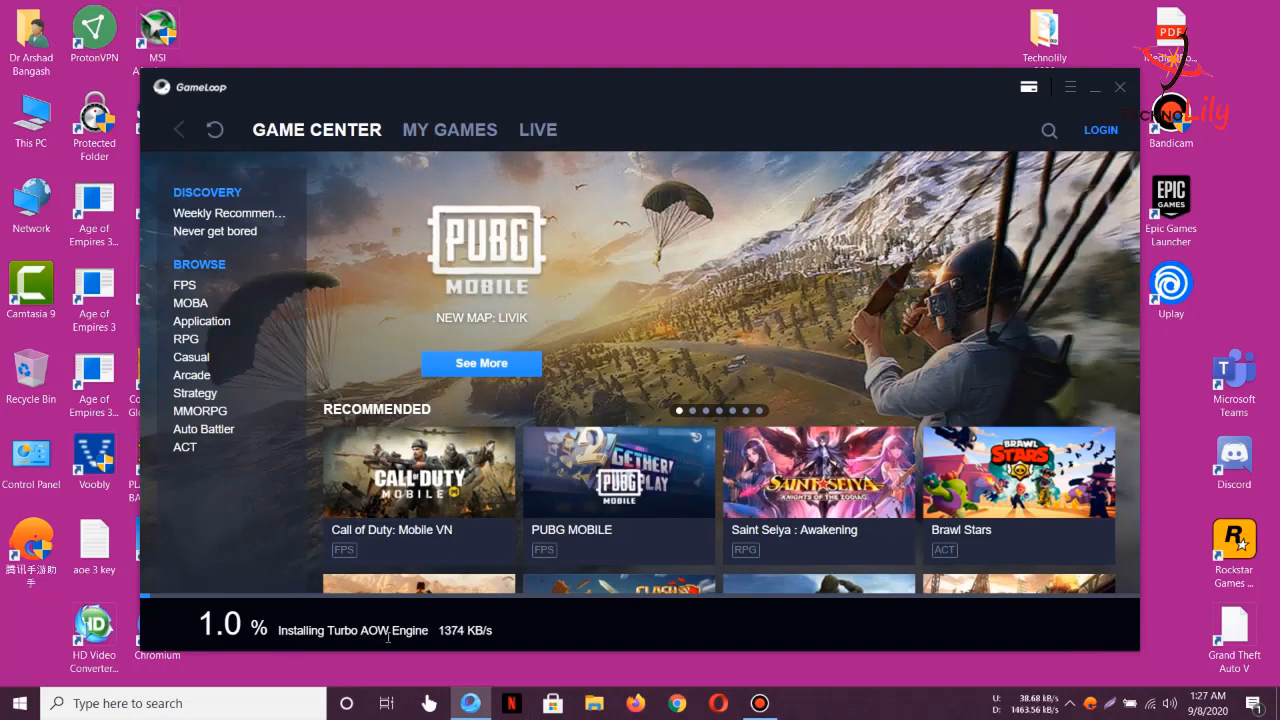
pyautogui.scroll(-3)
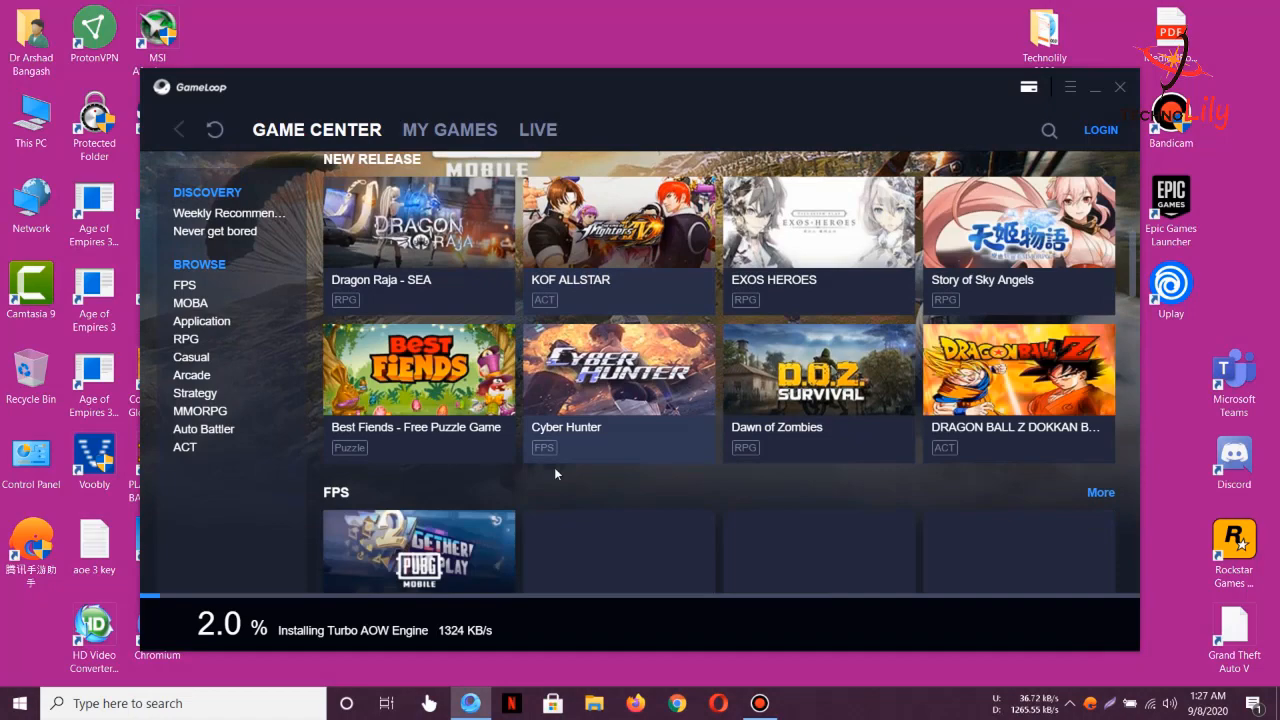